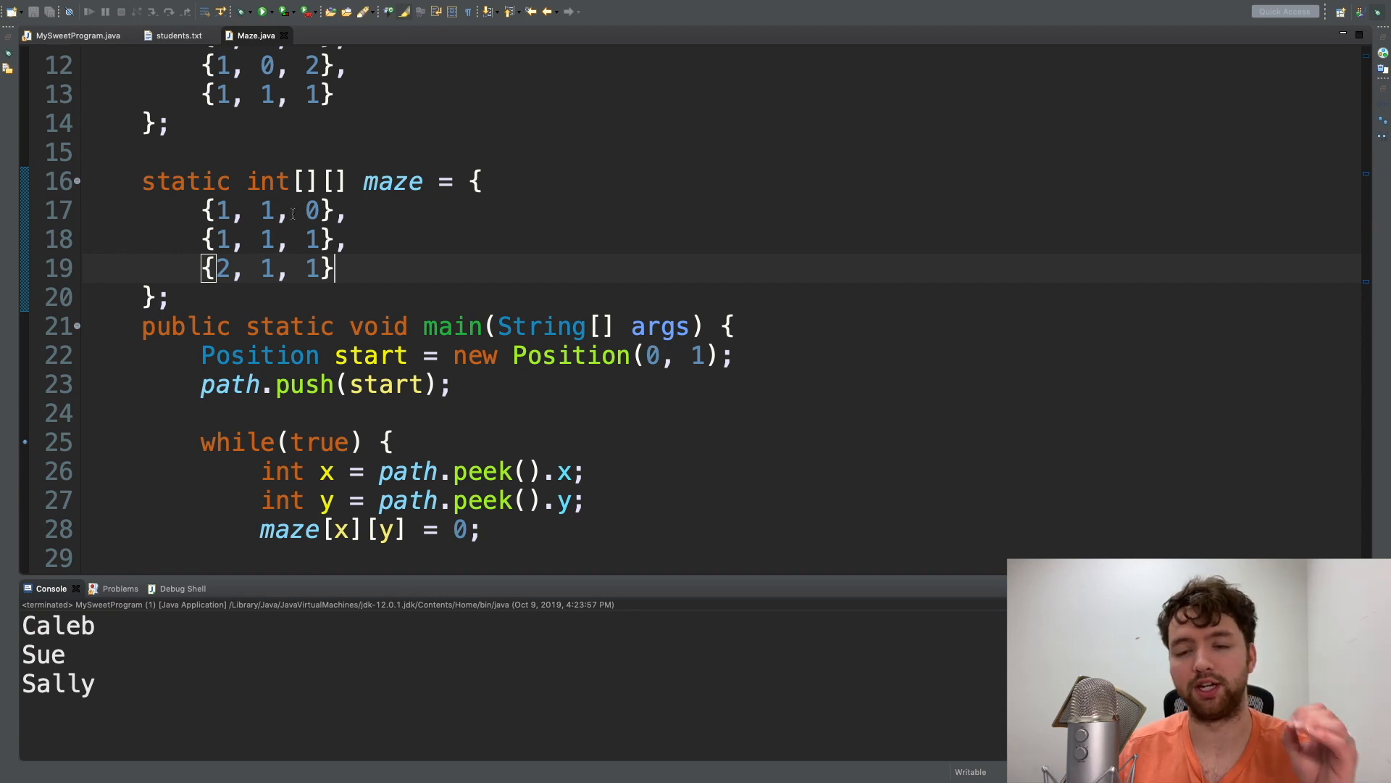
# - Highlight where the maze solver pushes a new Position onto the path
pyautogui.doubleClick(269, 210)
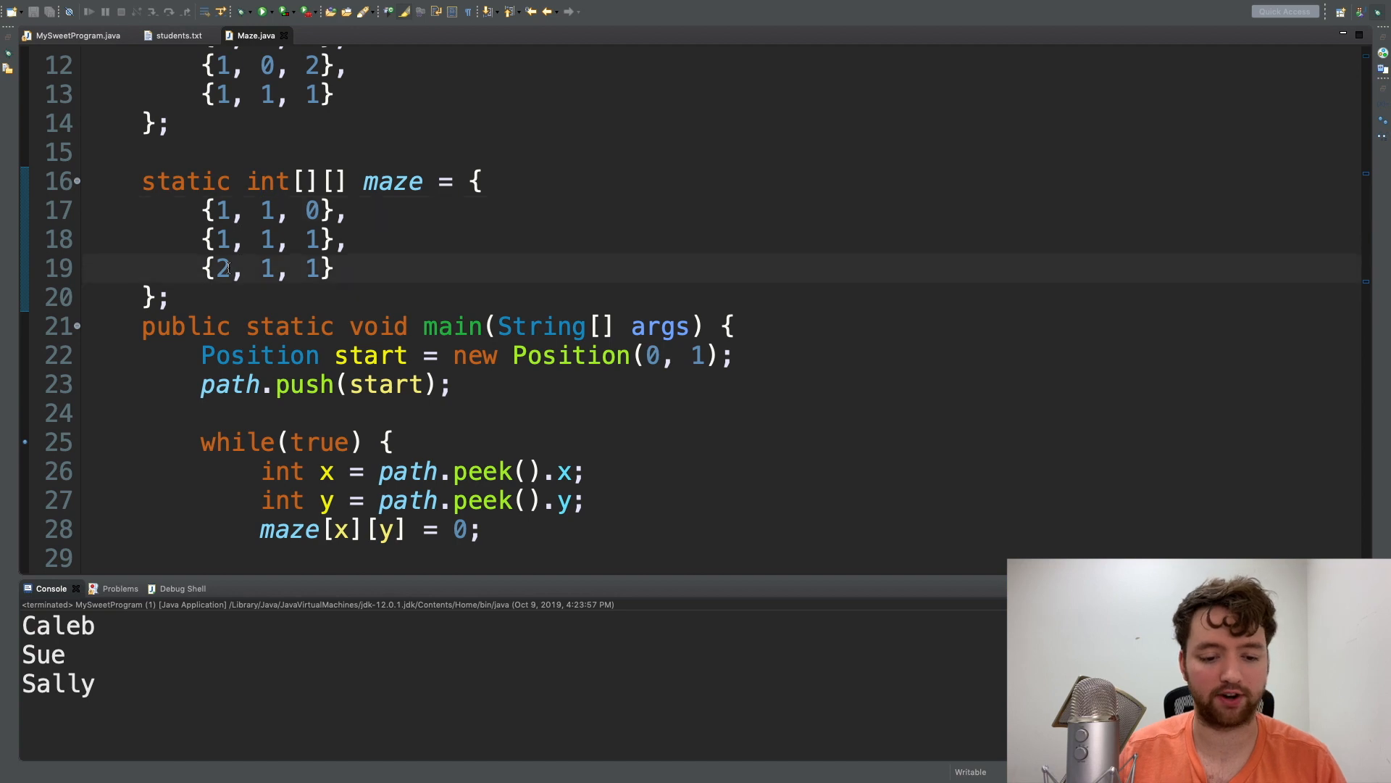
pyautogui.doubleClick(223, 269)
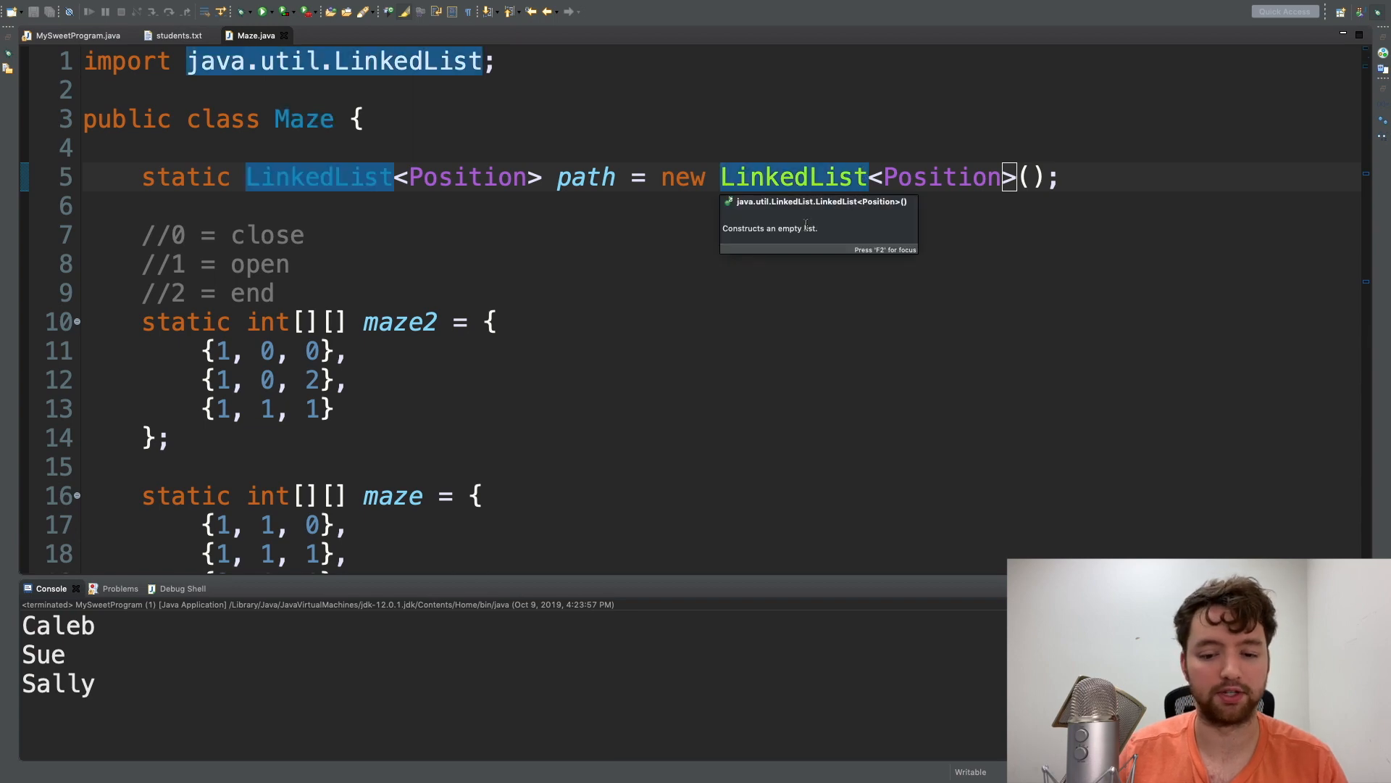
pyautogui.scroll(-3)
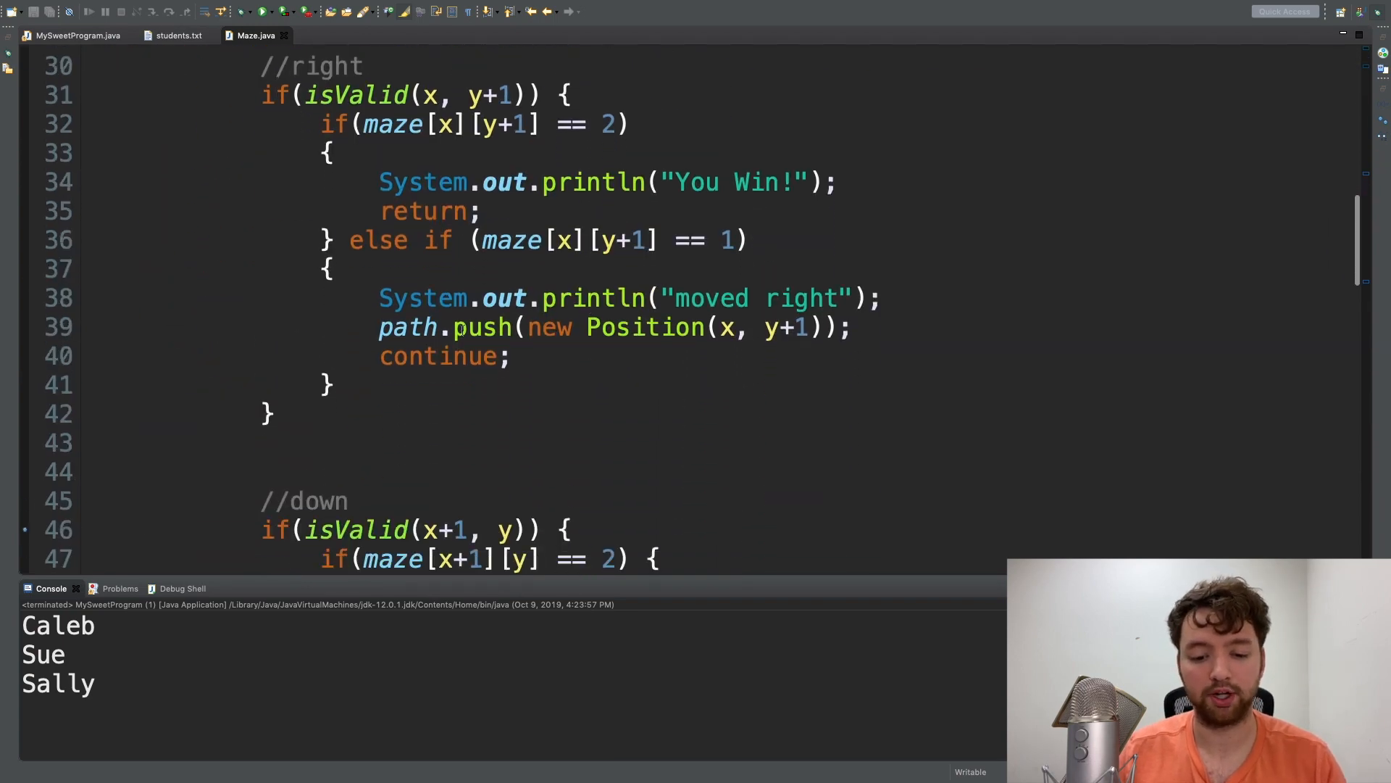
pyautogui.moveTo(529, 326); pyautogui.dragTo(817, 327)
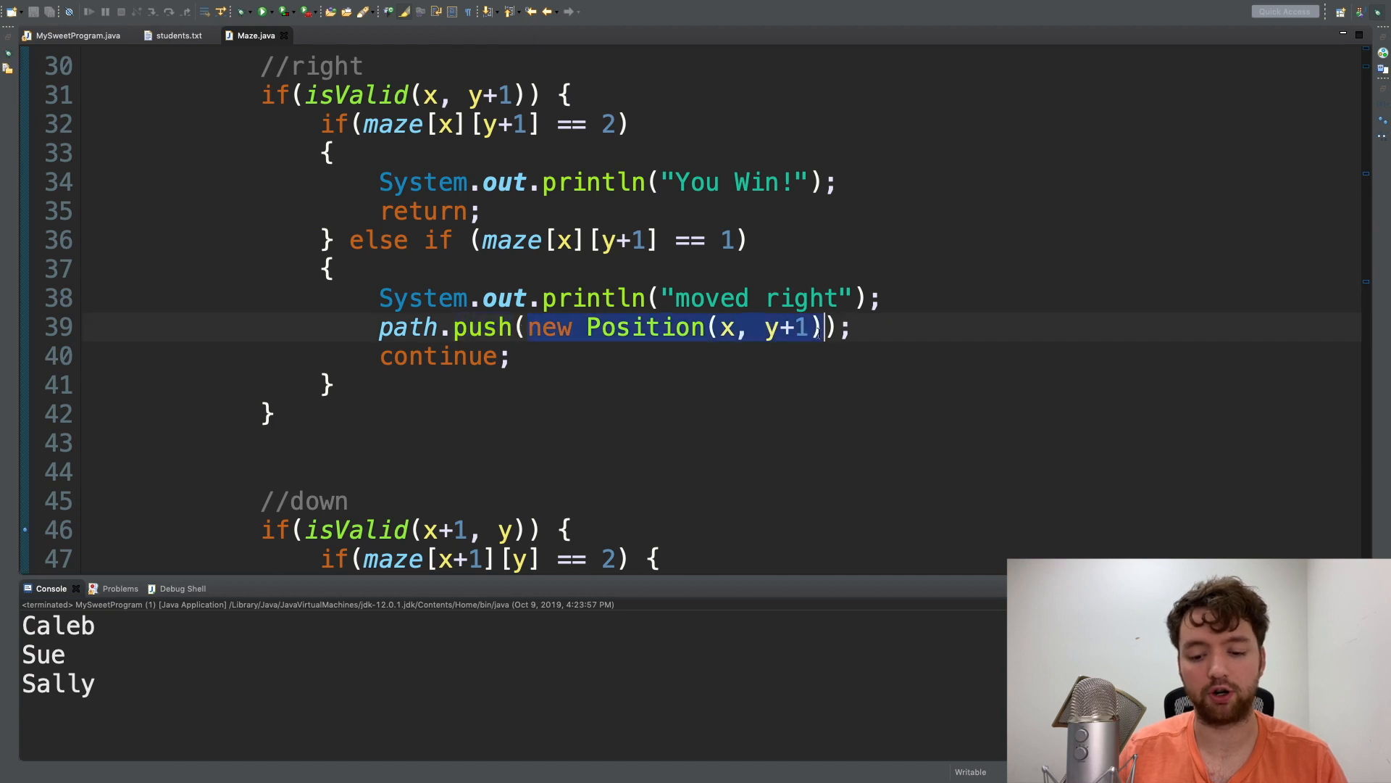
# - Close Maze.java and change the Caleb and Sue names.add calls to push
pyautogui.click(519, 327)
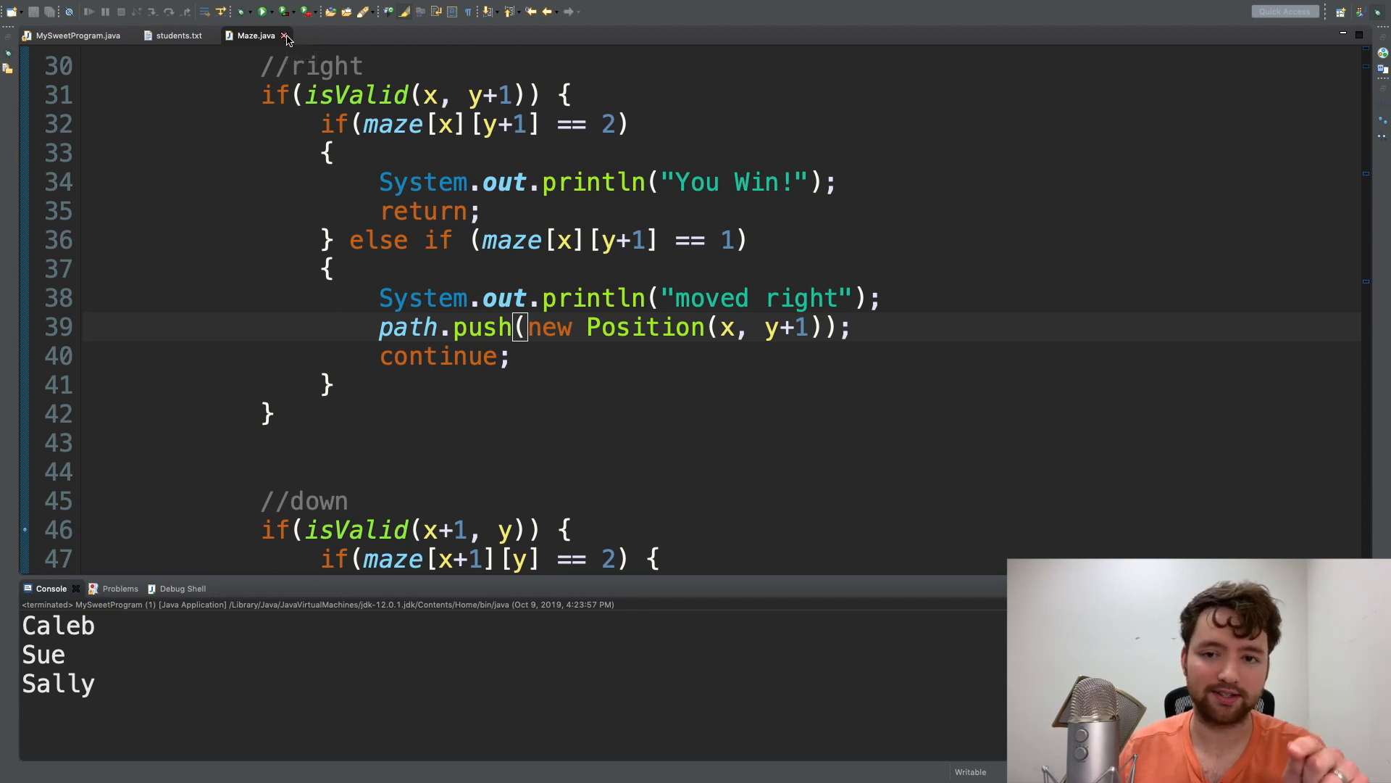
pyautogui.click(286, 35)
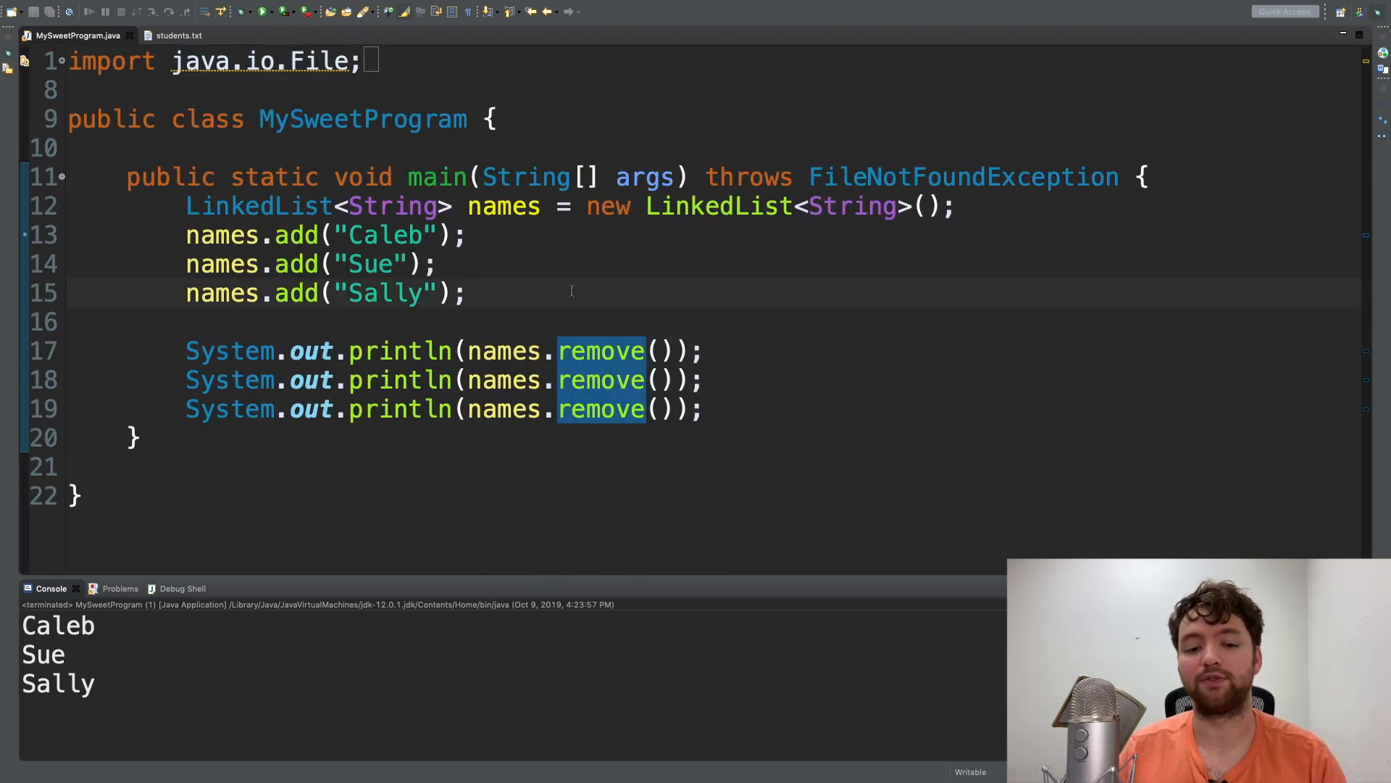
pyautogui.moveTo(229, 36)
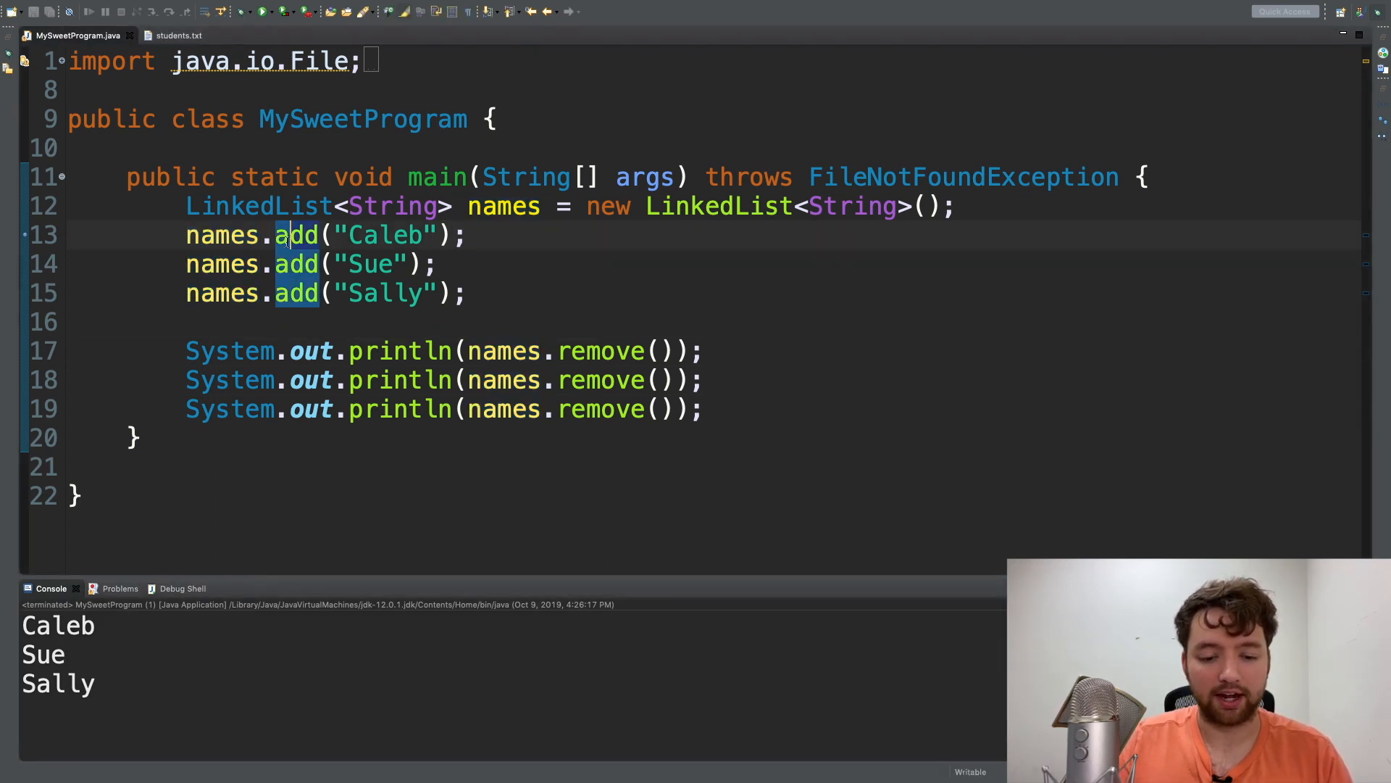
pyautogui.write('push')
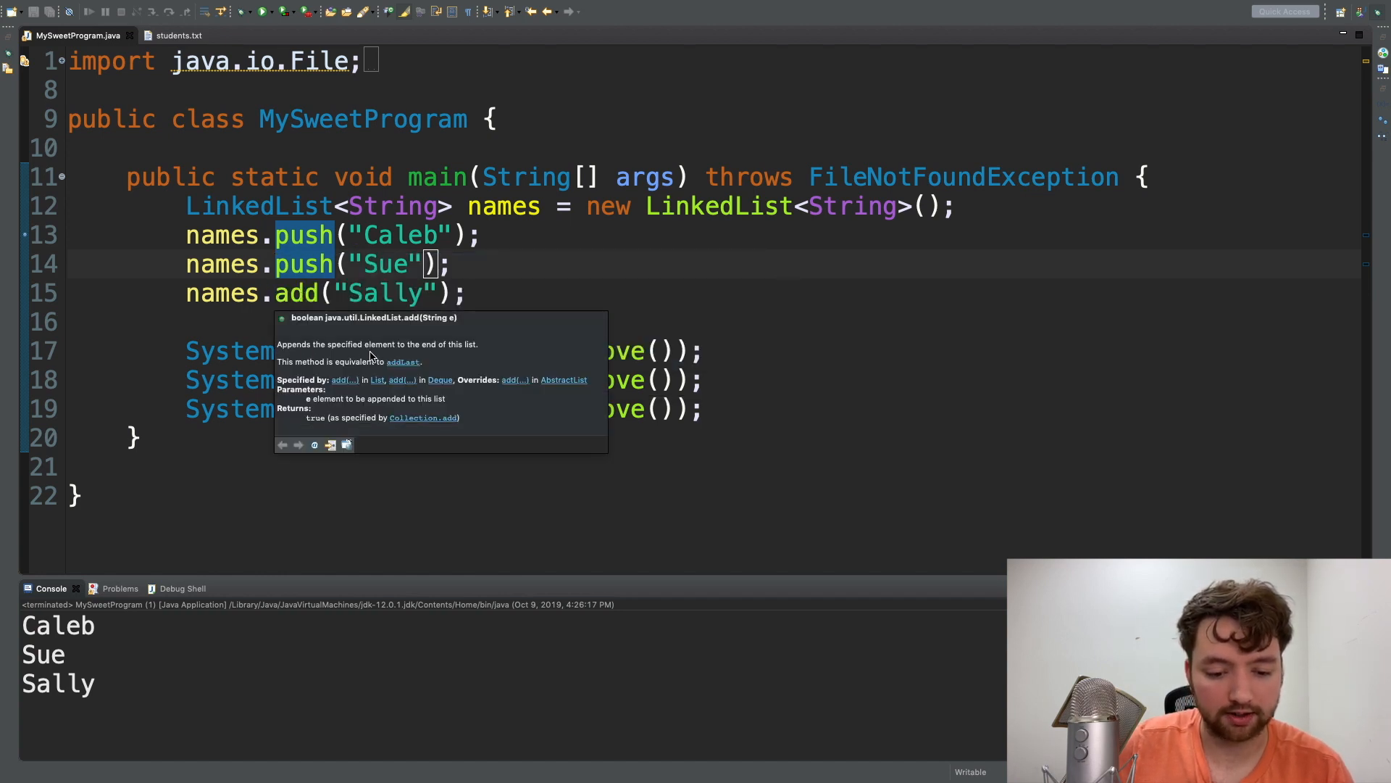
pyautogui.moveTo(510, 344)
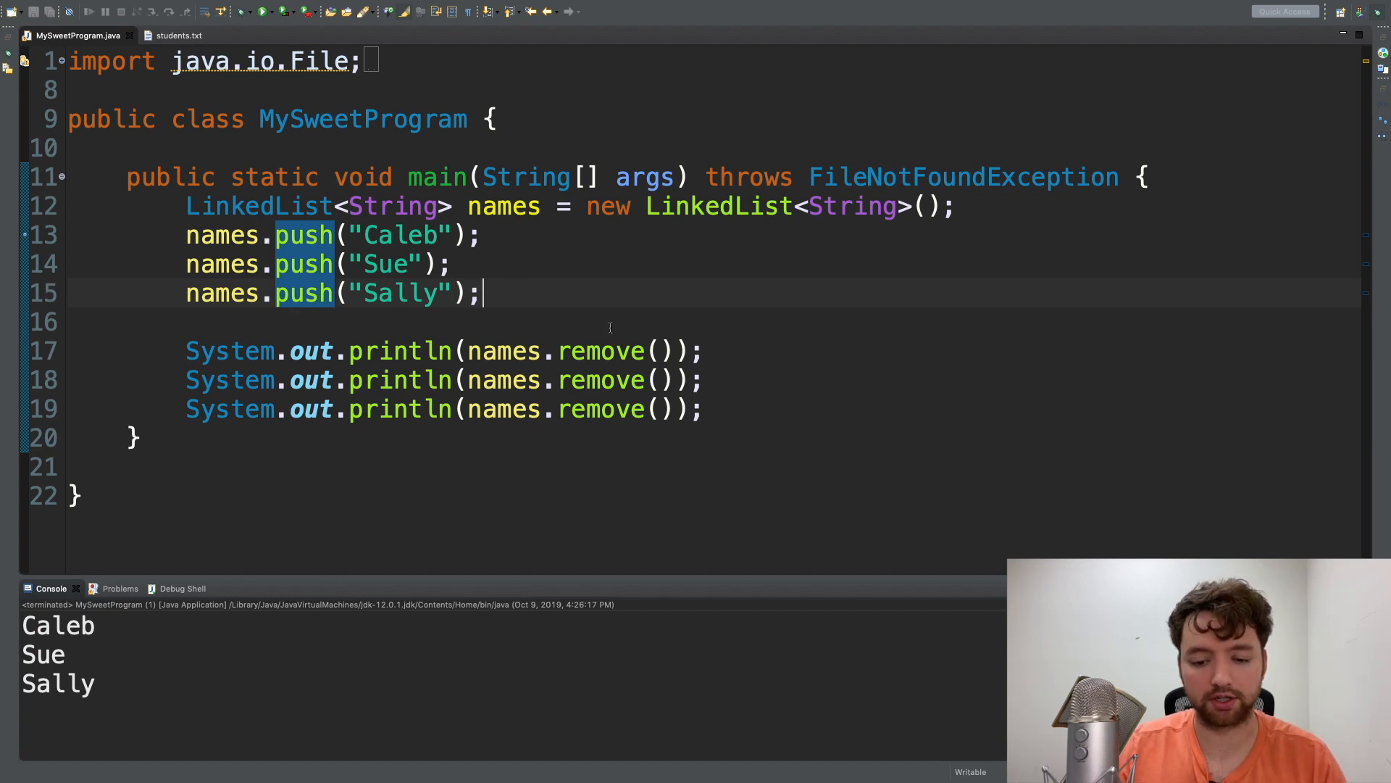
# - Make the first print use pop() and the third removeFirst(), then run it
pyautogui.write('pop')
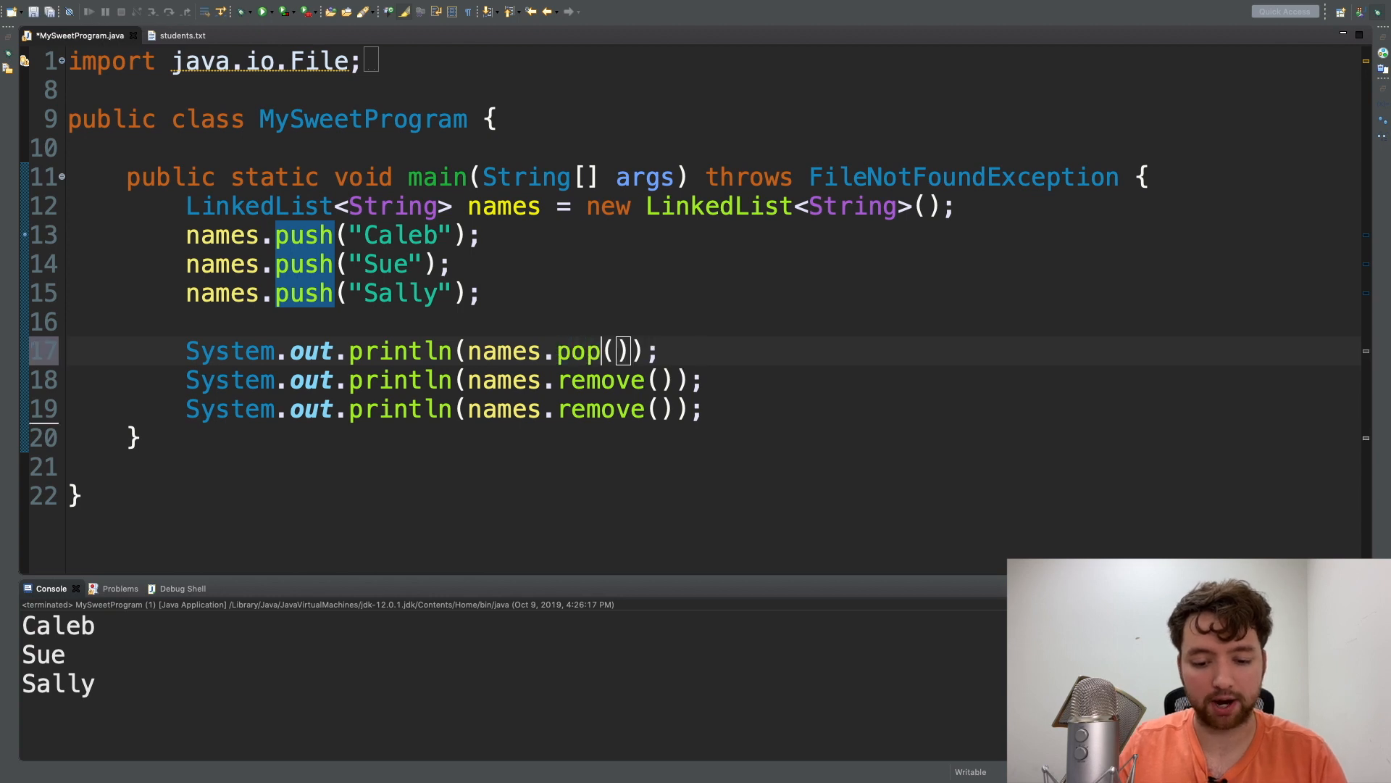
pyautogui.moveTo(578, 351)
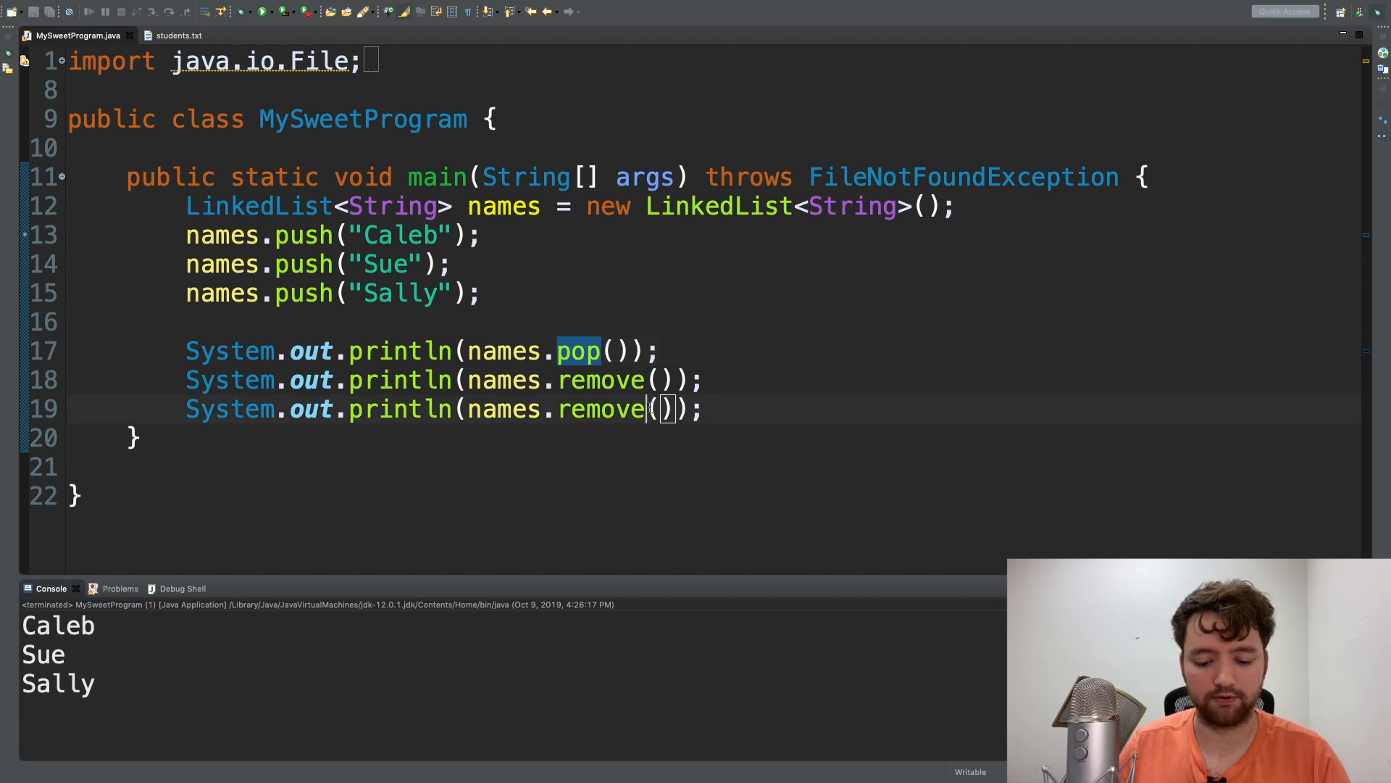
pyautogui.write('First')
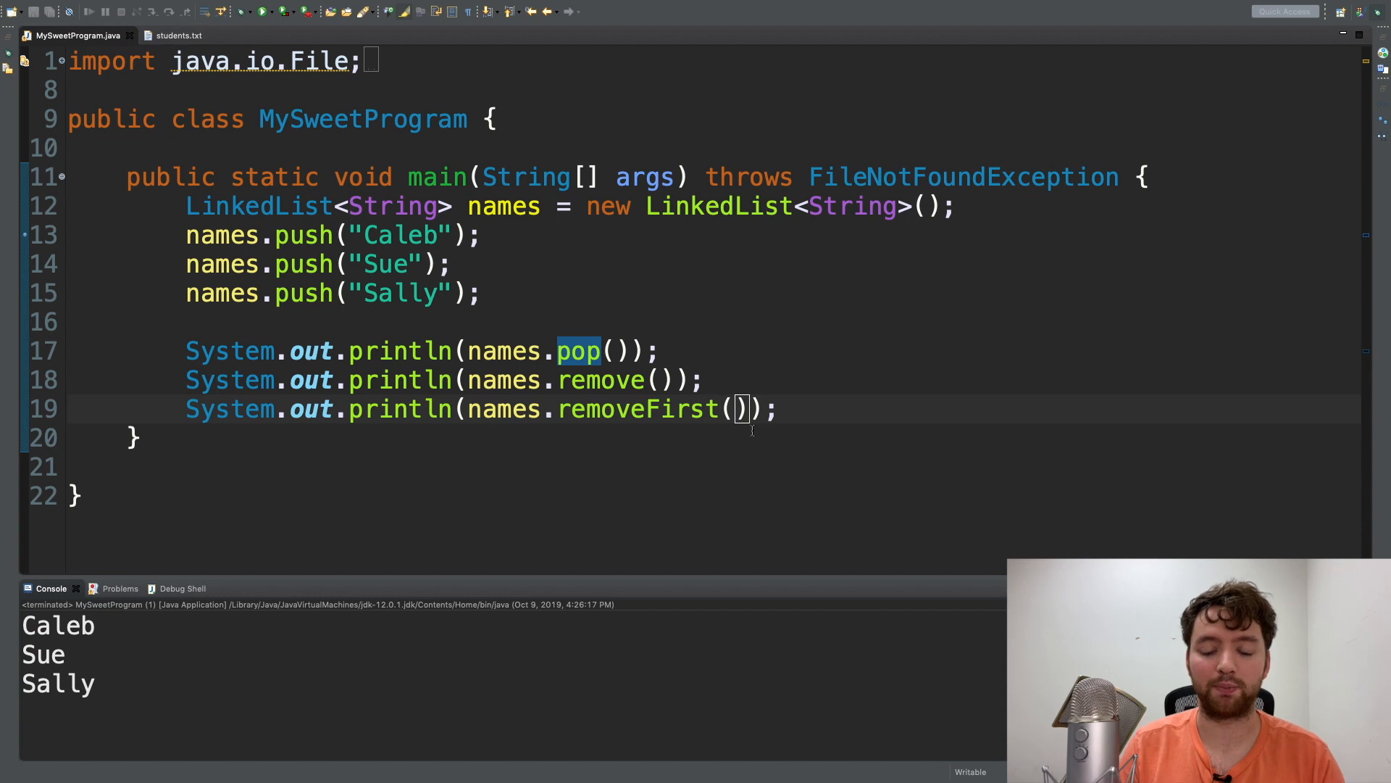
pyautogui.click(719, 408)
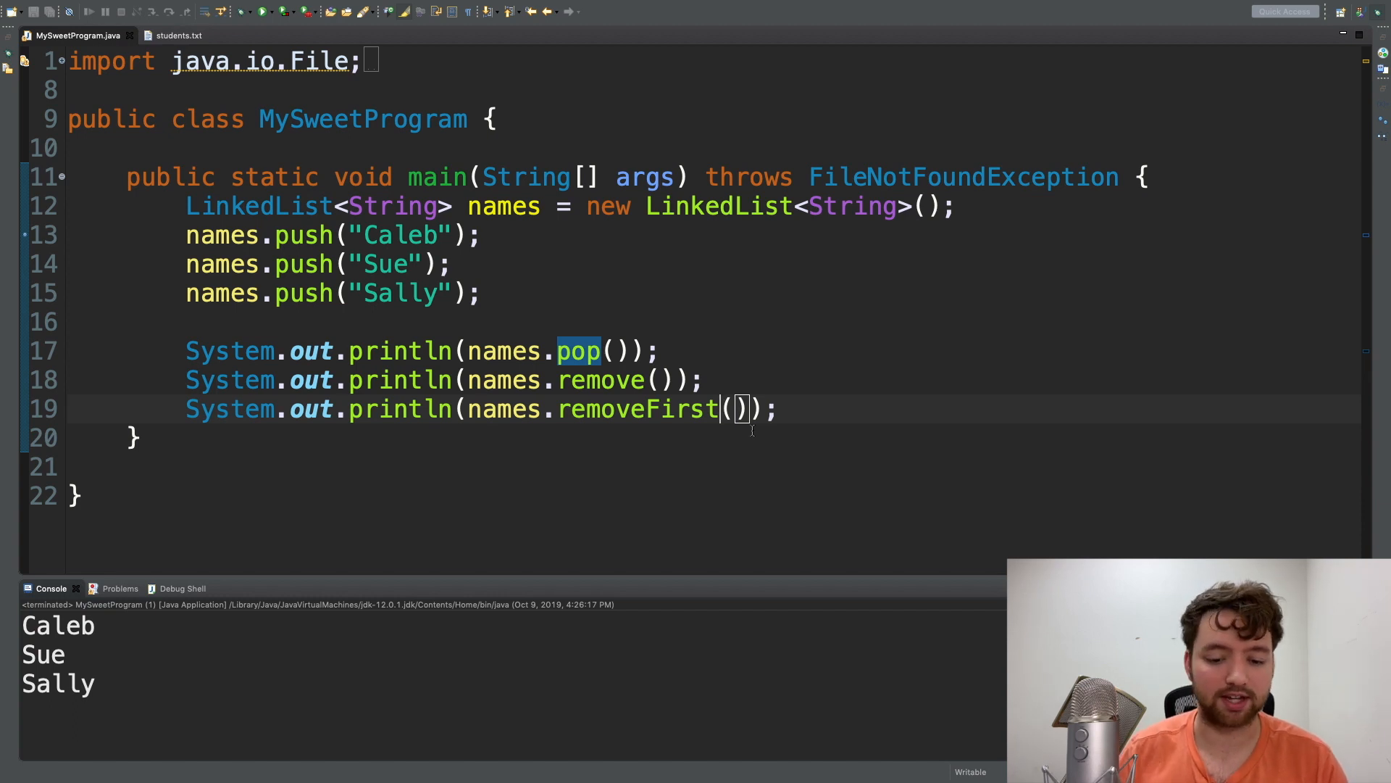
pyautogui.moveTo(594, 423)
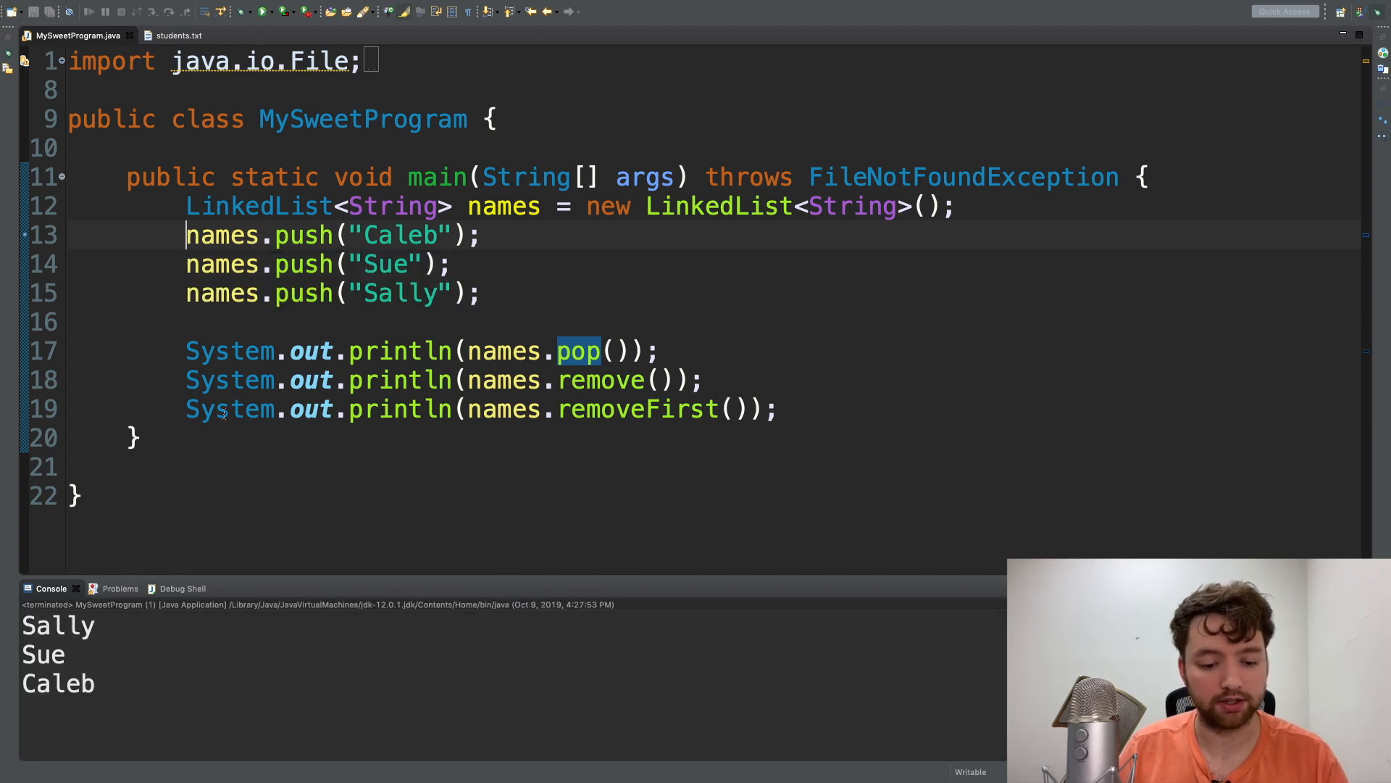
# - Revert all three prints to remove() and rerun, still printing Sally, Sue, Caleb
pyautogui.doubleClick(58, 624)
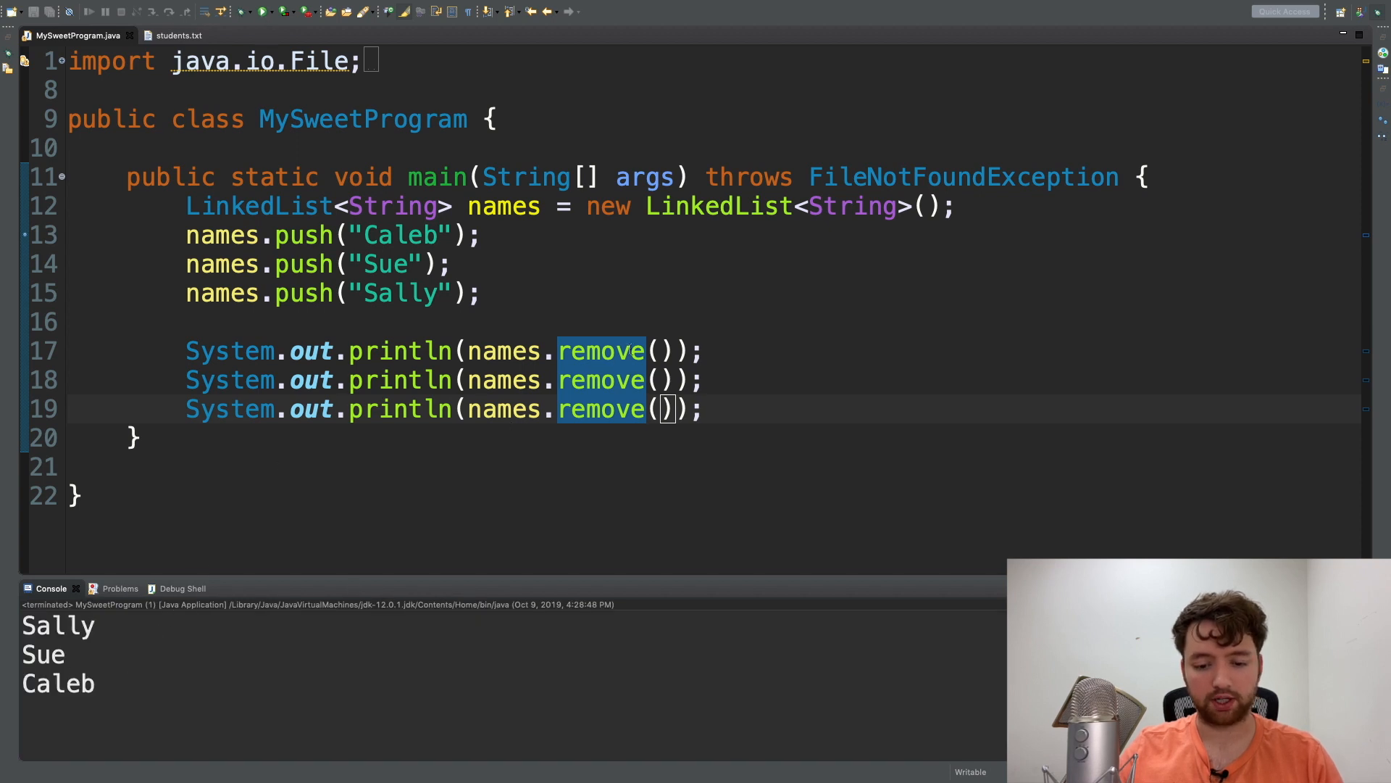
# - Retype lines 18 and 19 as removeFirst() and begin rewriting line 17's call
pyautogui.press('BackSpace')
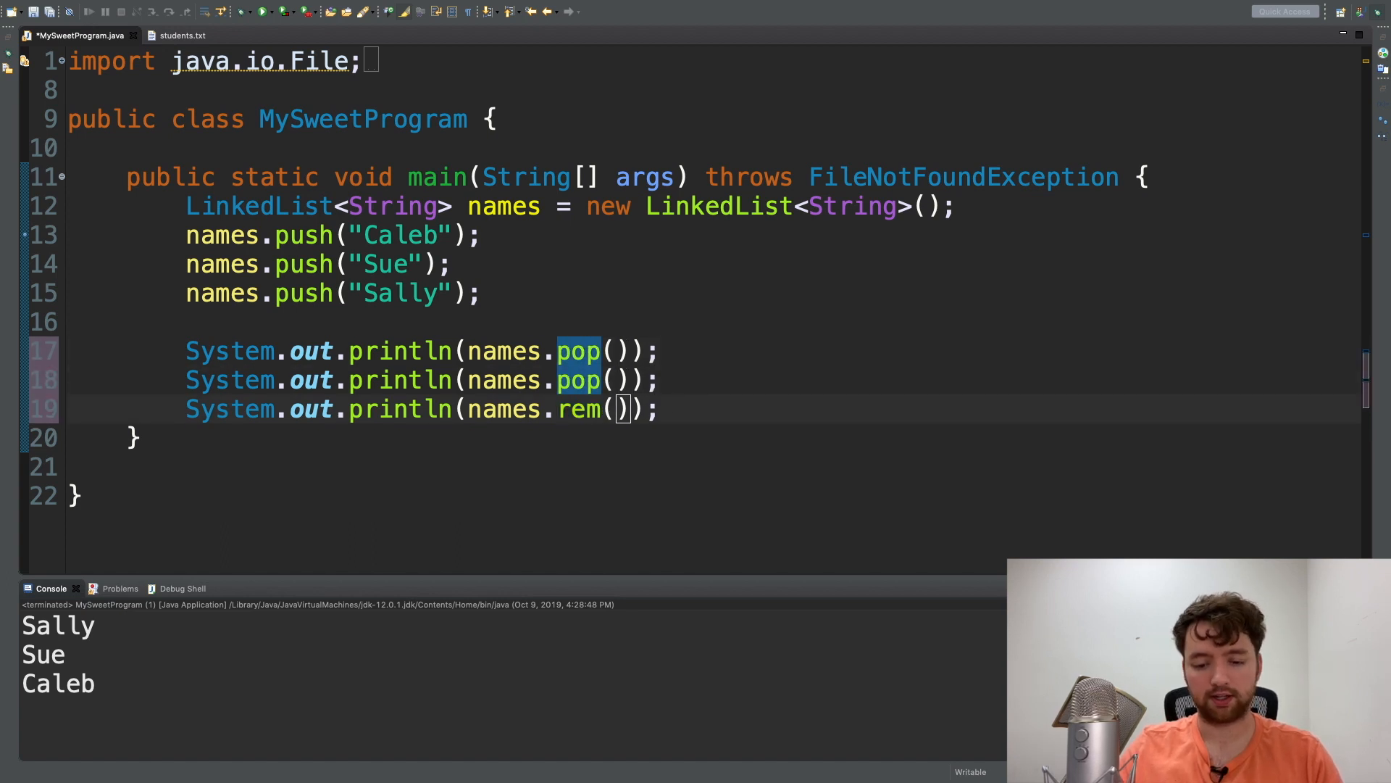
pyautogui.write('pop')
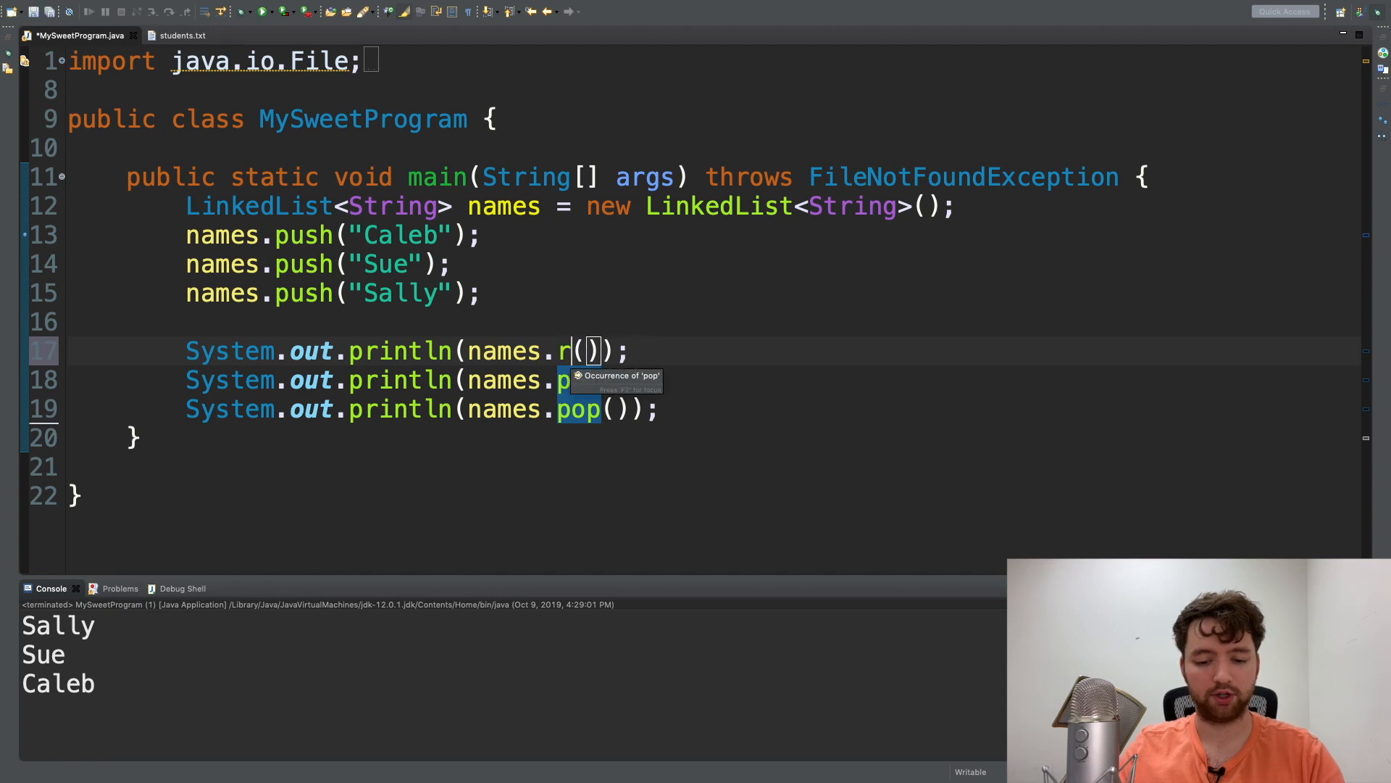
pyautogui.write('removeFirst')
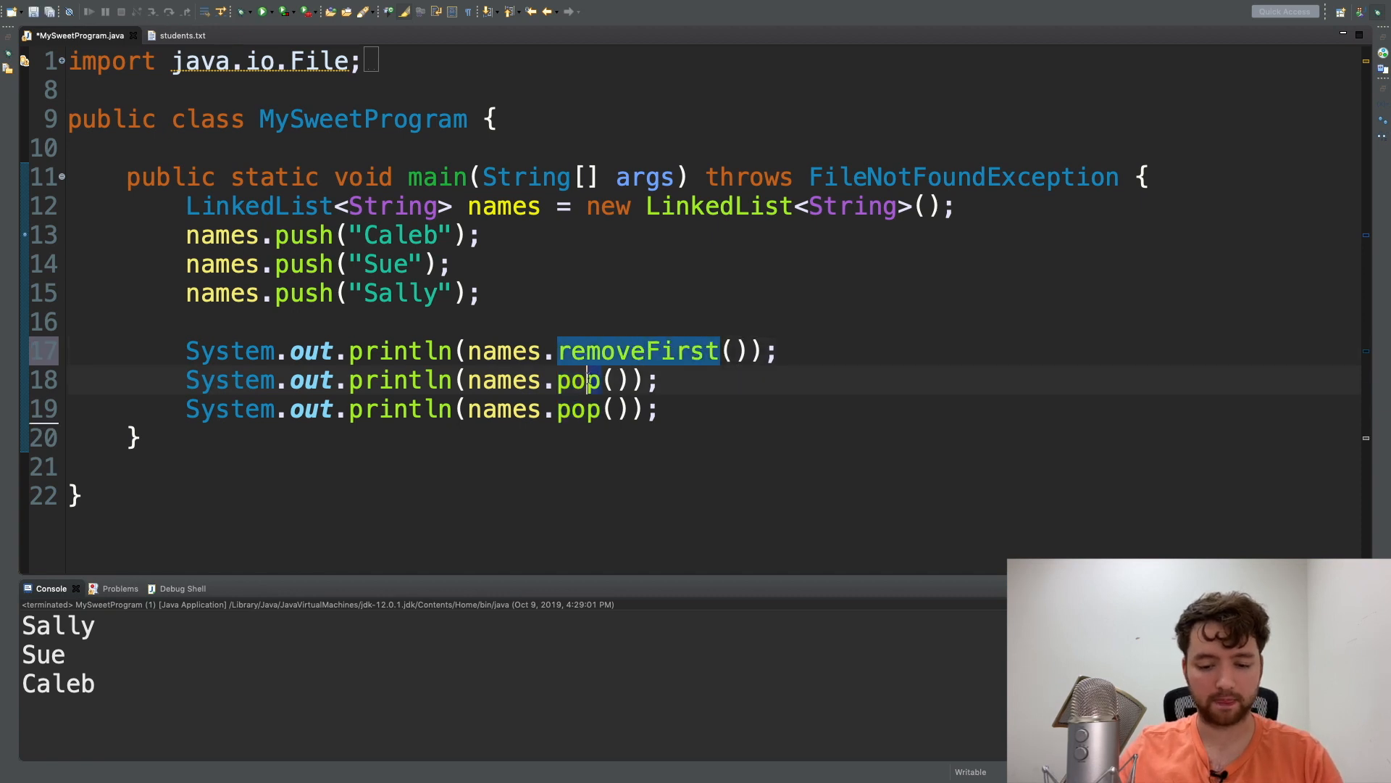
pyautogui.write('removeFirst')
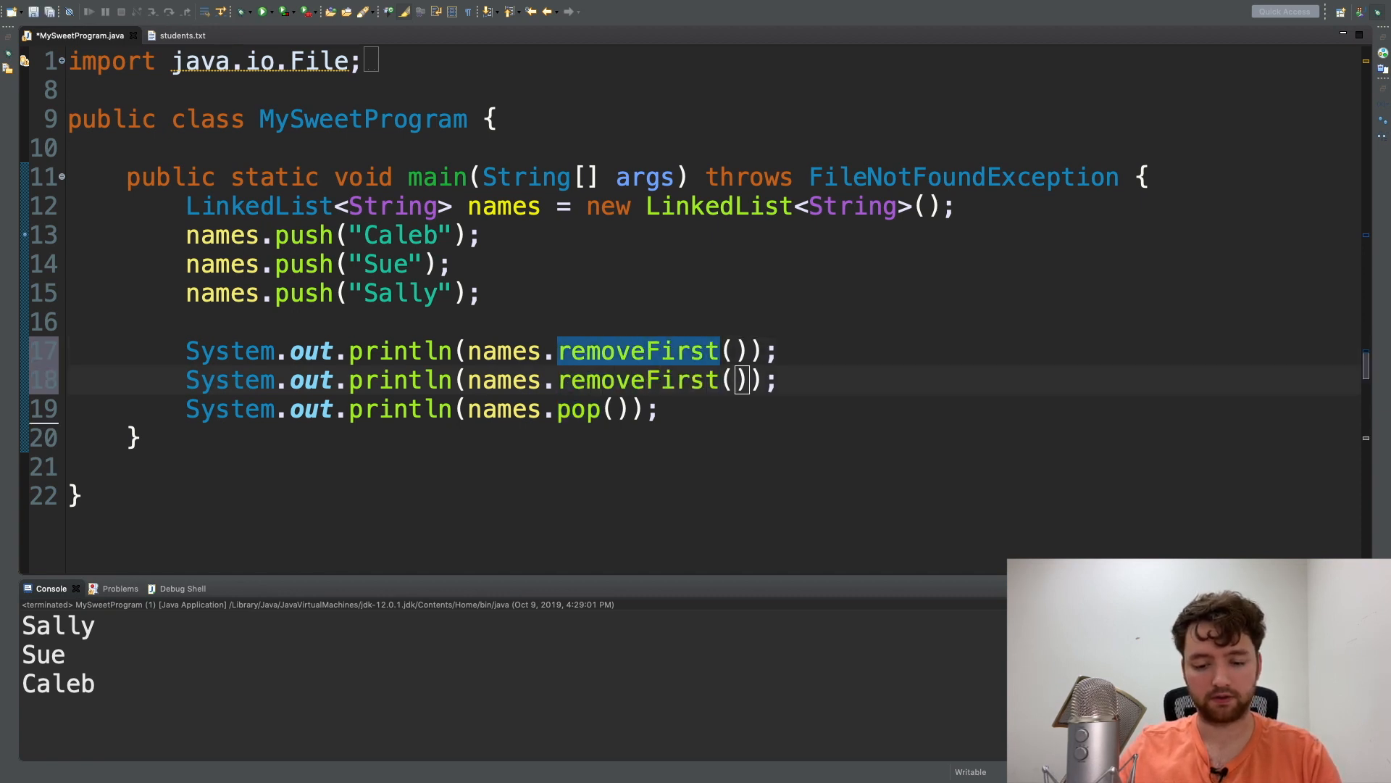
pyautogui.write('removeF')
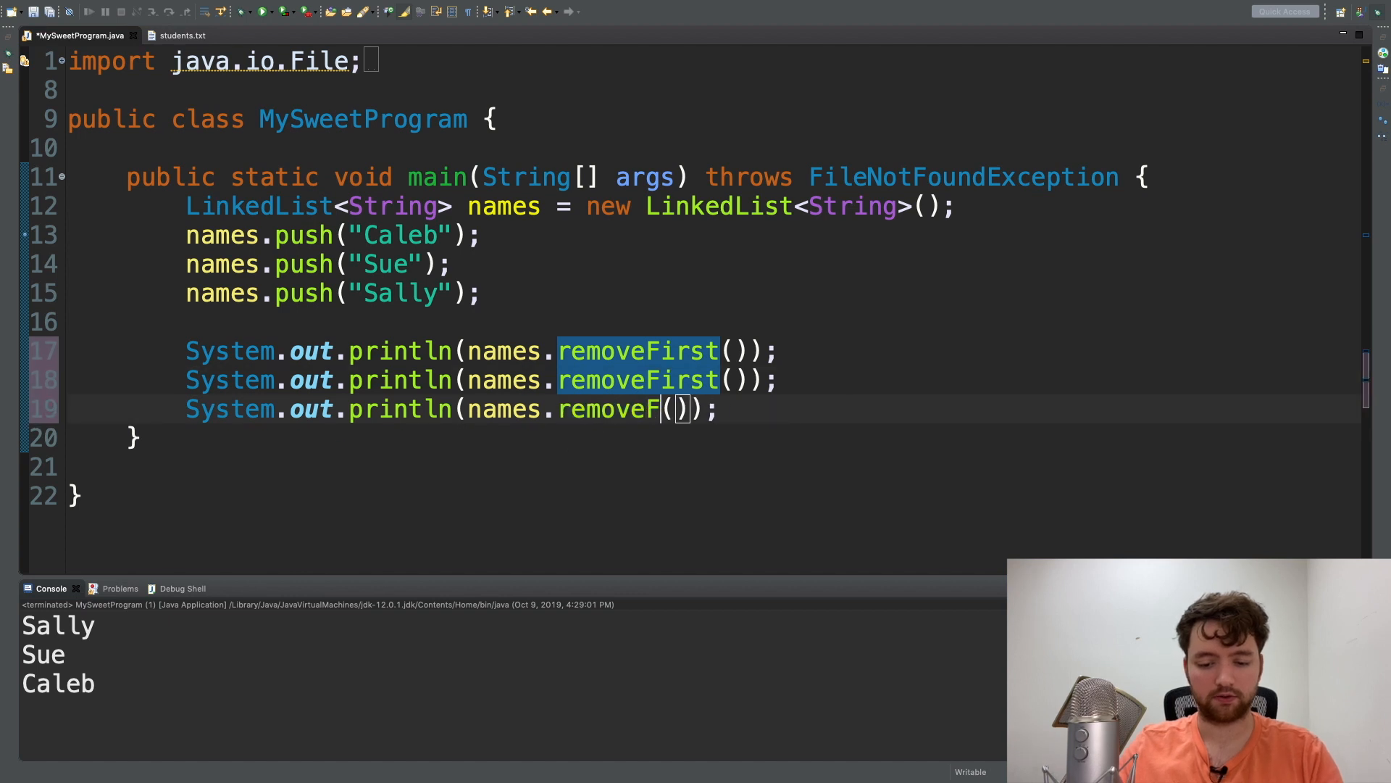
pyautogui.write('irst')
pyautogui.click(482, 350)
pyautogui.write('p')
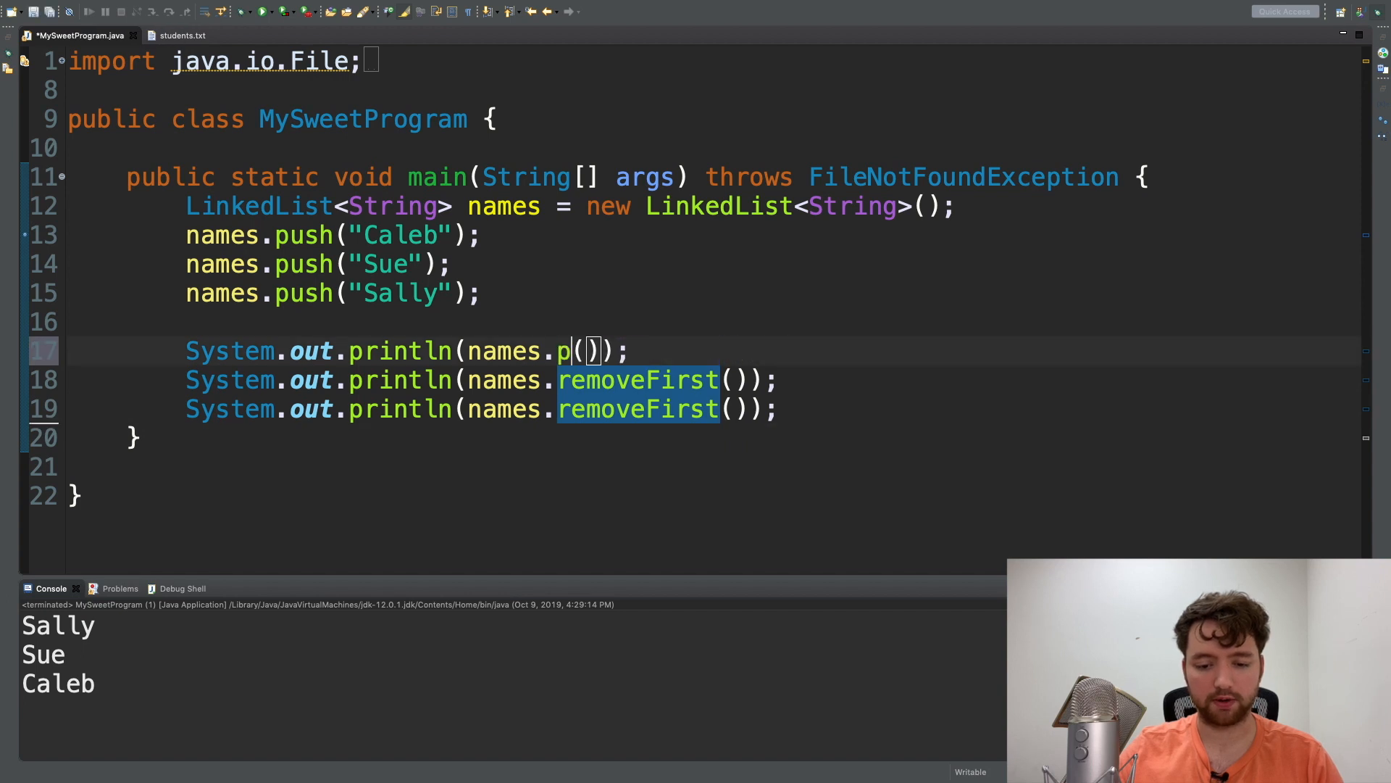
# - Finish line 17 as pop(), set line 19 to remove(), and save the file
pyautogui.write('op')
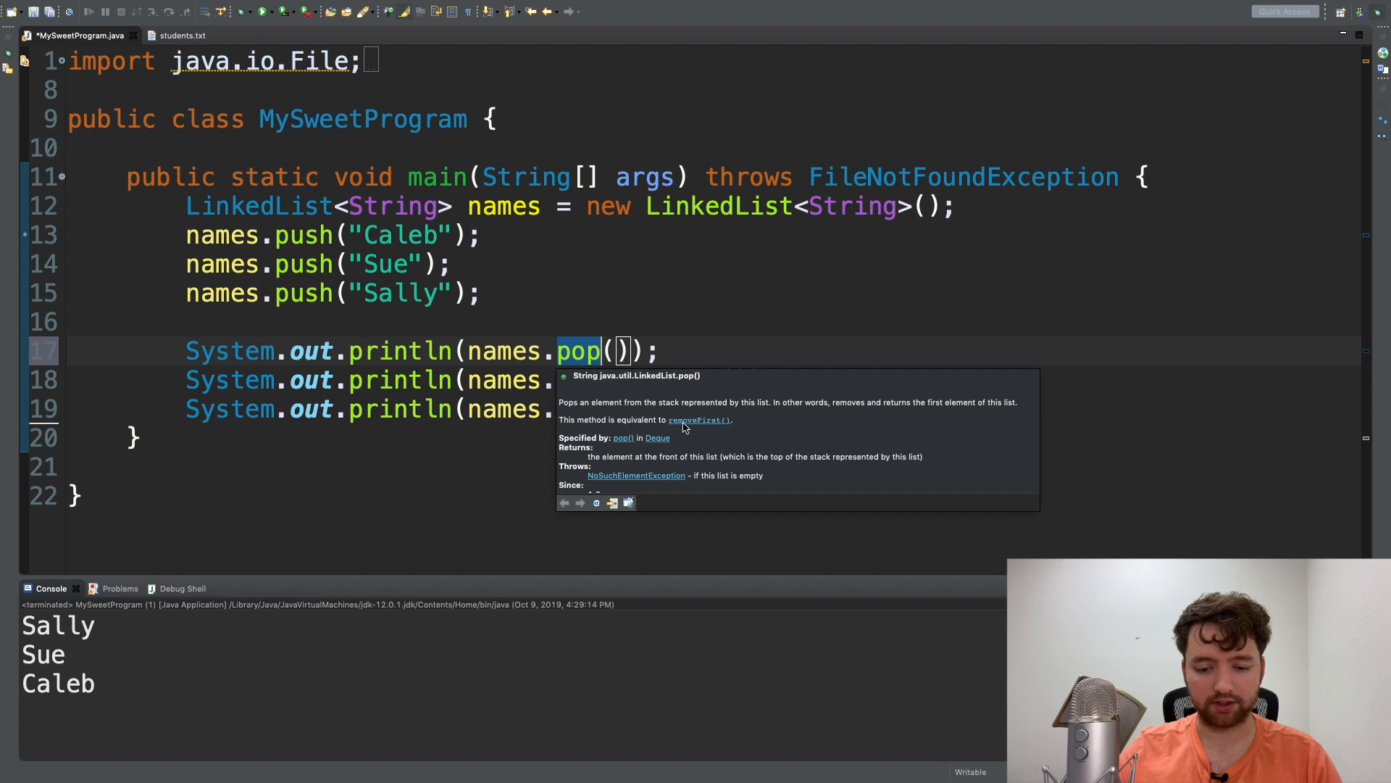
pyautogui.moveTo(767, 427)
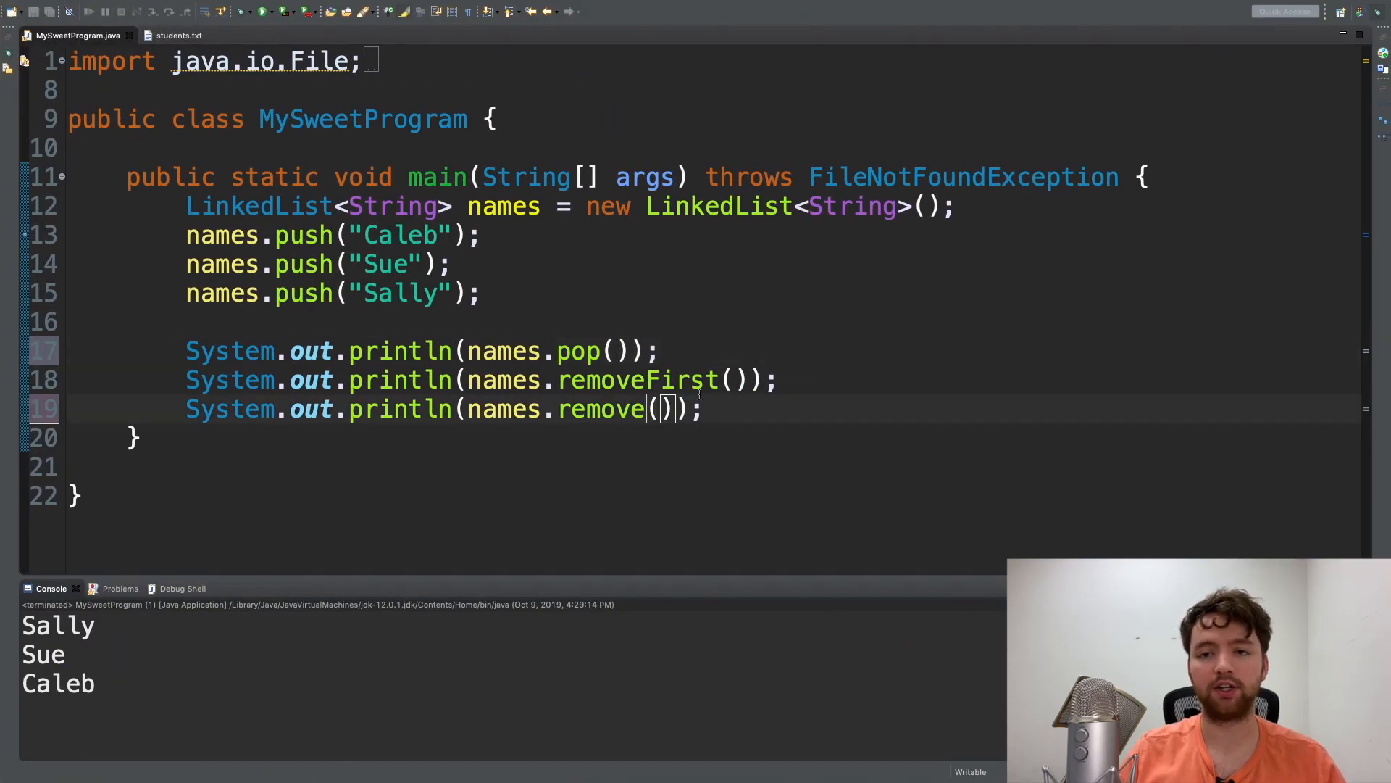
pyautogui.doubleClick(601, 409)
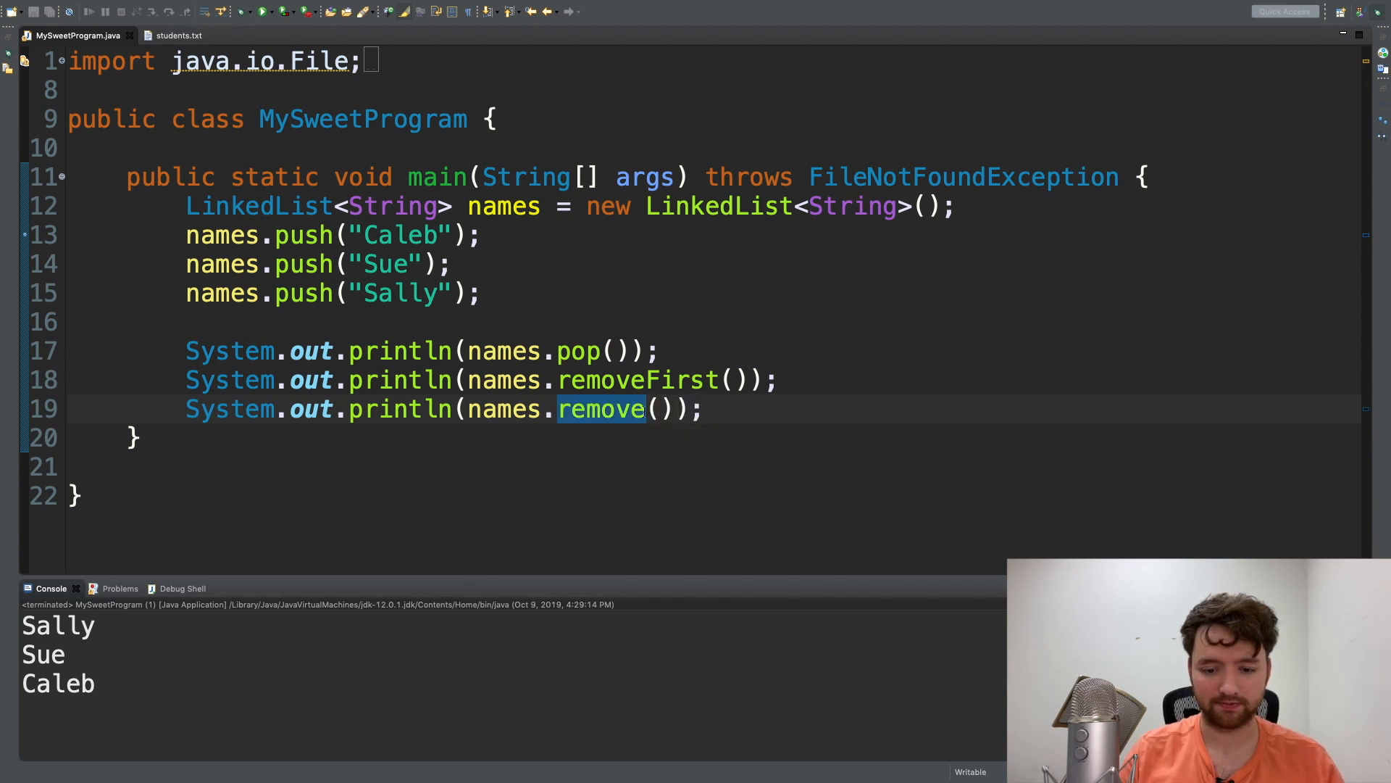
pyautogui.write('4')
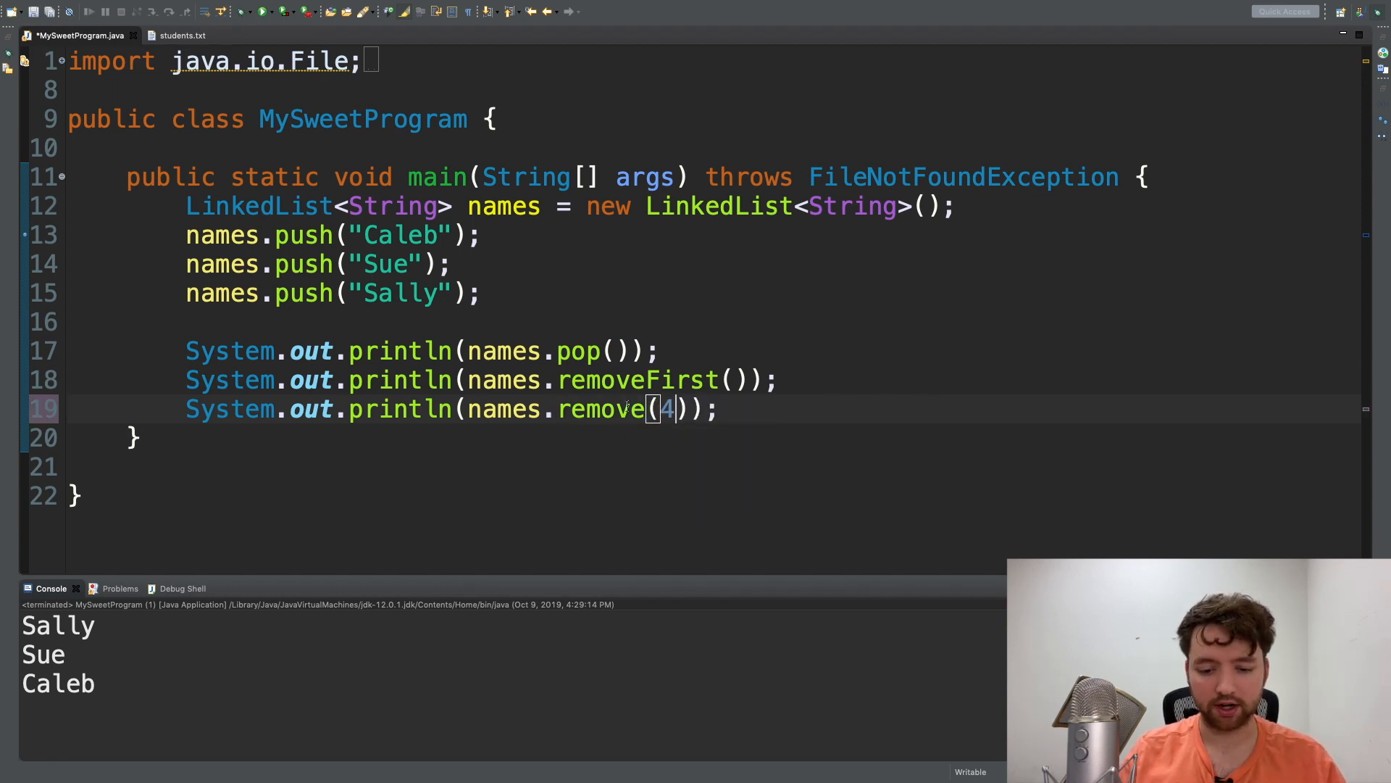
pyautogui.moveTo(661, 409)
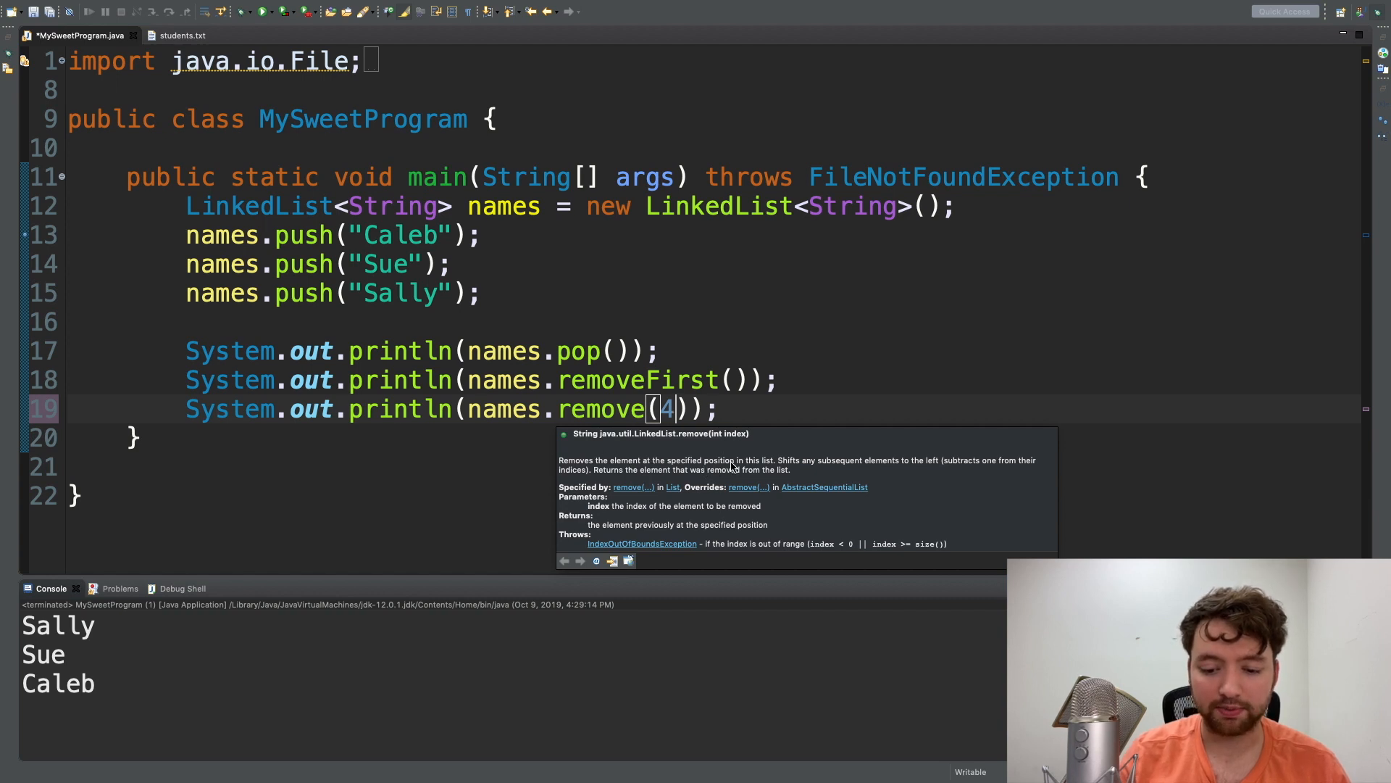
pyautogui.press('Backspace')
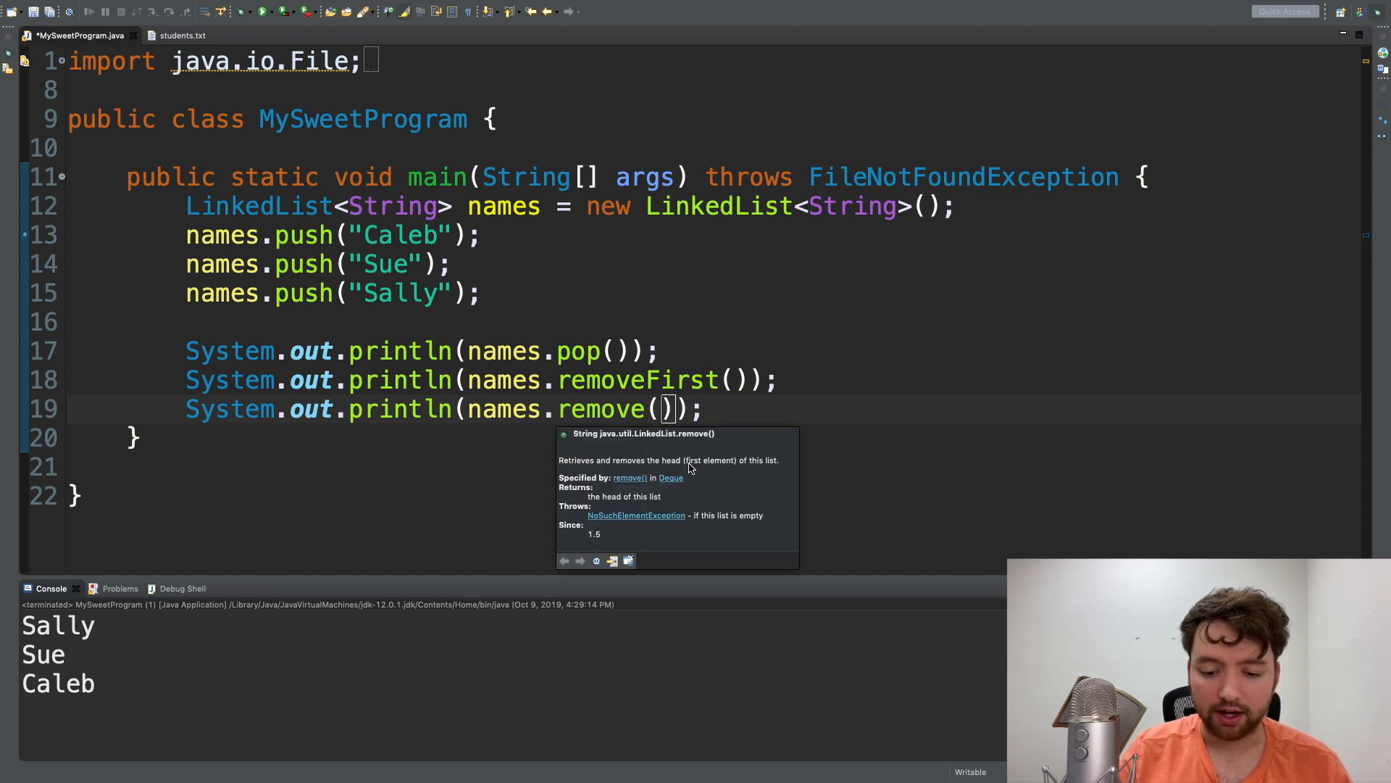
pyautogui.moveTo(781, 466)
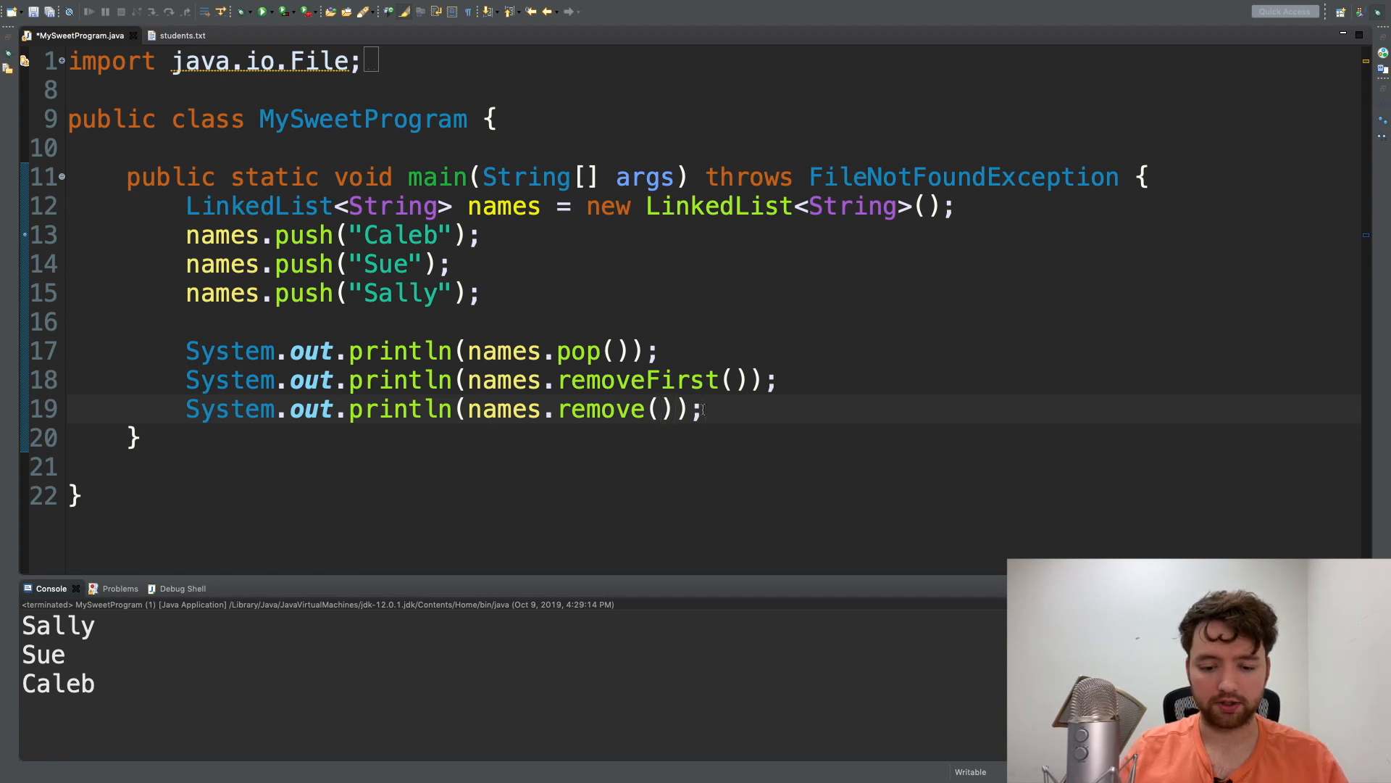
pyautogui.write('names.')
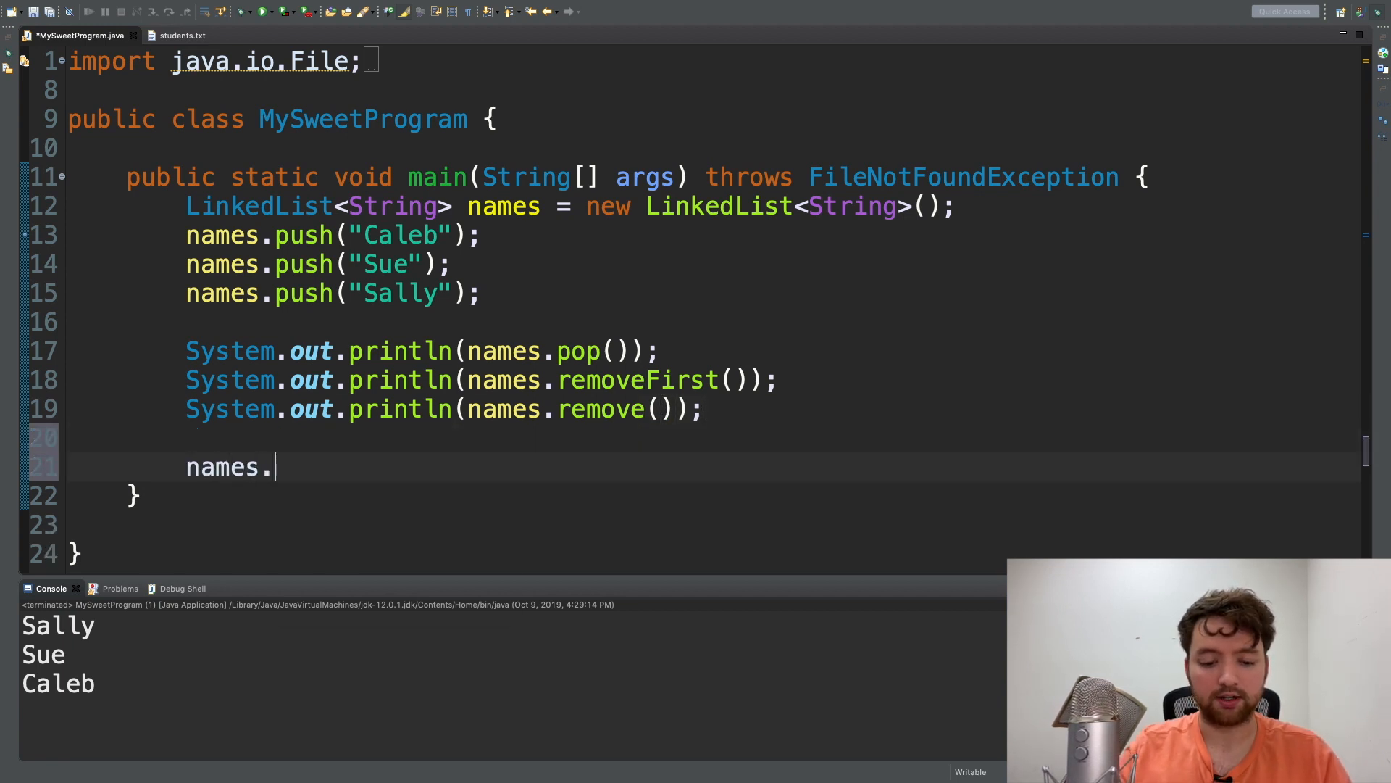
pyautogui.write('r')
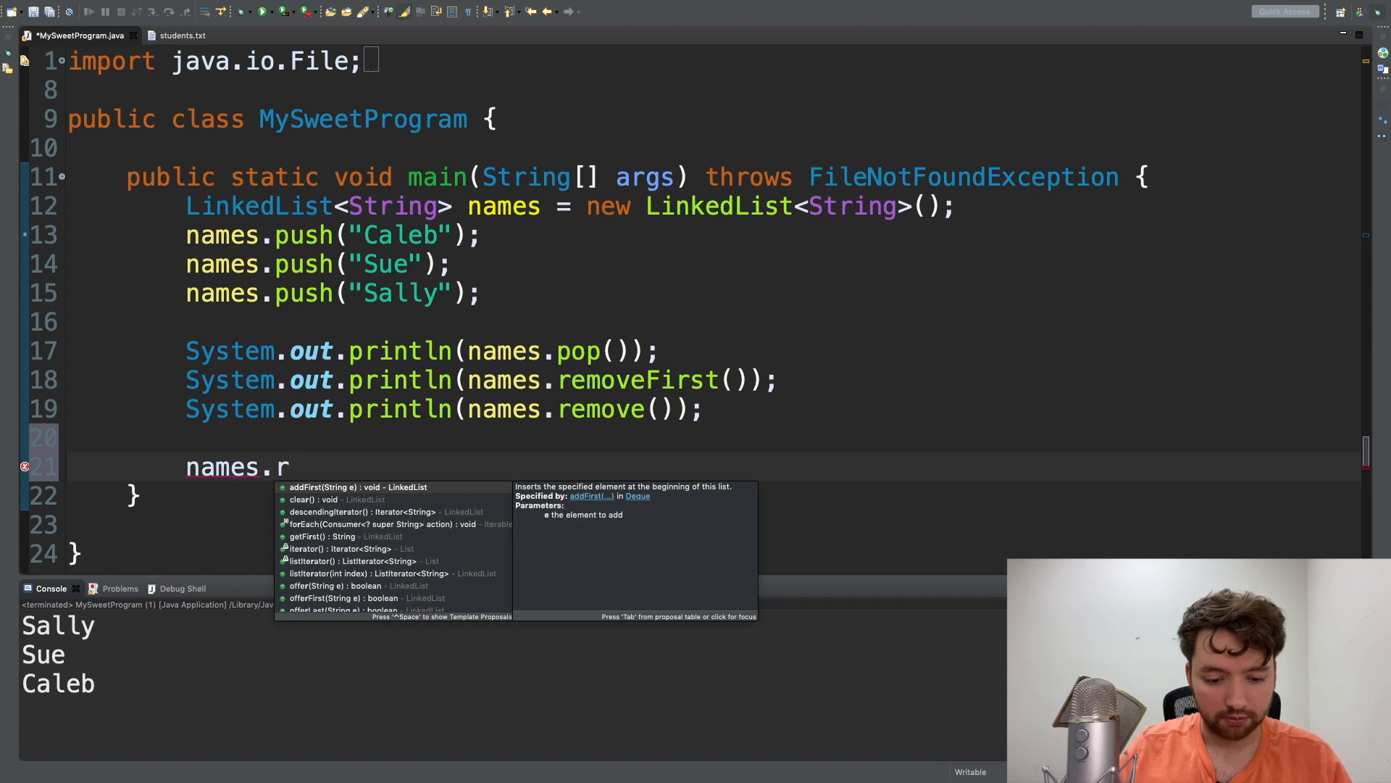
pyautogui.write('emove')
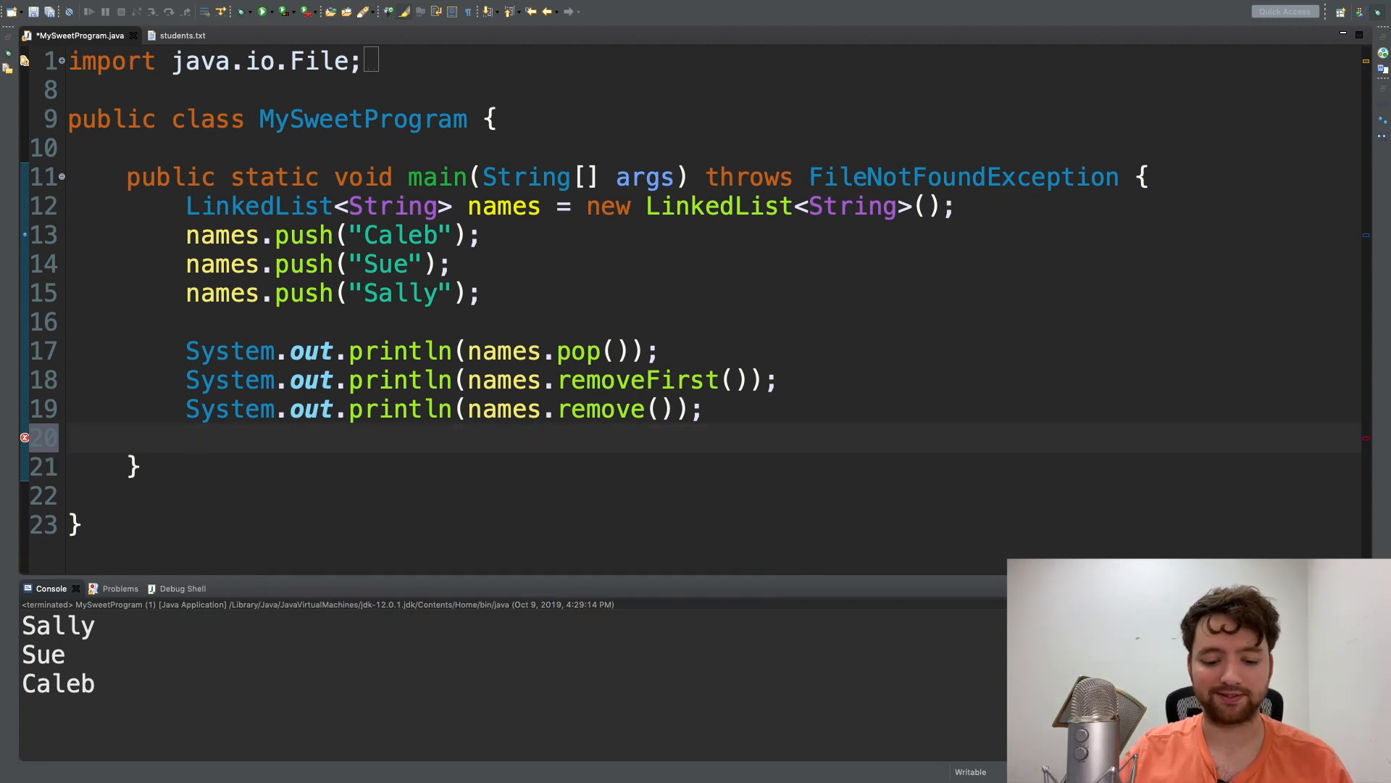
# - Save MySweetProgram.java and select a term in the editor to look up
pyautogui.press('cmd+s')
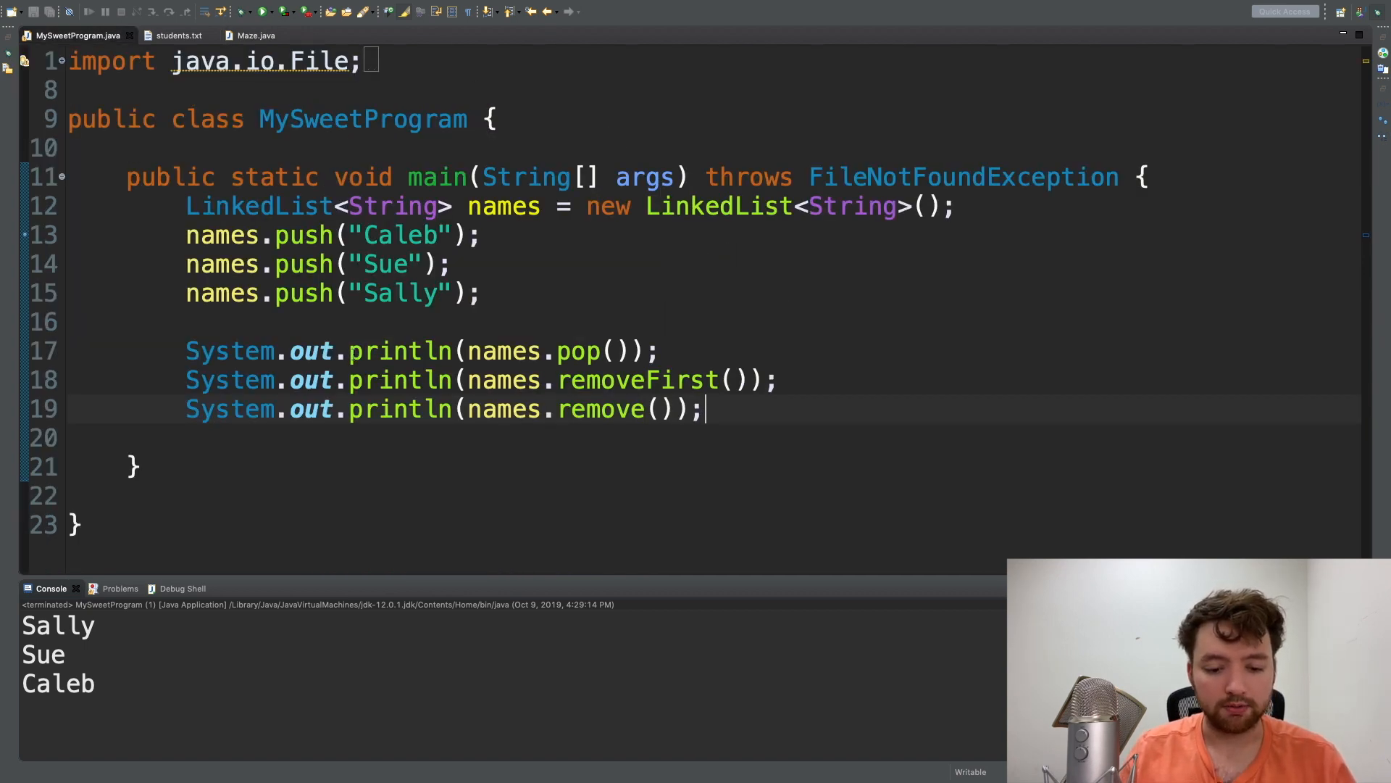
pyautogui.doubleClick(399, 349)
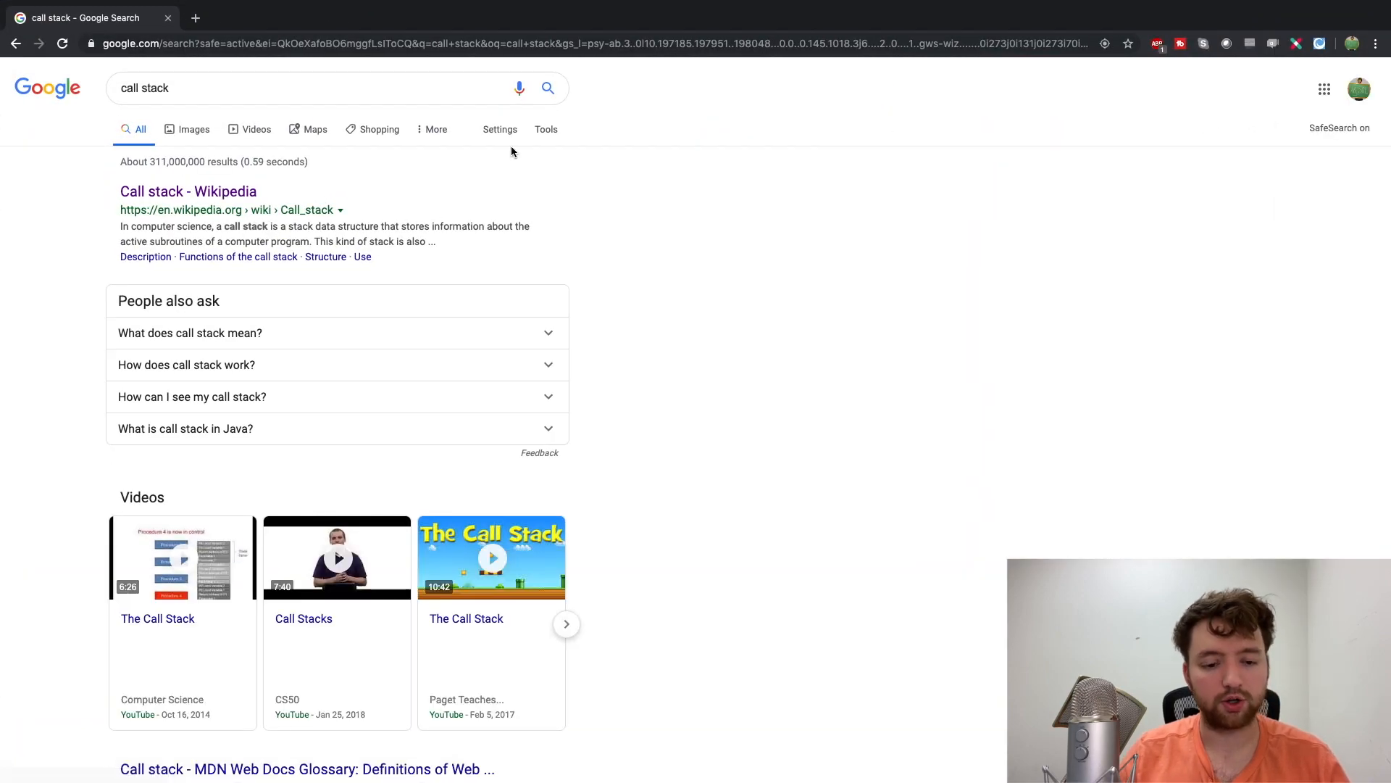
pyautogui.moveTo(188, 191)
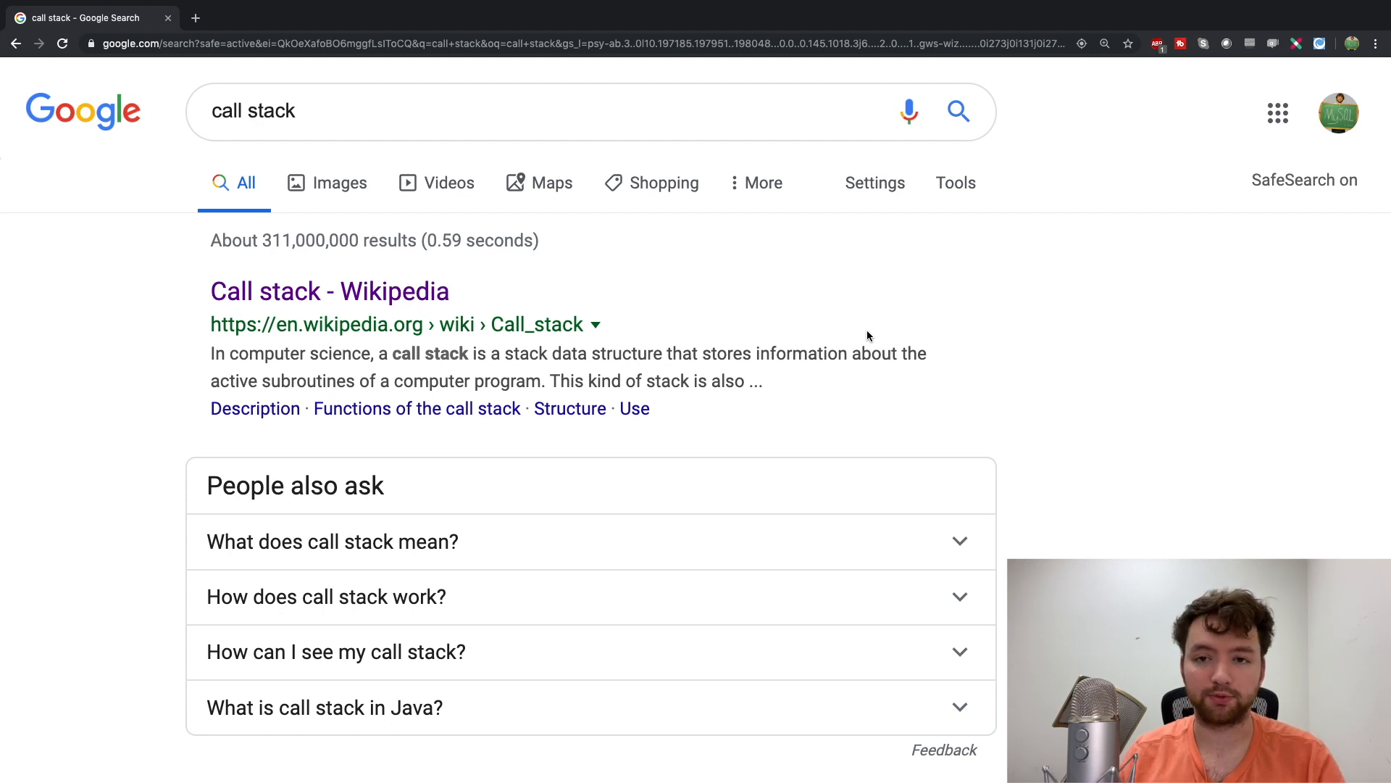
pyautogui.moveTo(956, 353)
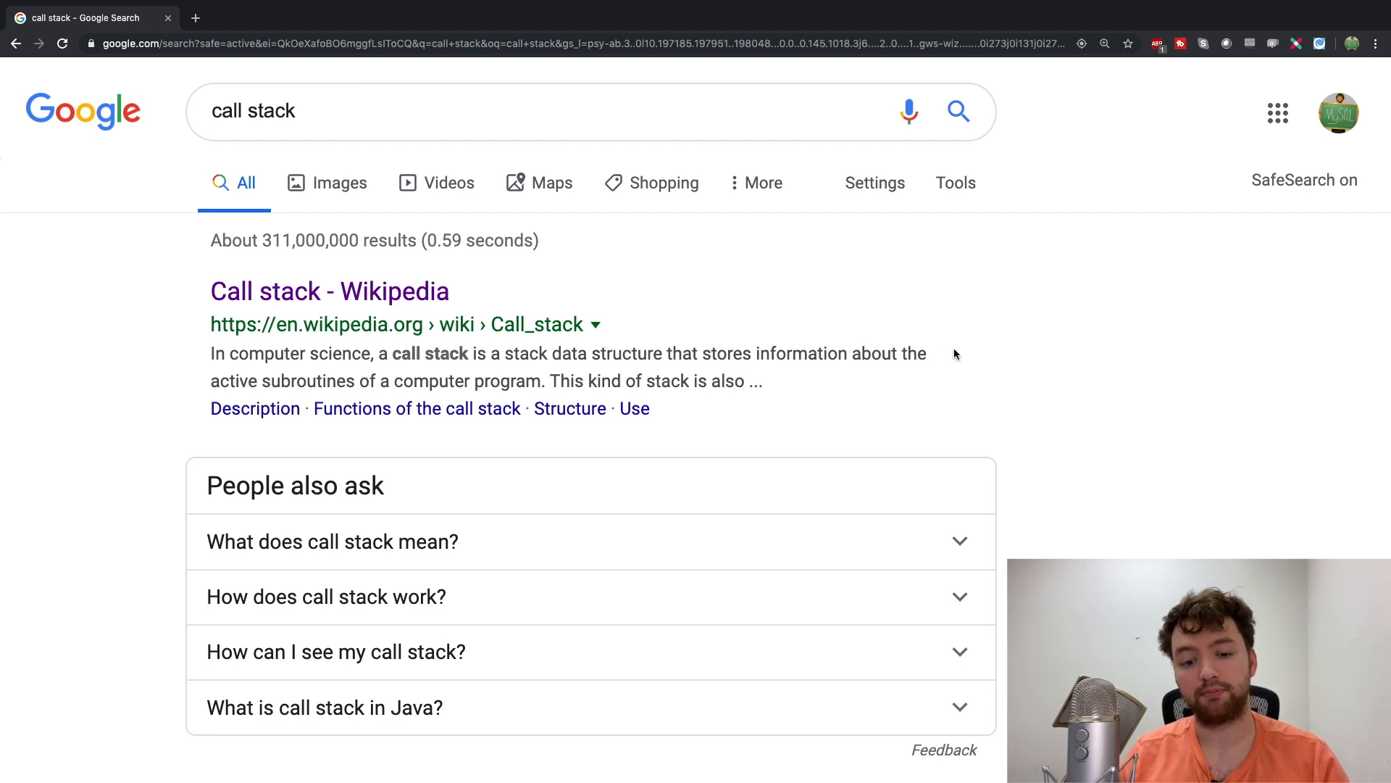
# - Enlarge the Google 'call stack' results page with the Wikipedia definition
pyautogui.doubleClick(308, 380)
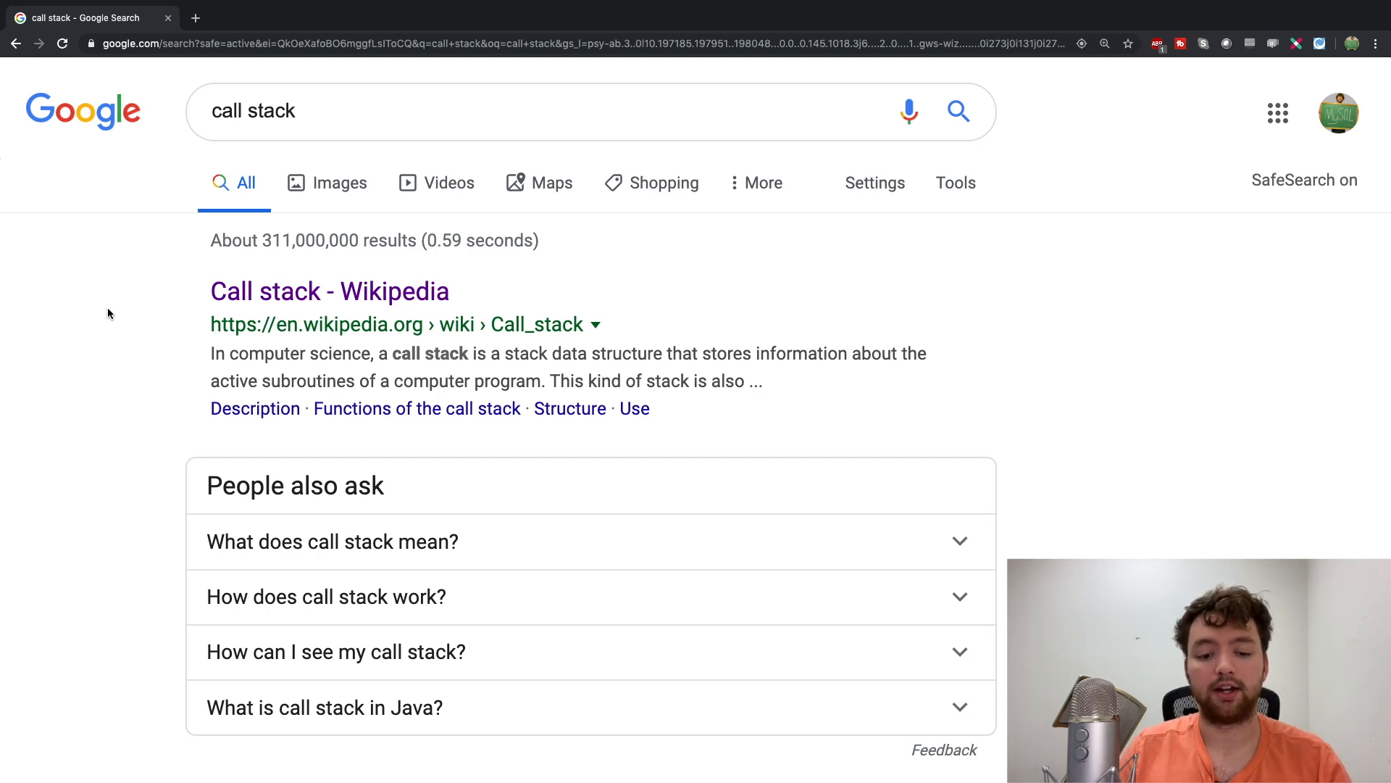
# - Open the Call stack Wikipedia article and scroll to the Structure section diagram
pyautogui.click(329, 292)
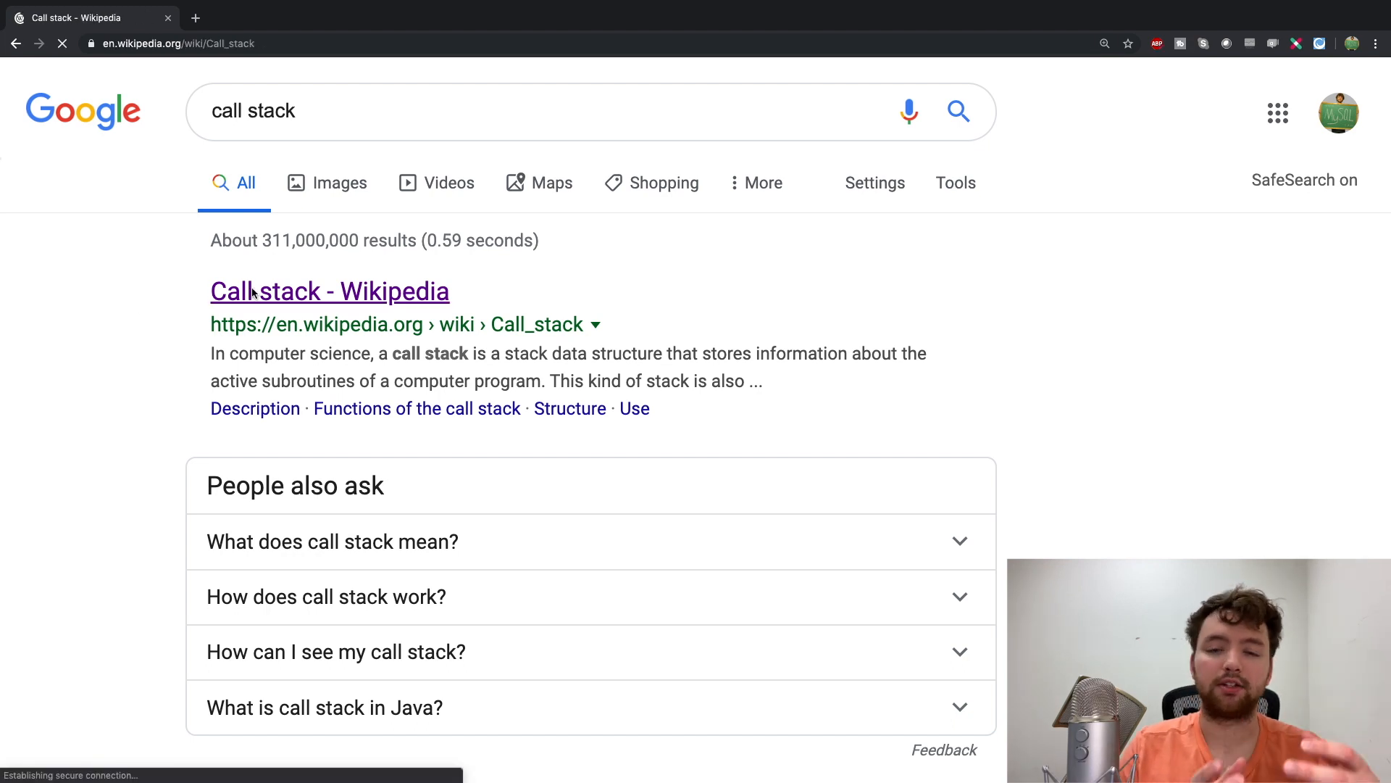
pyautogui.click(329, 291)
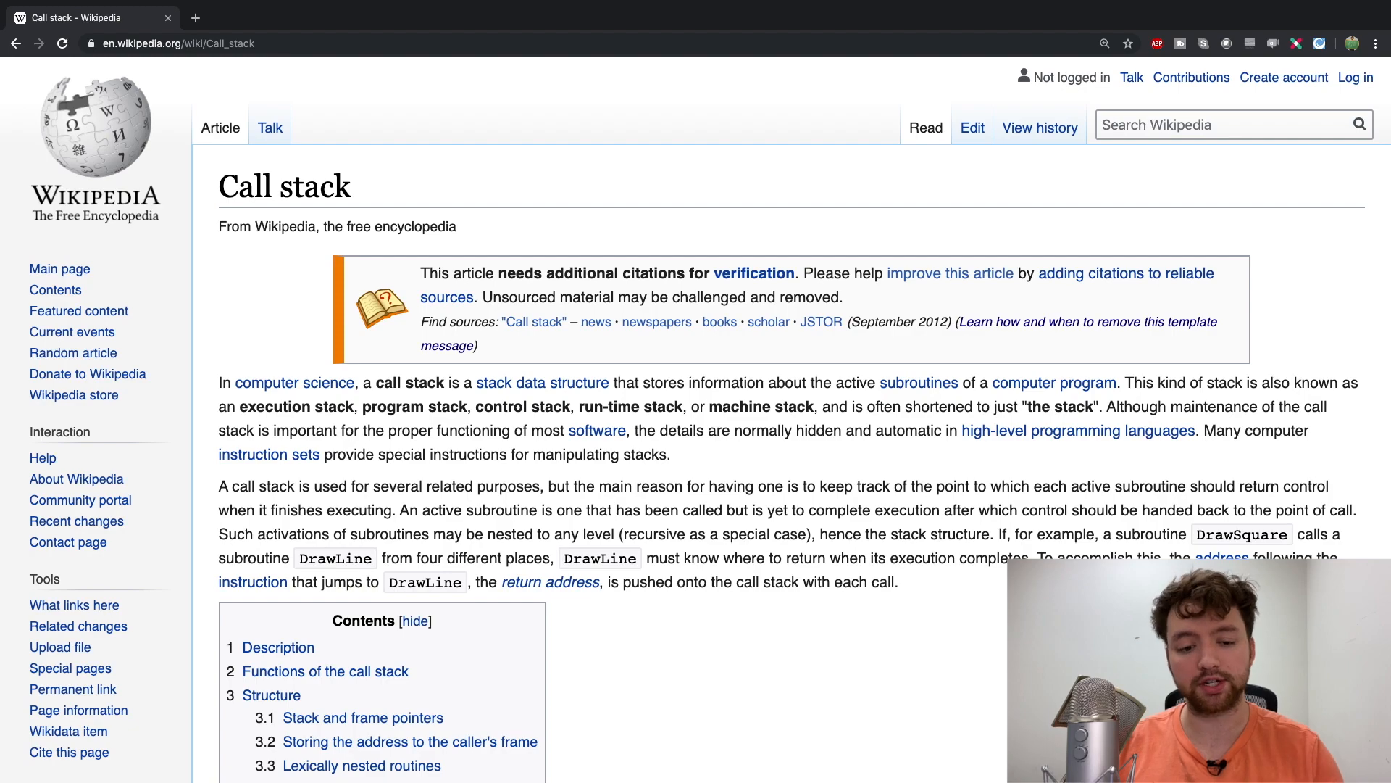
pyautogui.scroll(-3)
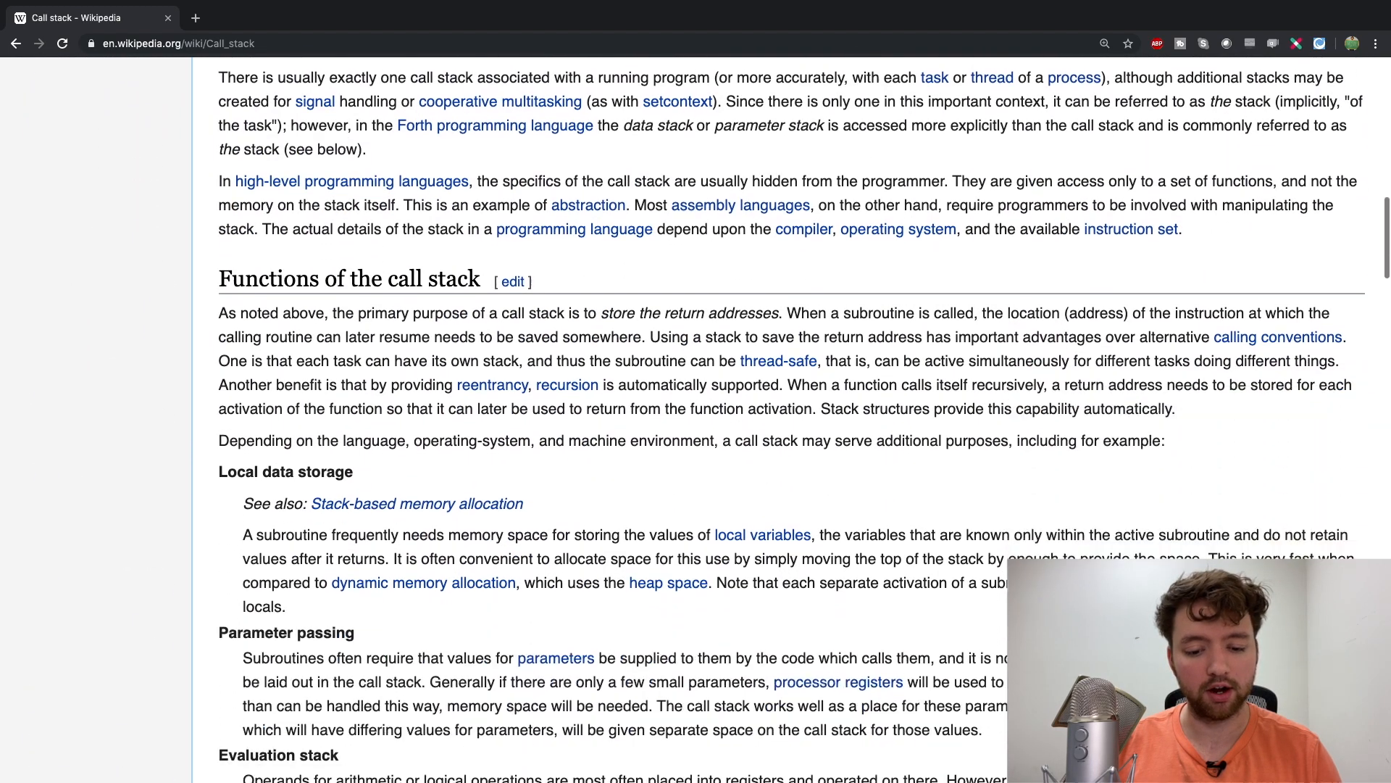
pyautogui.scroll(-3)
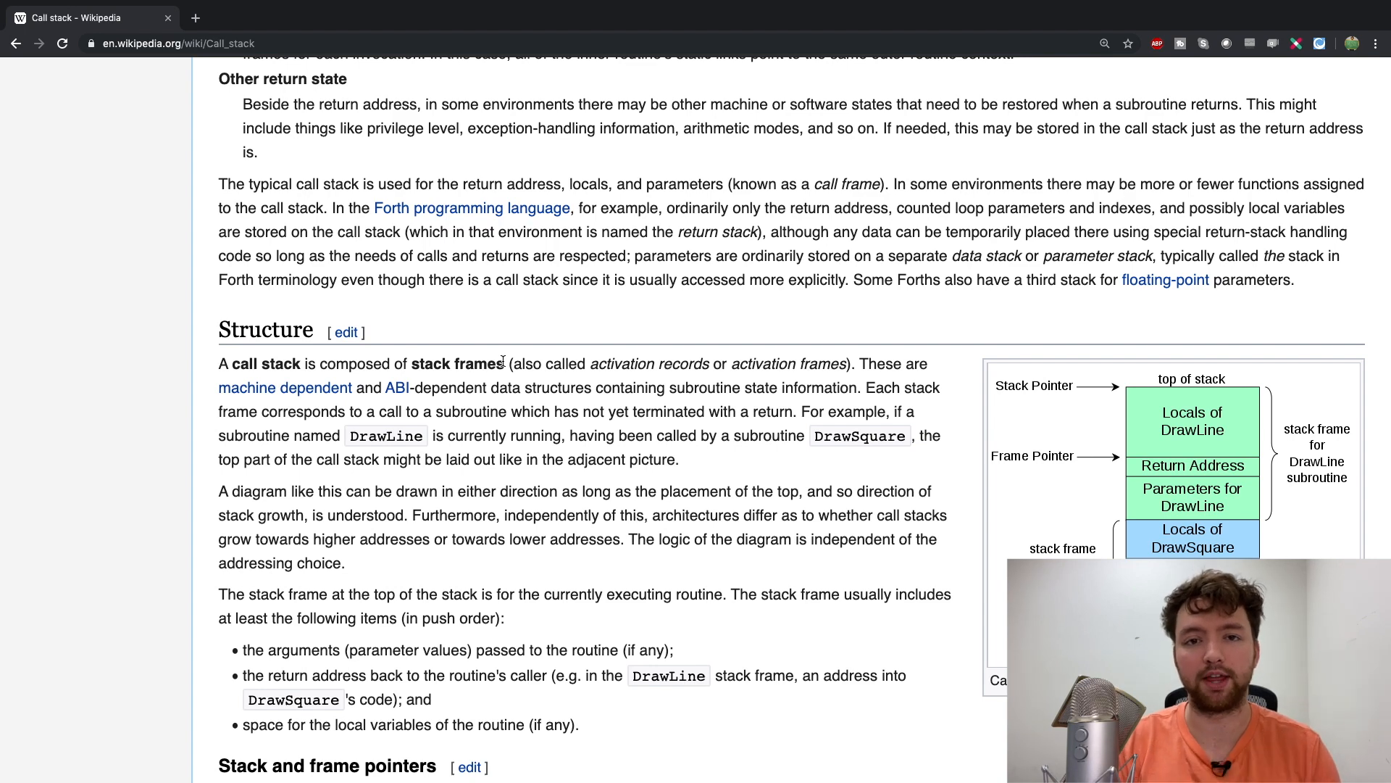
pyautogui.moveTo(517, 416)
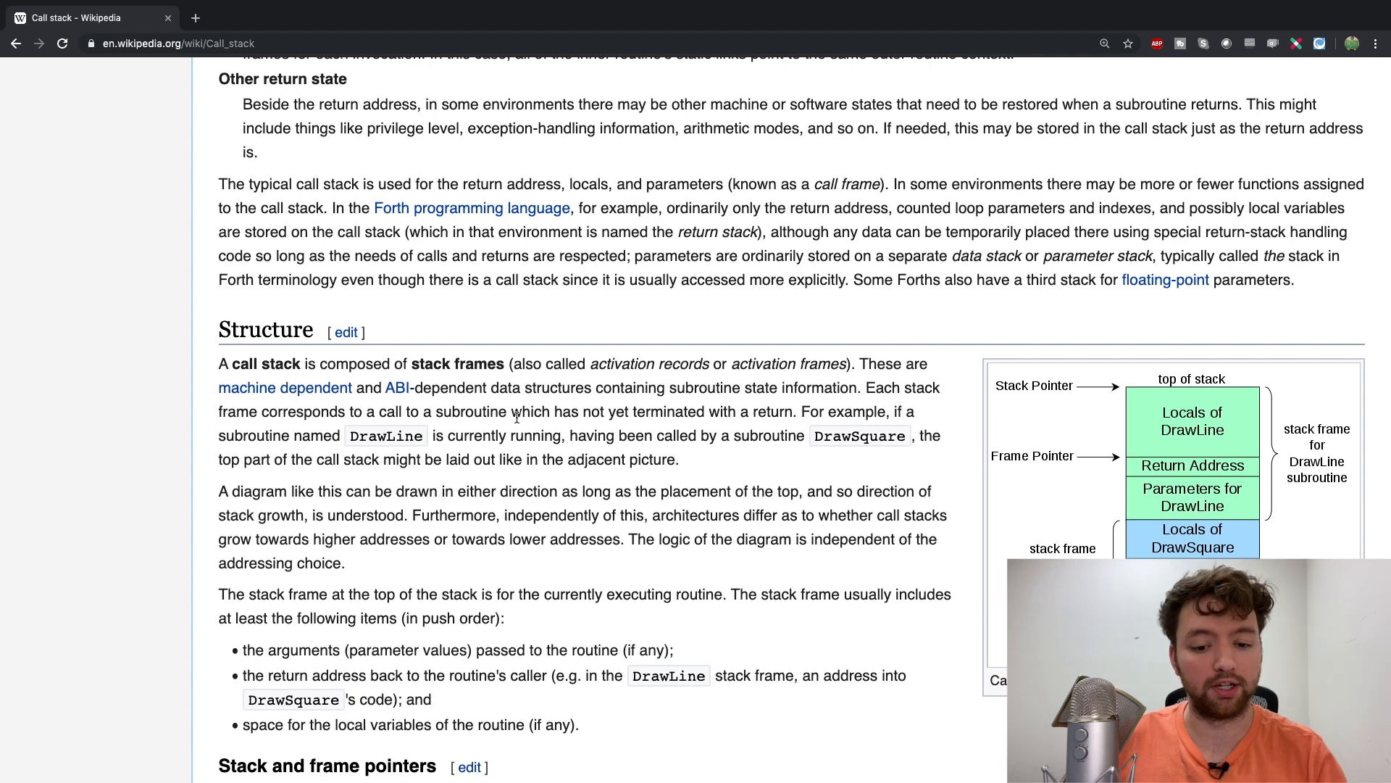
pyautogui.moveTo(966, 495)
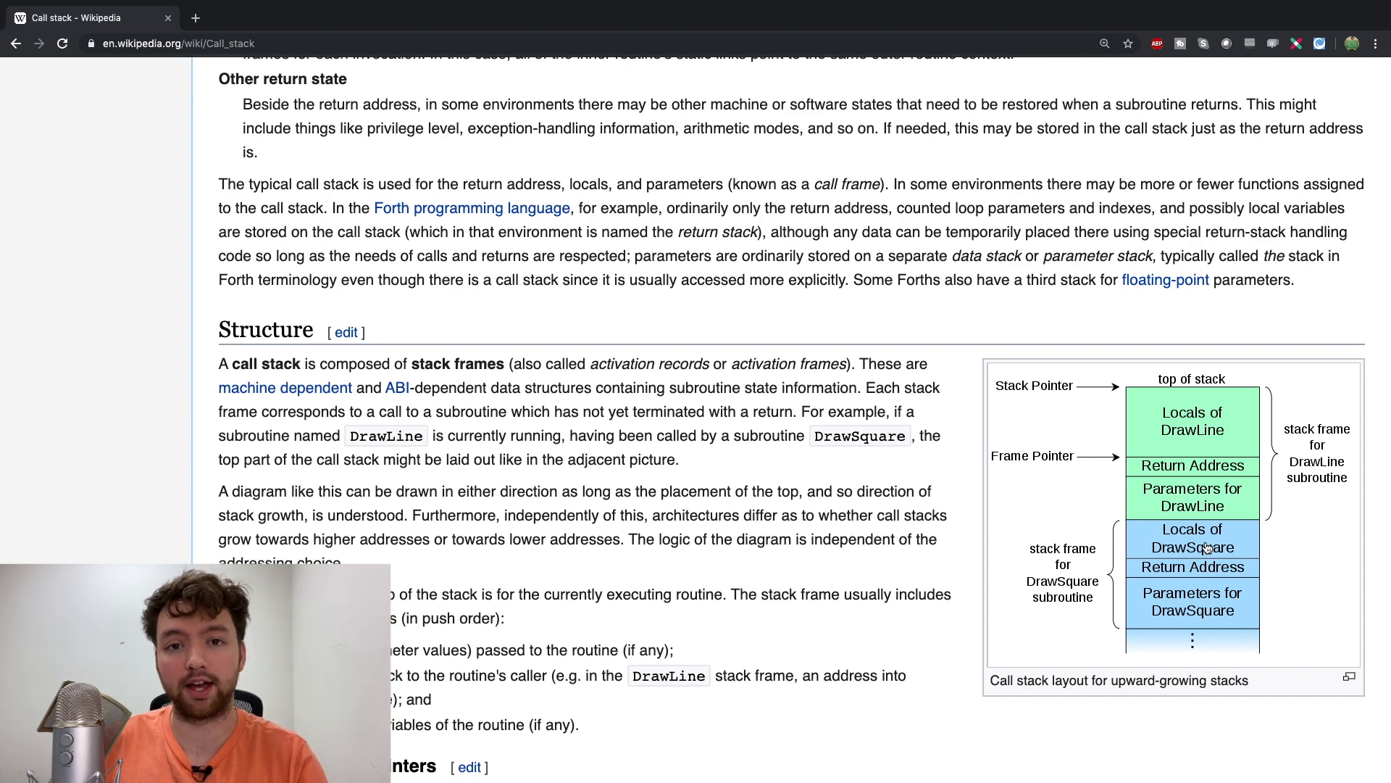
pyautogui.moveTo(1162, 623)
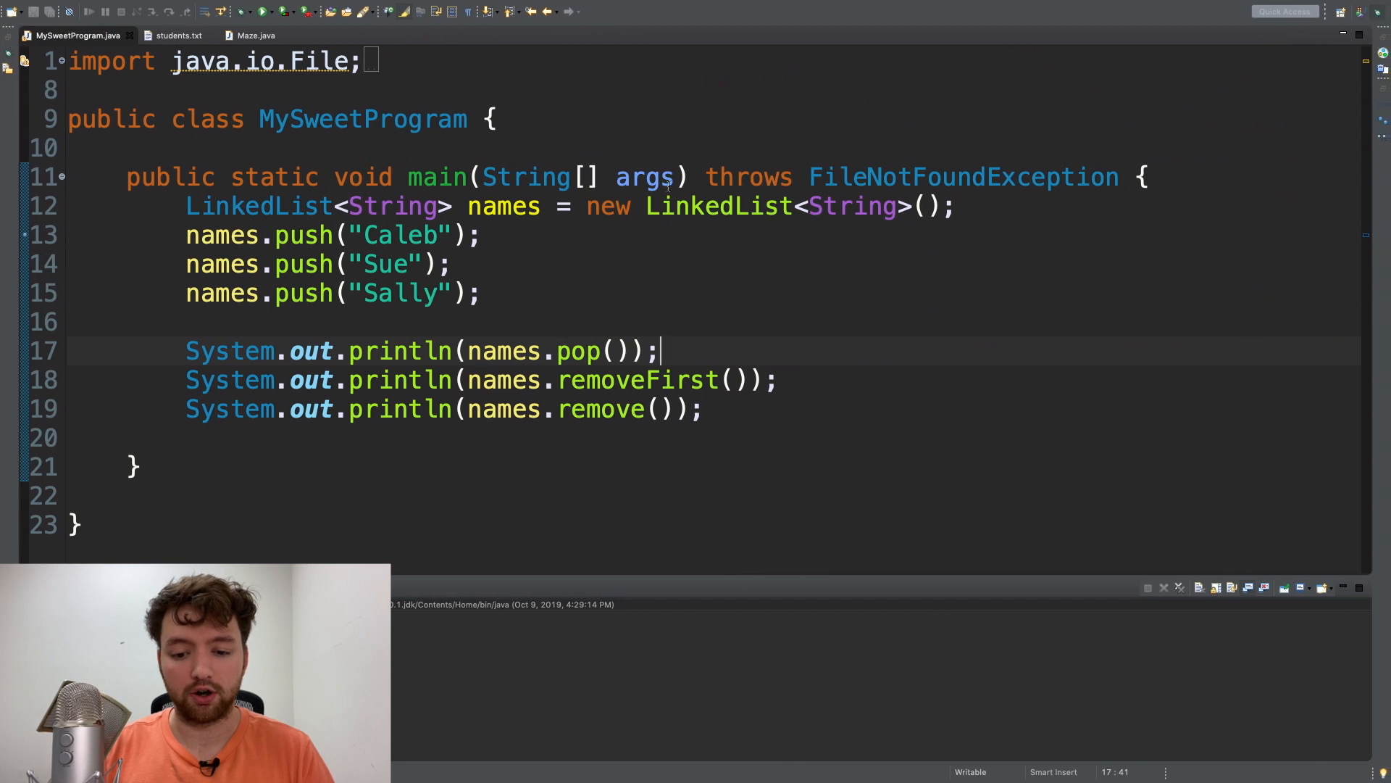
# - Select main's 'throws FileNotFoundException' clause and add blank lines above the names list
pyautogui.moveTo(707, 177); pyautogui.dragTo(1120, 177)
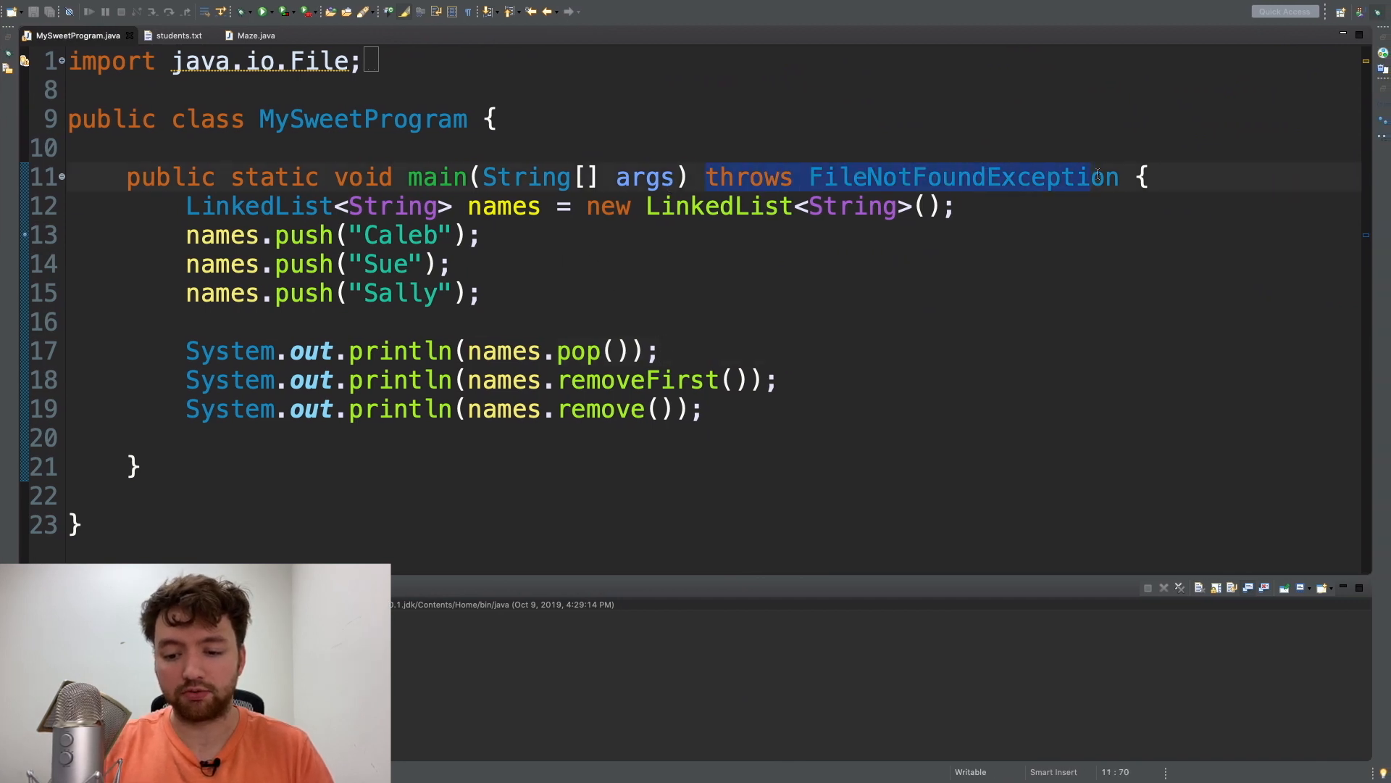
pyautogui.click(1119, 177)
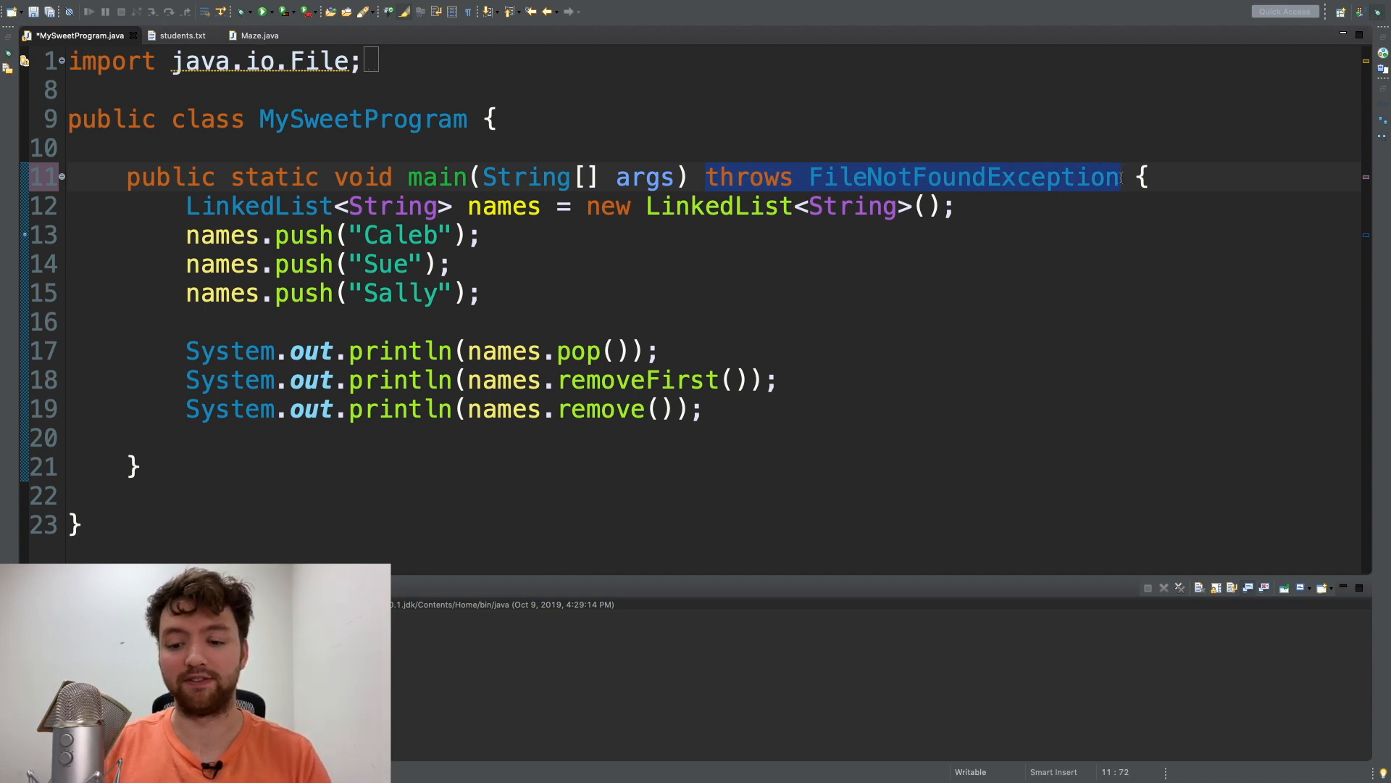
pyautogui.click(1180, 177)
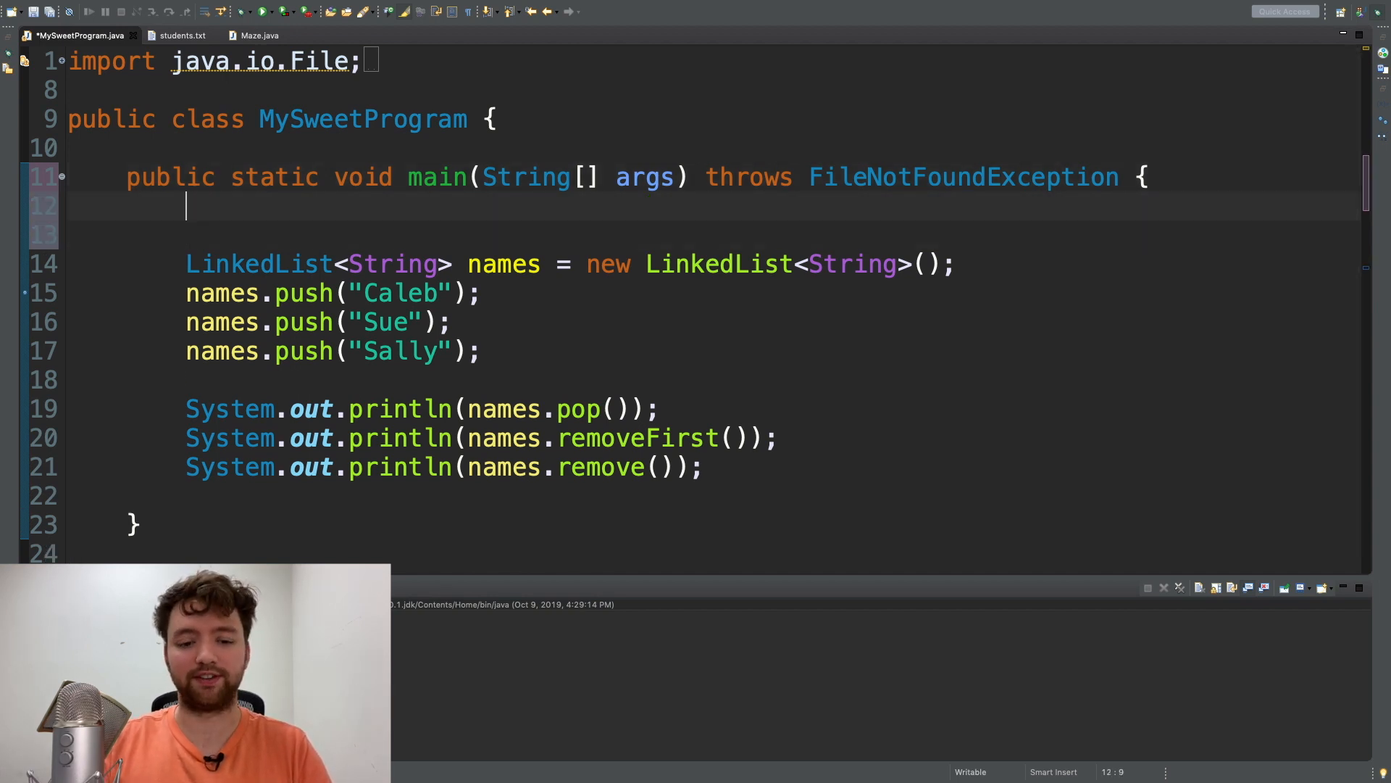
# - Add 'Scanner in = new Scanner(System.in);' to main and remove a stray partial line
pyautogui.write('SysInfo')
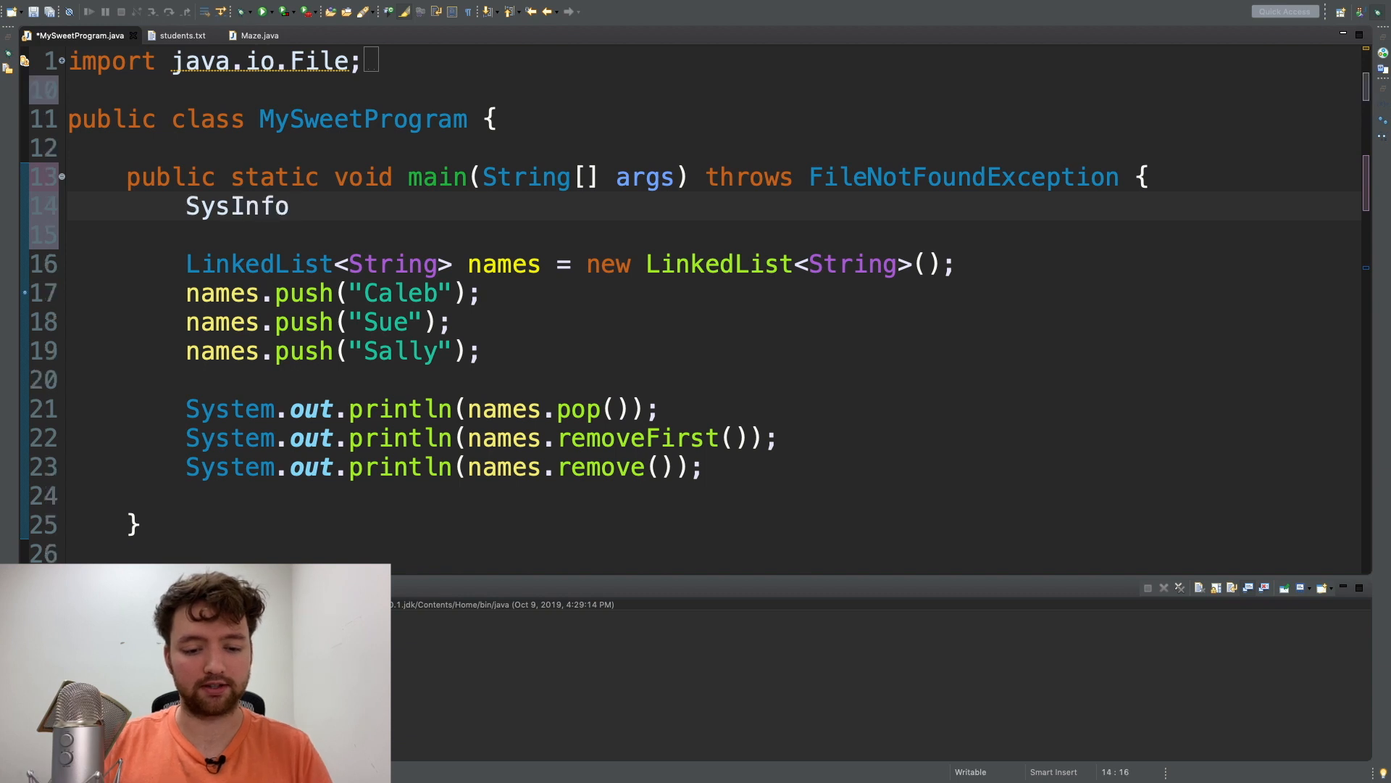
pyautogui.press('Backspace')
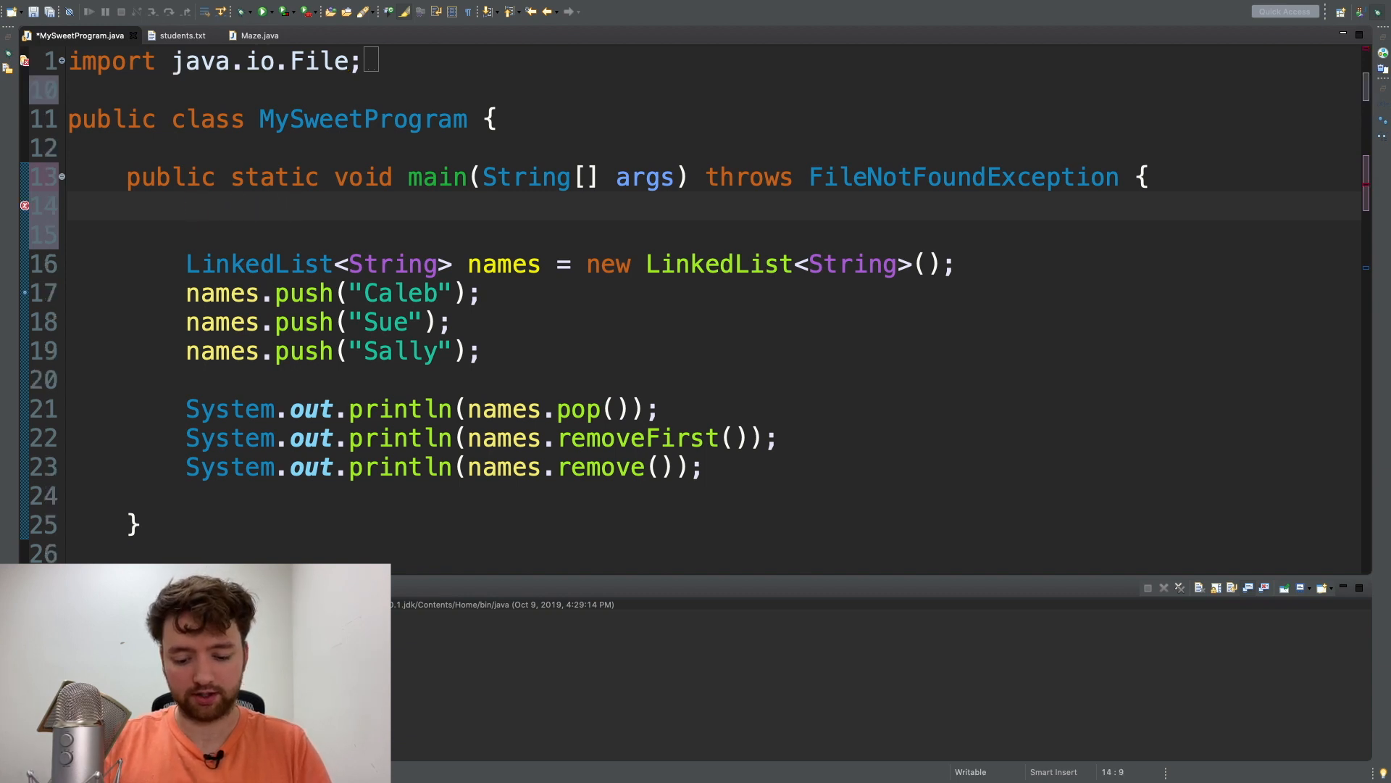
pyautogui.write('Scanner in')
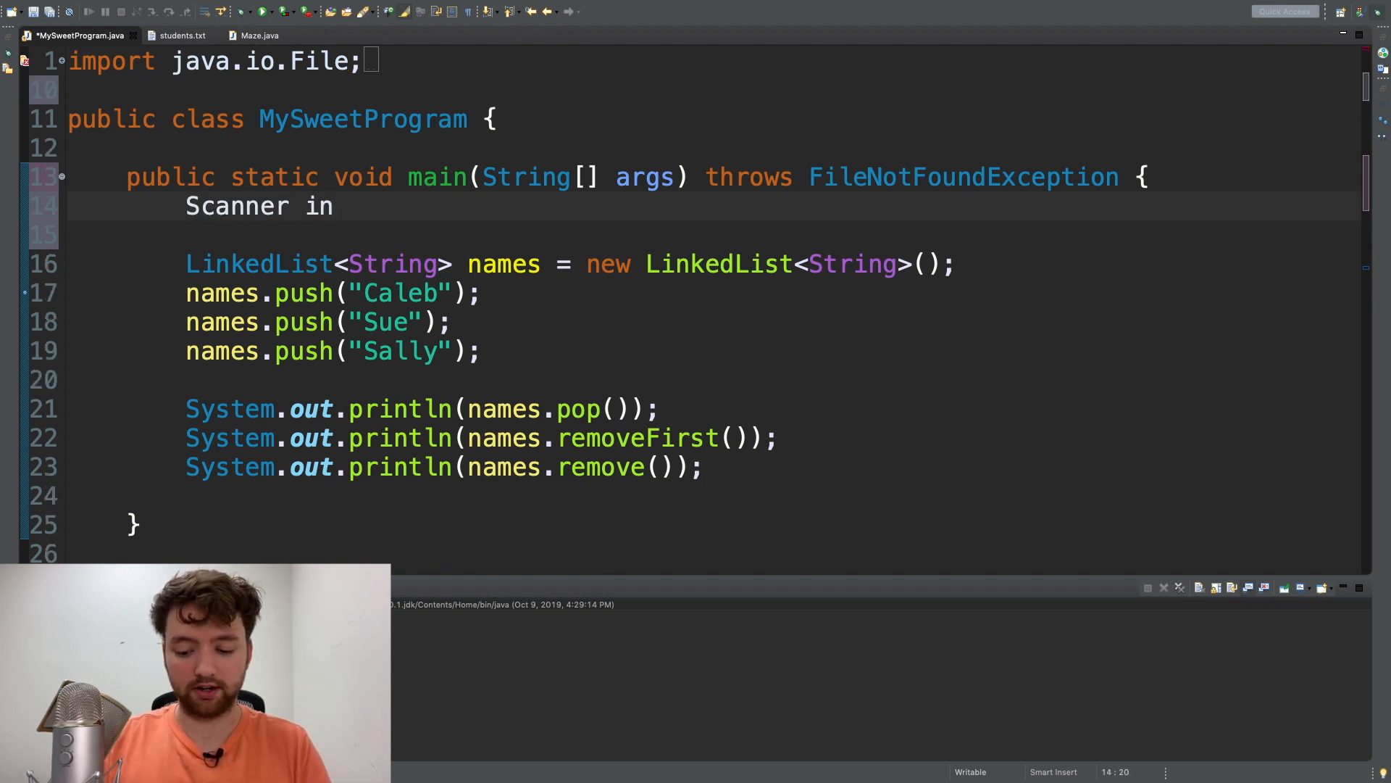
pyautogui.write('= new Scanner()')
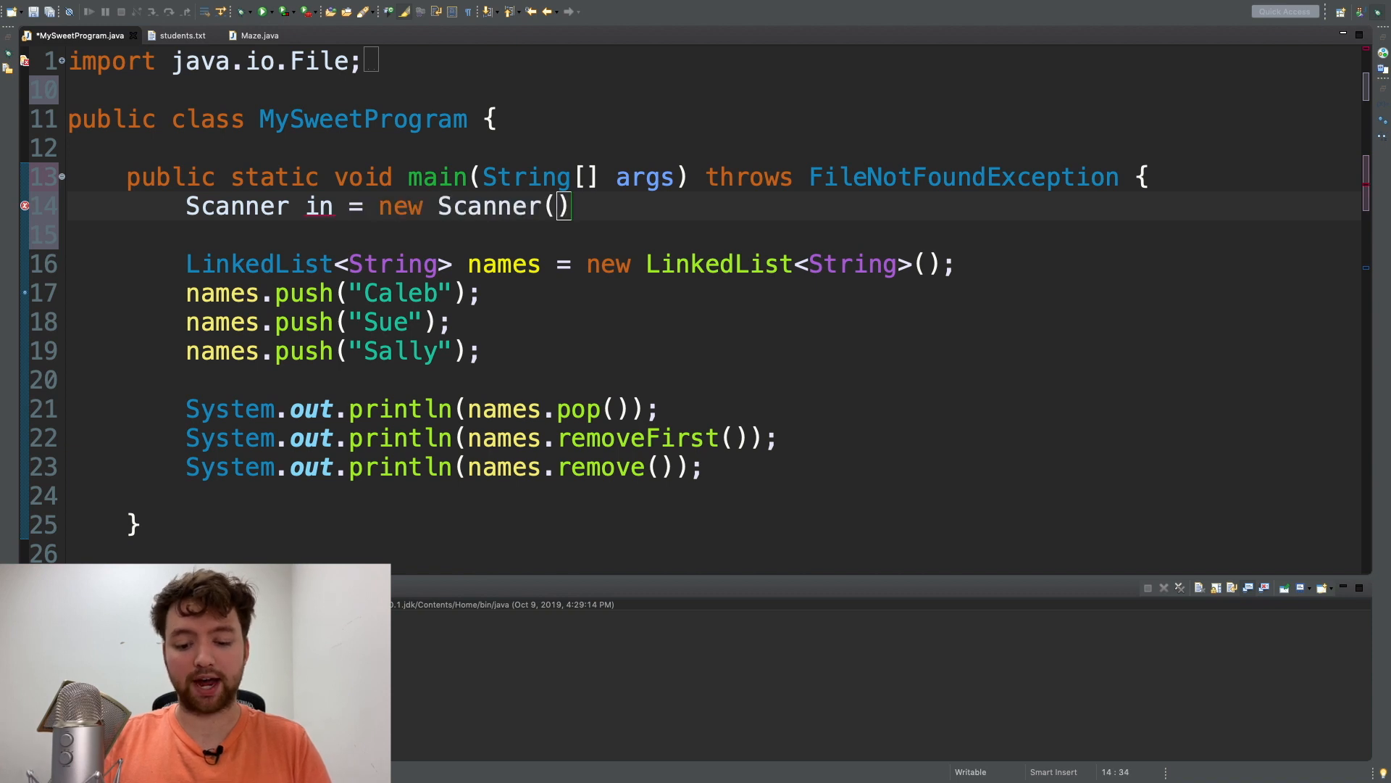
pyautogui.write('System.in')
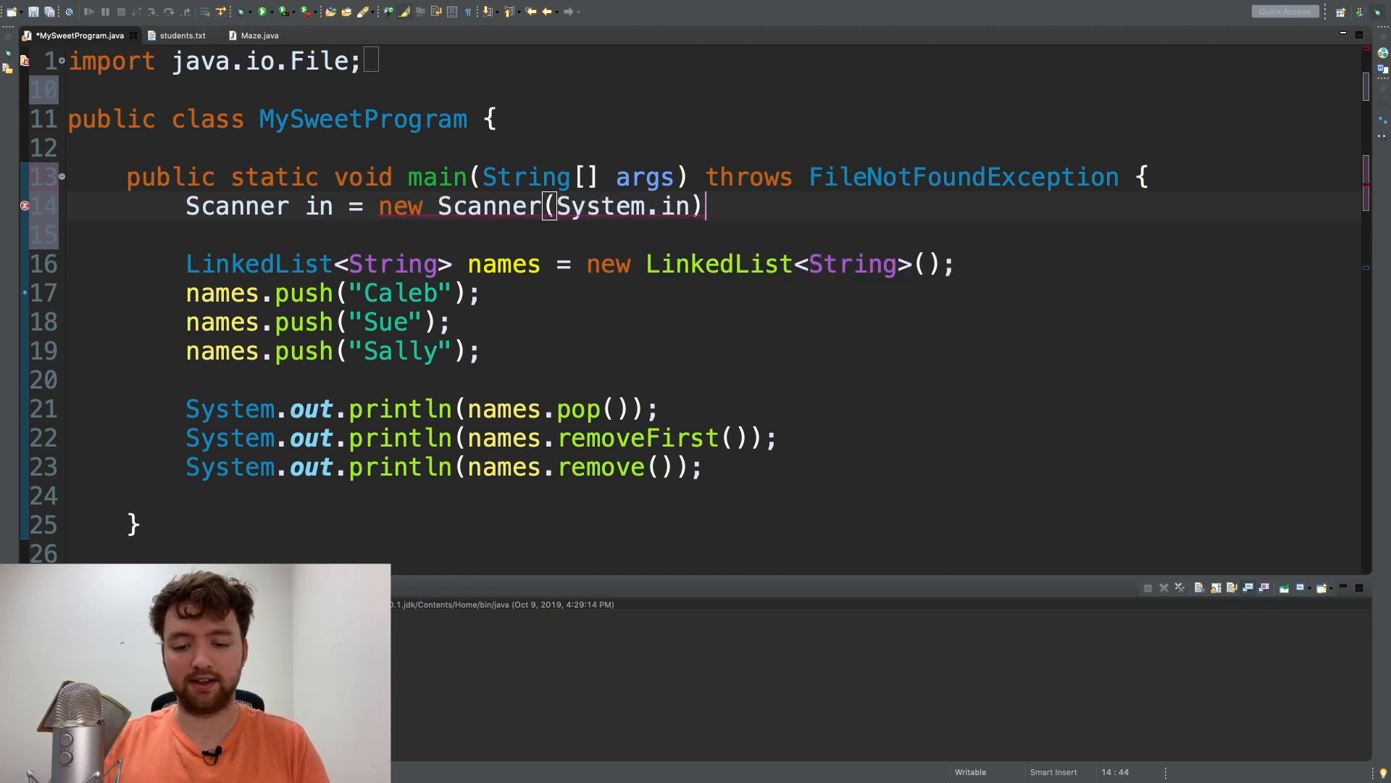
pyautogui.write(';')
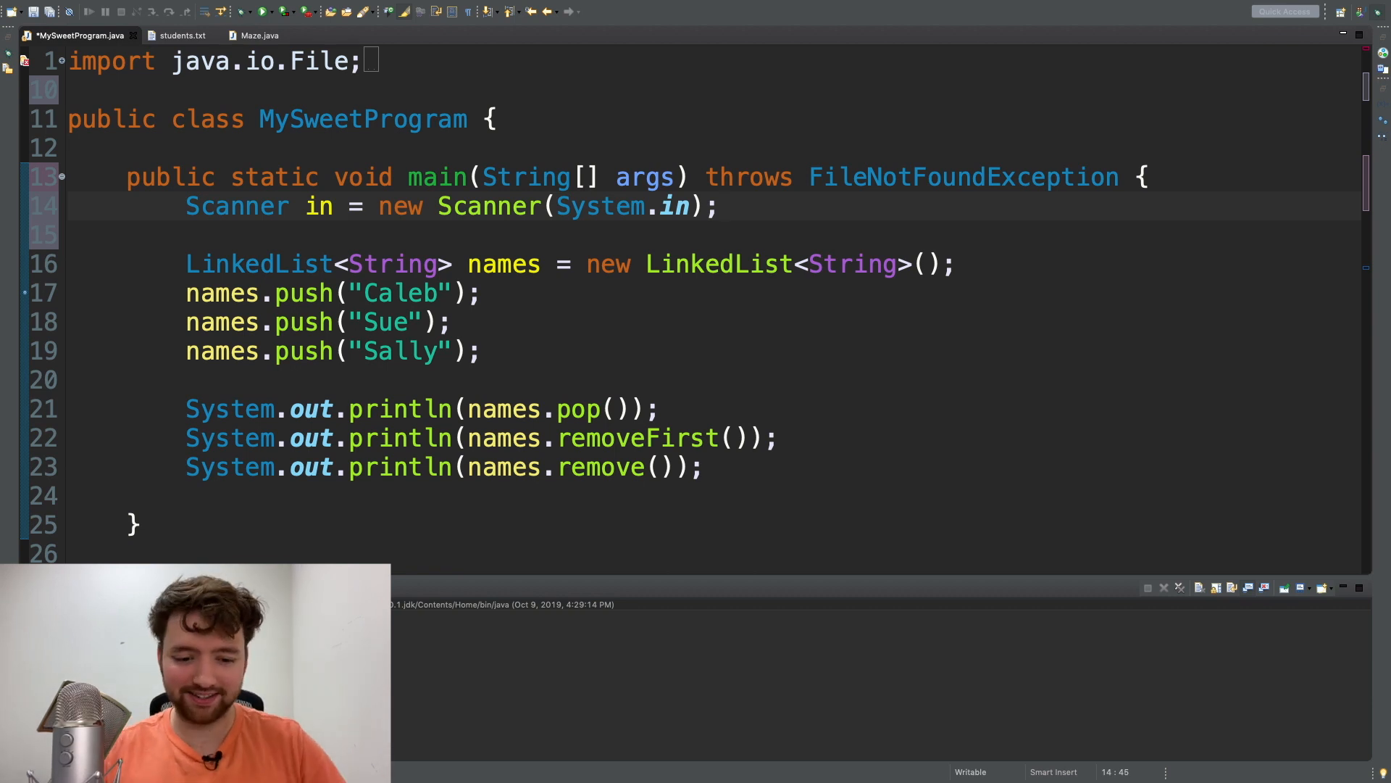
pyautogui.write('in.r')
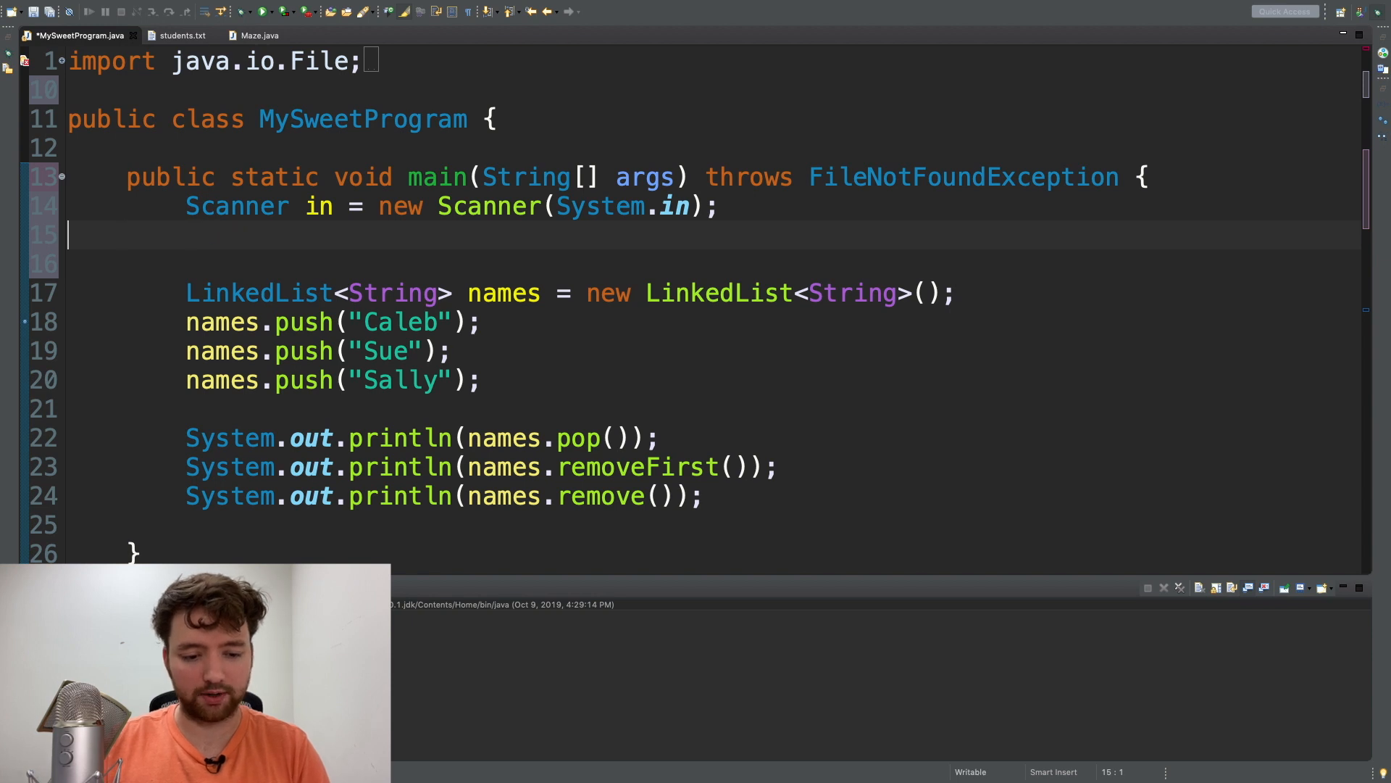
pyautogui.write('in')
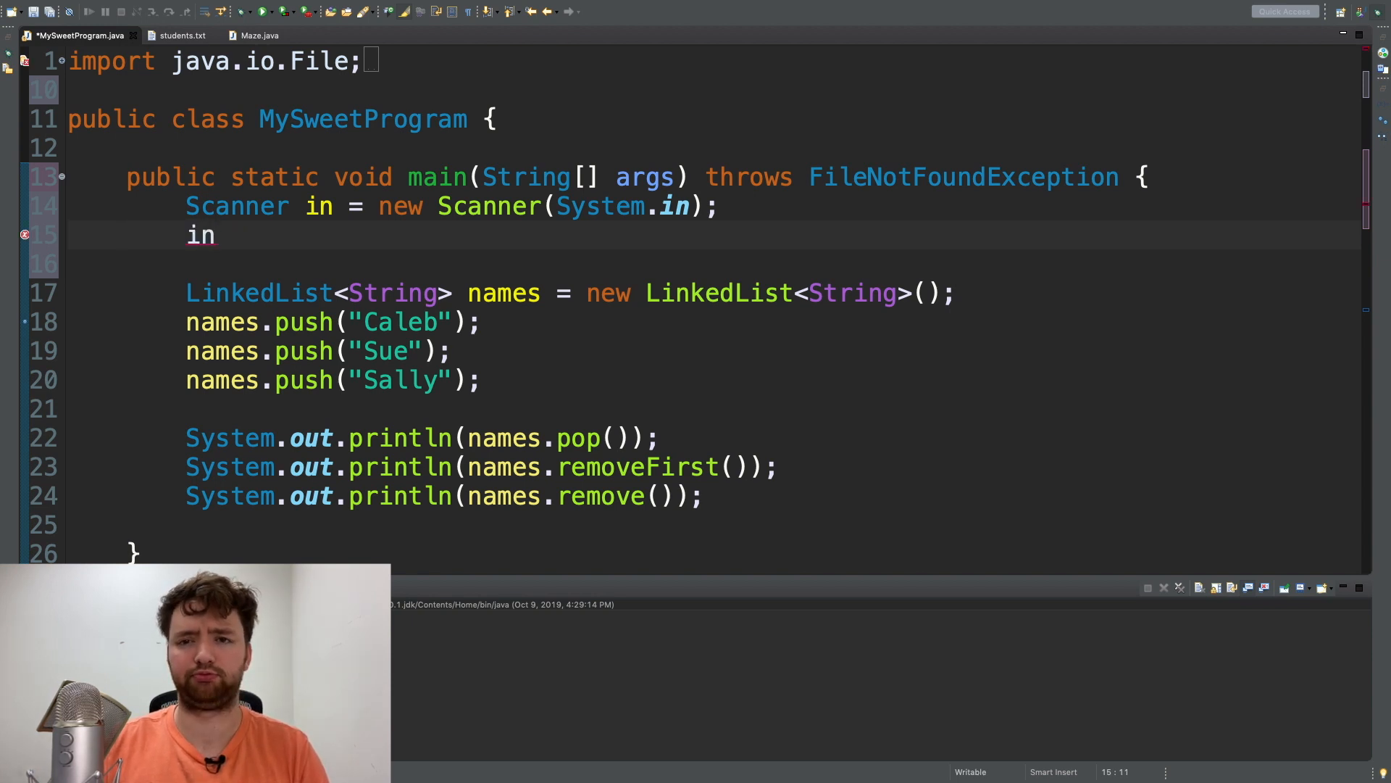
pyautogui.press('BackSpace')
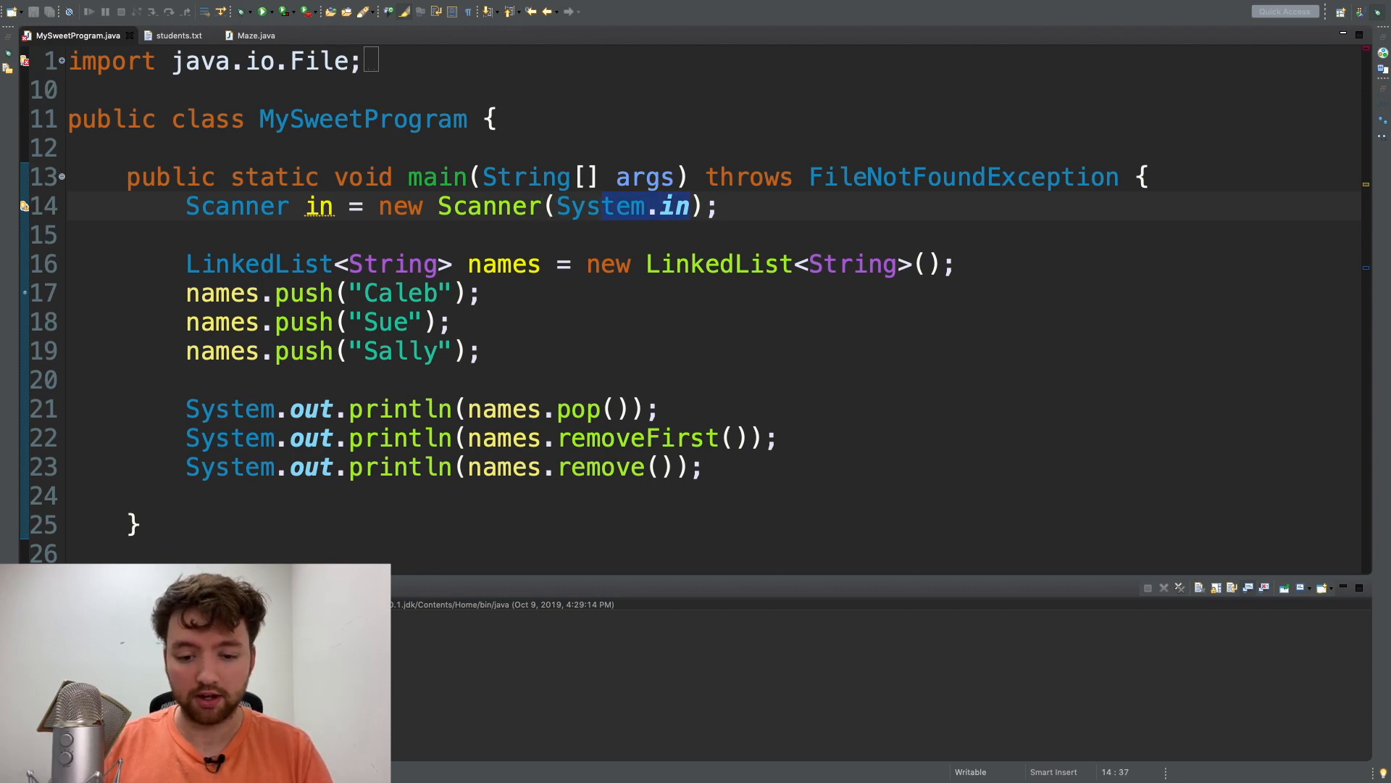
# - Pass new File("test") to the Scanner and select main's throws declaration
pyautogui.write('new File()')
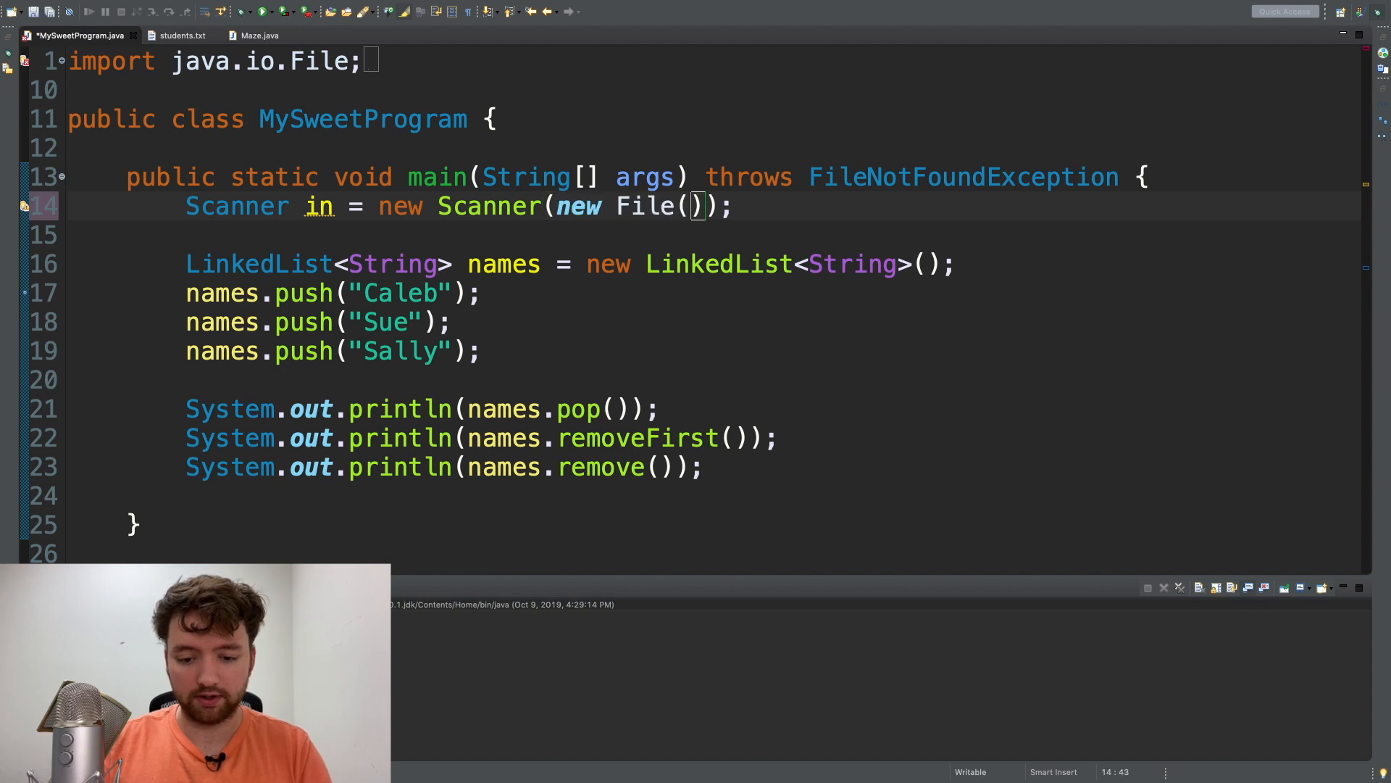
pyautogui.write('""')
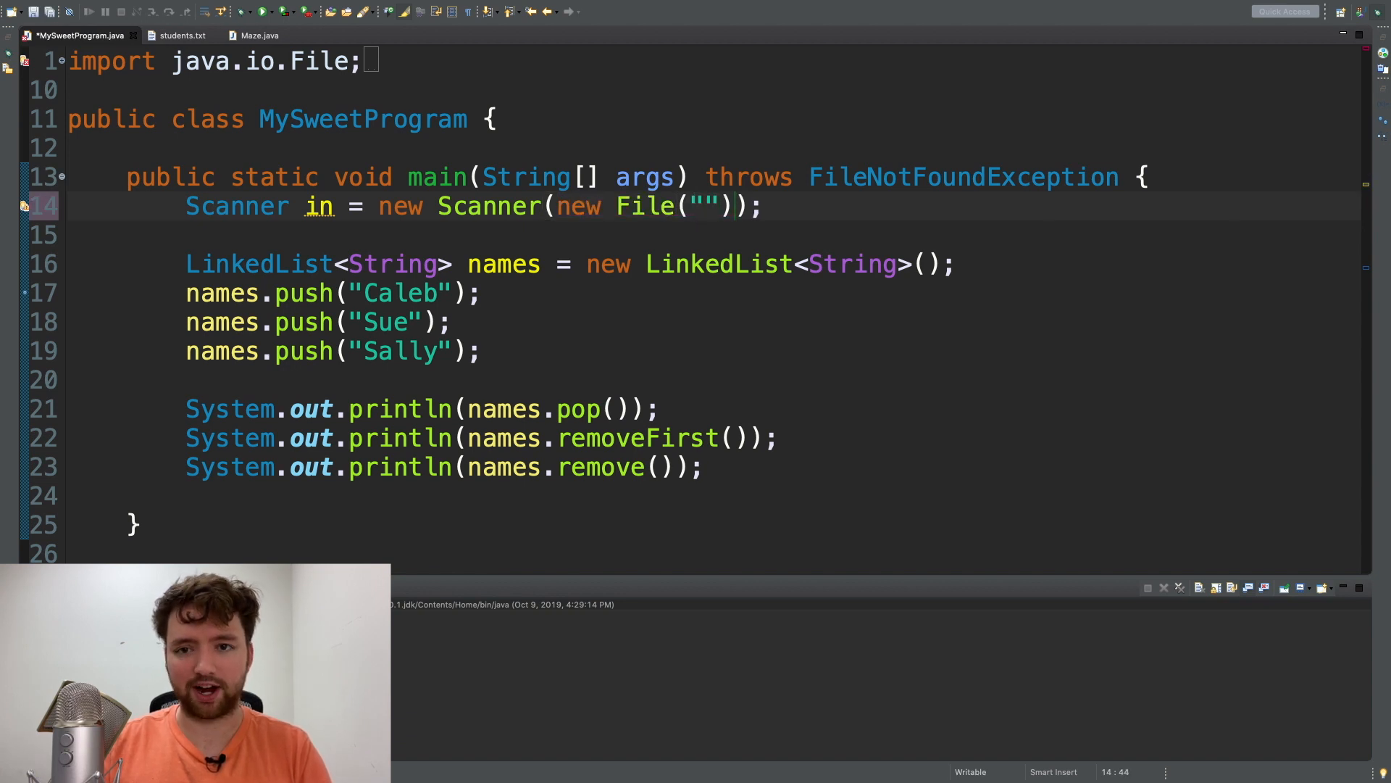
pyautogui.write('test')
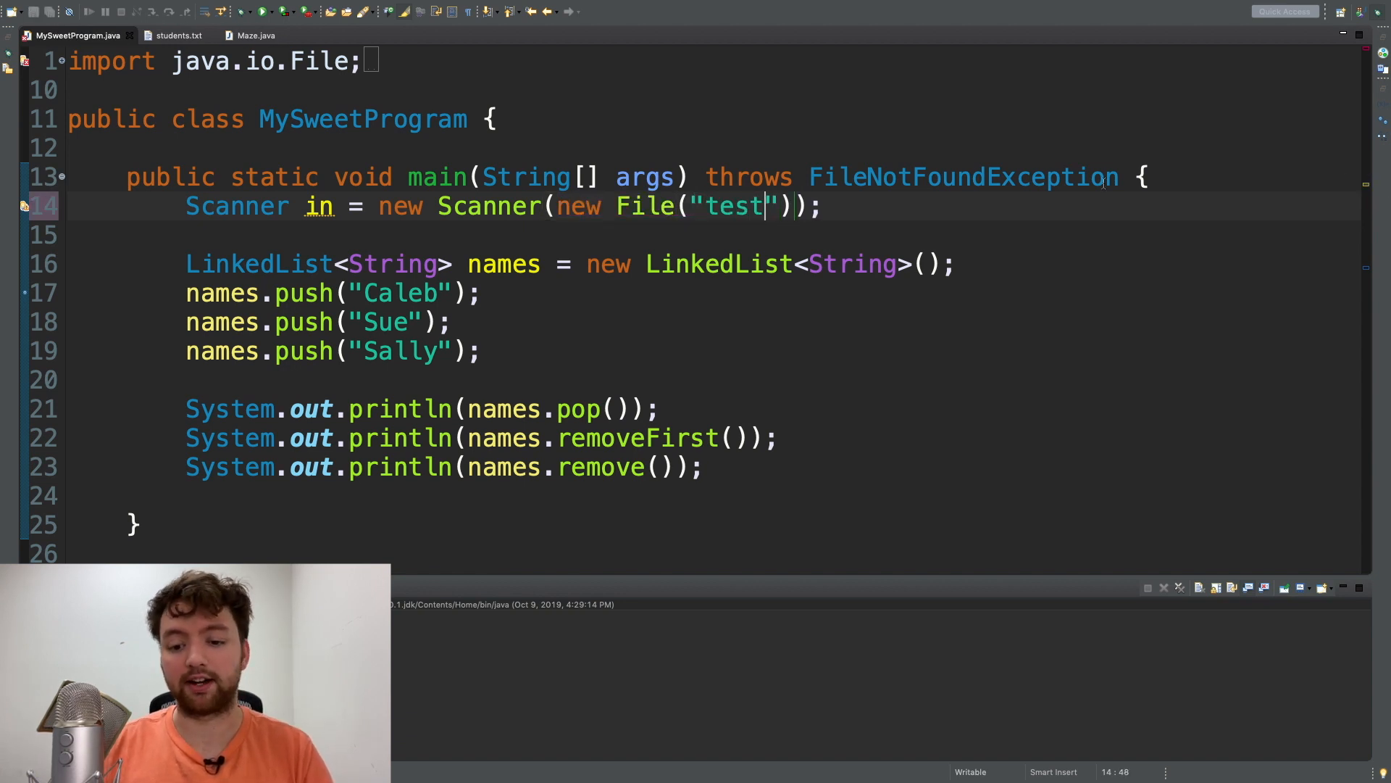
pyautogui.moveTo(707, 176); pyautogui.dragTo(1136, 177)
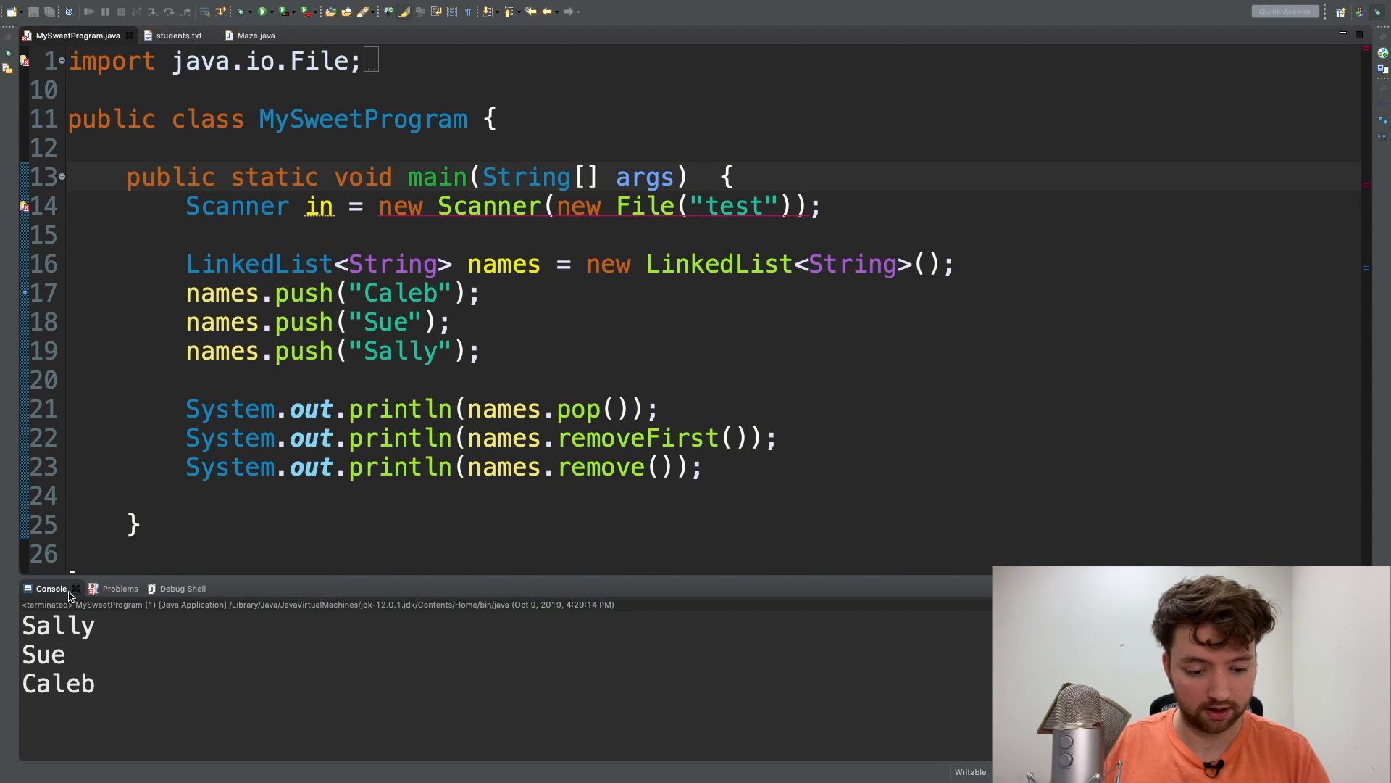
# - Apply the 'Surround with try/catch' quick fix to the unhandled FileNotFoundException on the Scanner line
pyautogui.click(105, 589)
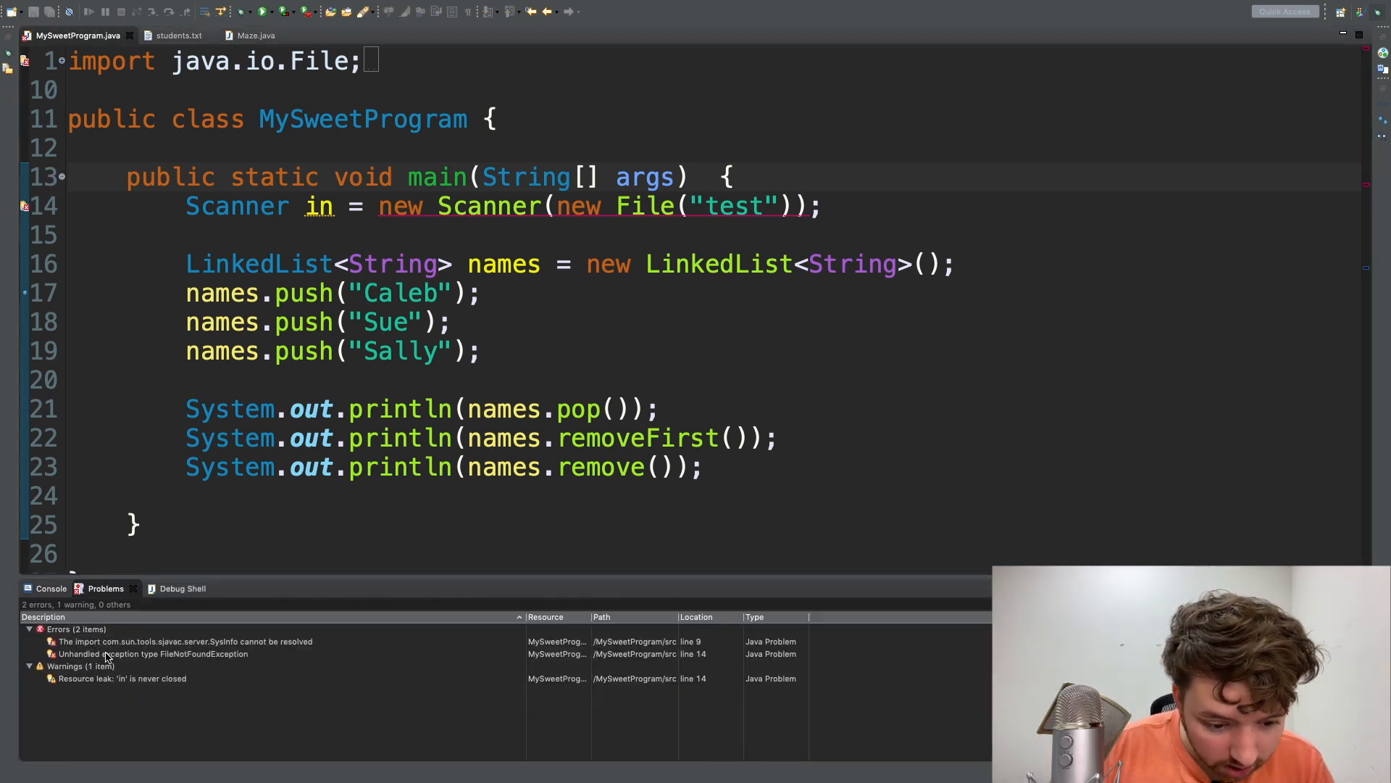
pyautogui.click(151, 654)
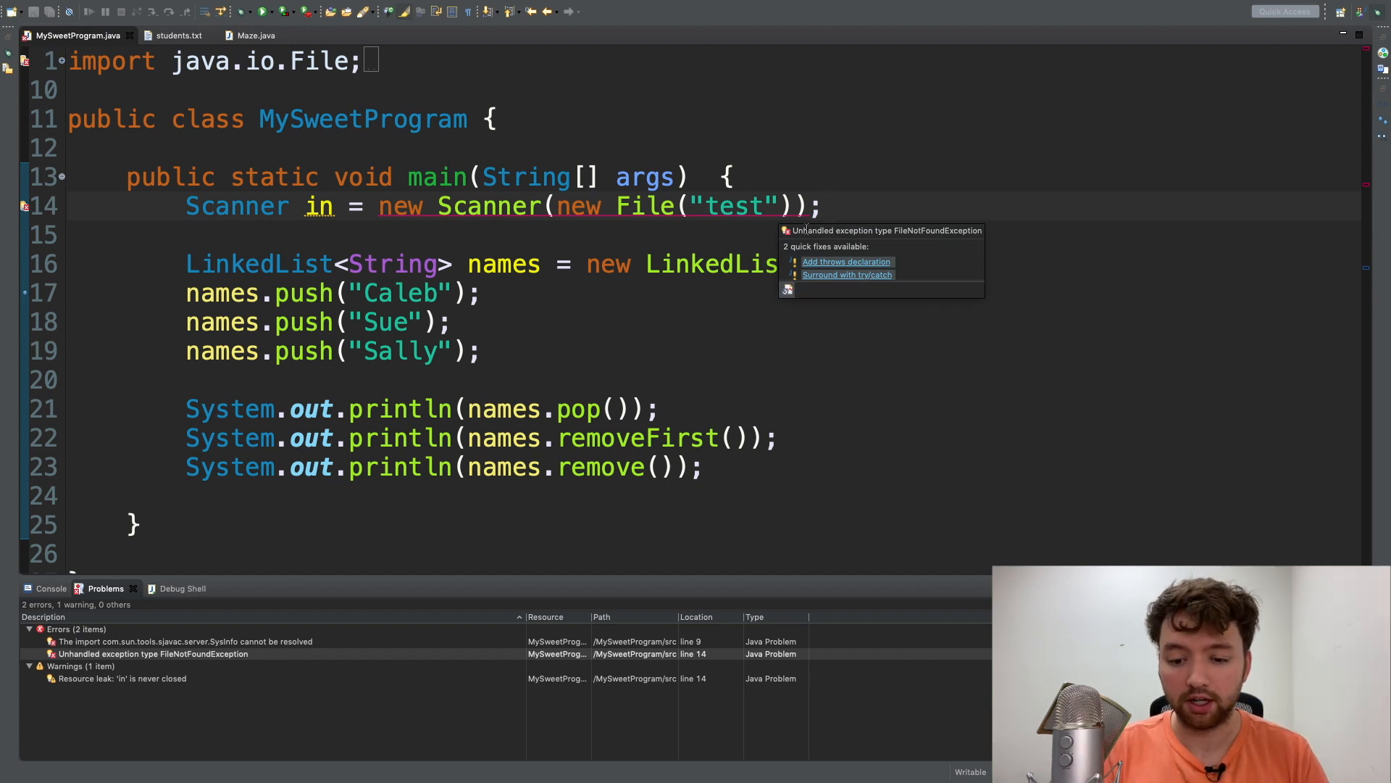
pyautogui.moveTo(846, 274)
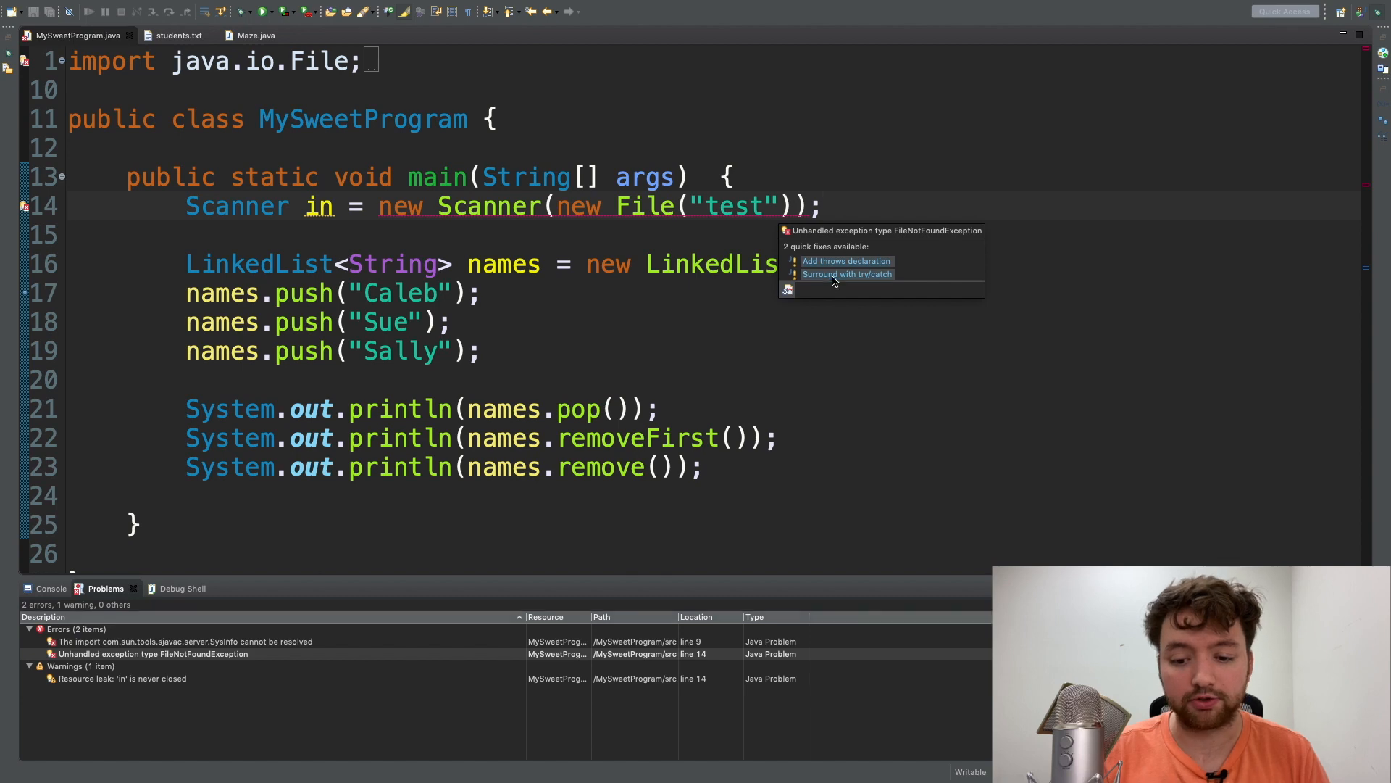
pyautogui.click(846, 273)
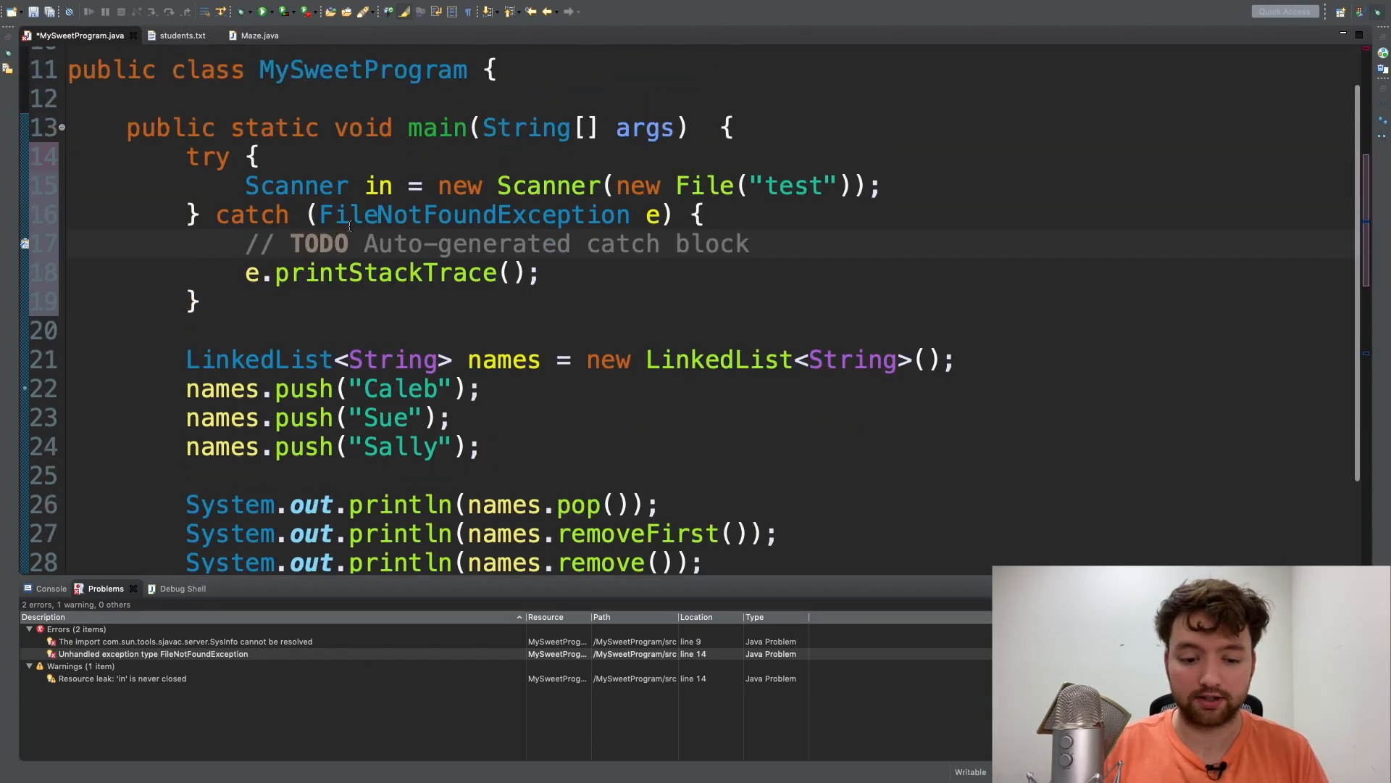
pyautogui.tripleClick(391, 272)
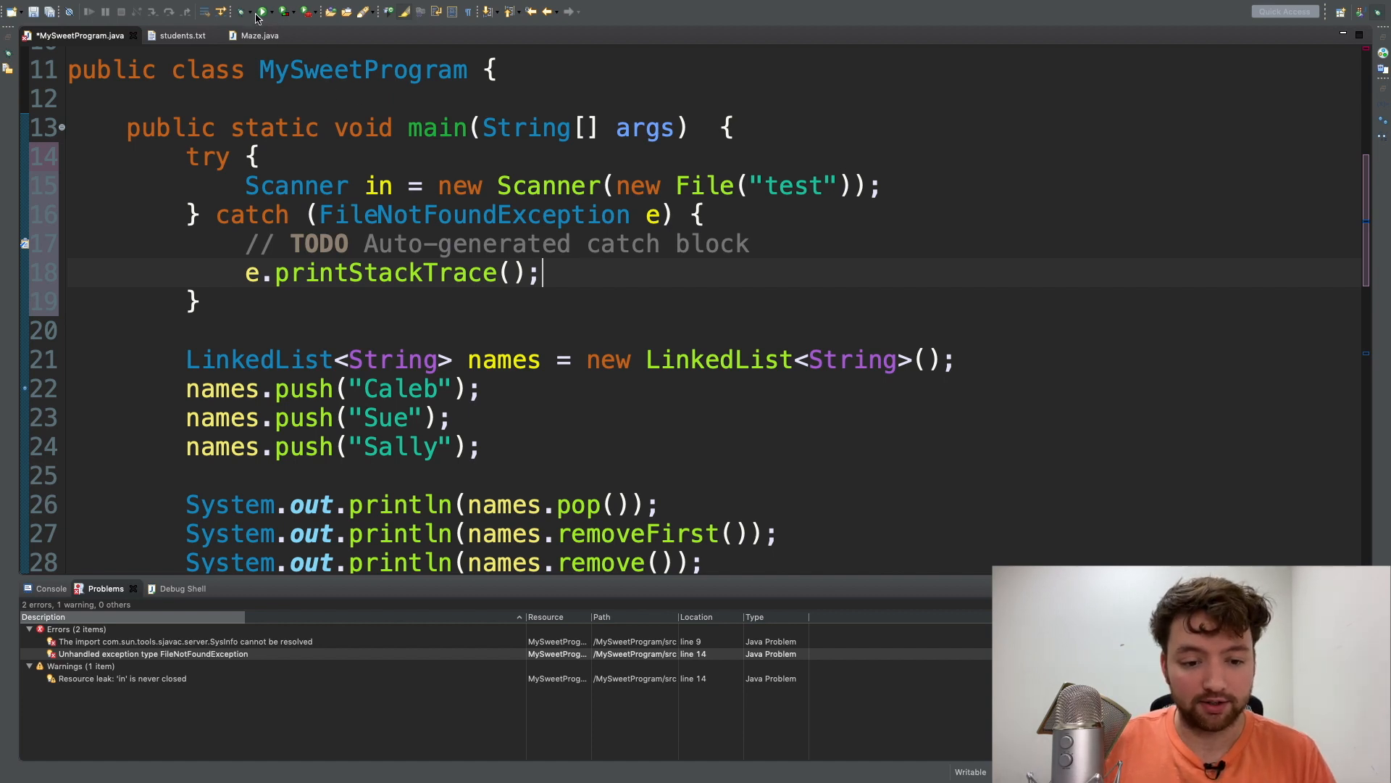
# - Save the program and jump to the unresolved SysInfo import error
pyautogui.click(261, 11)
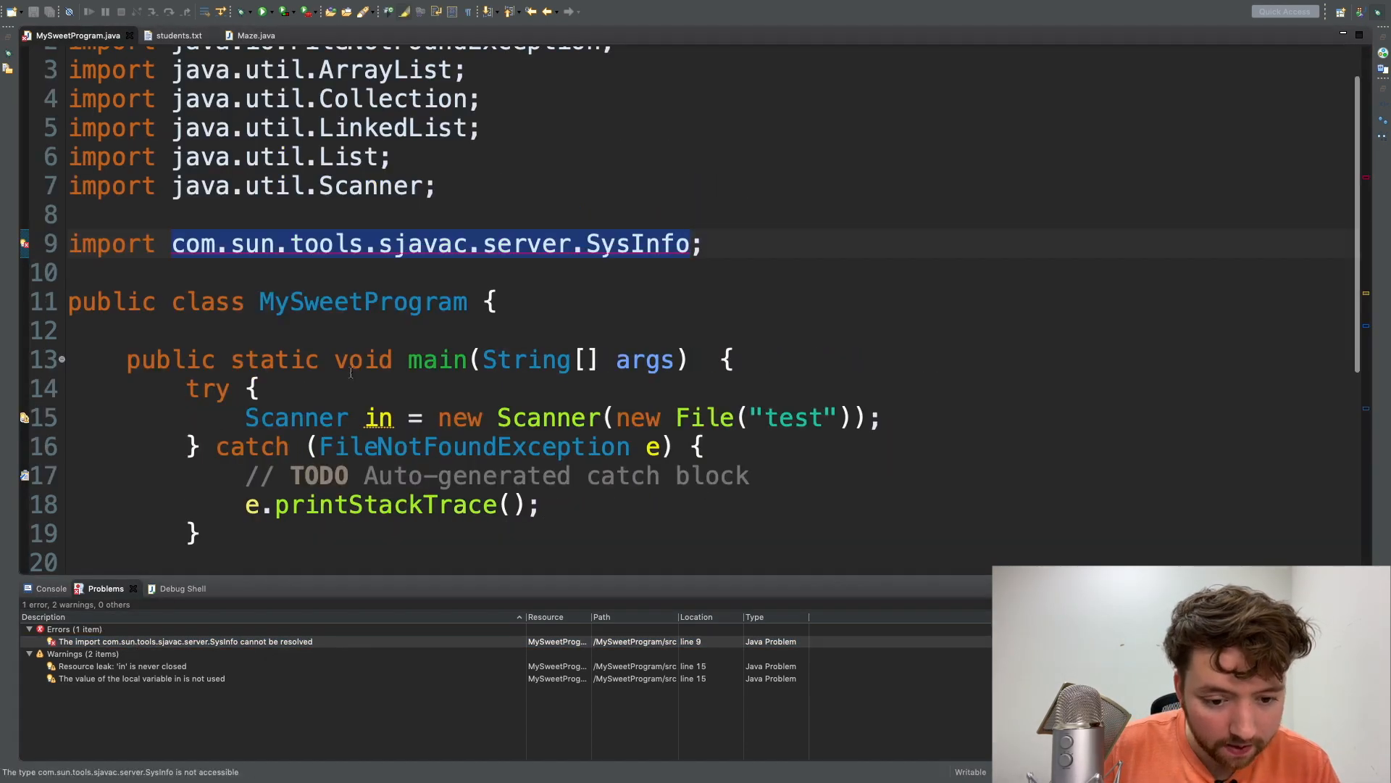
pyautogui.click(703, 244)
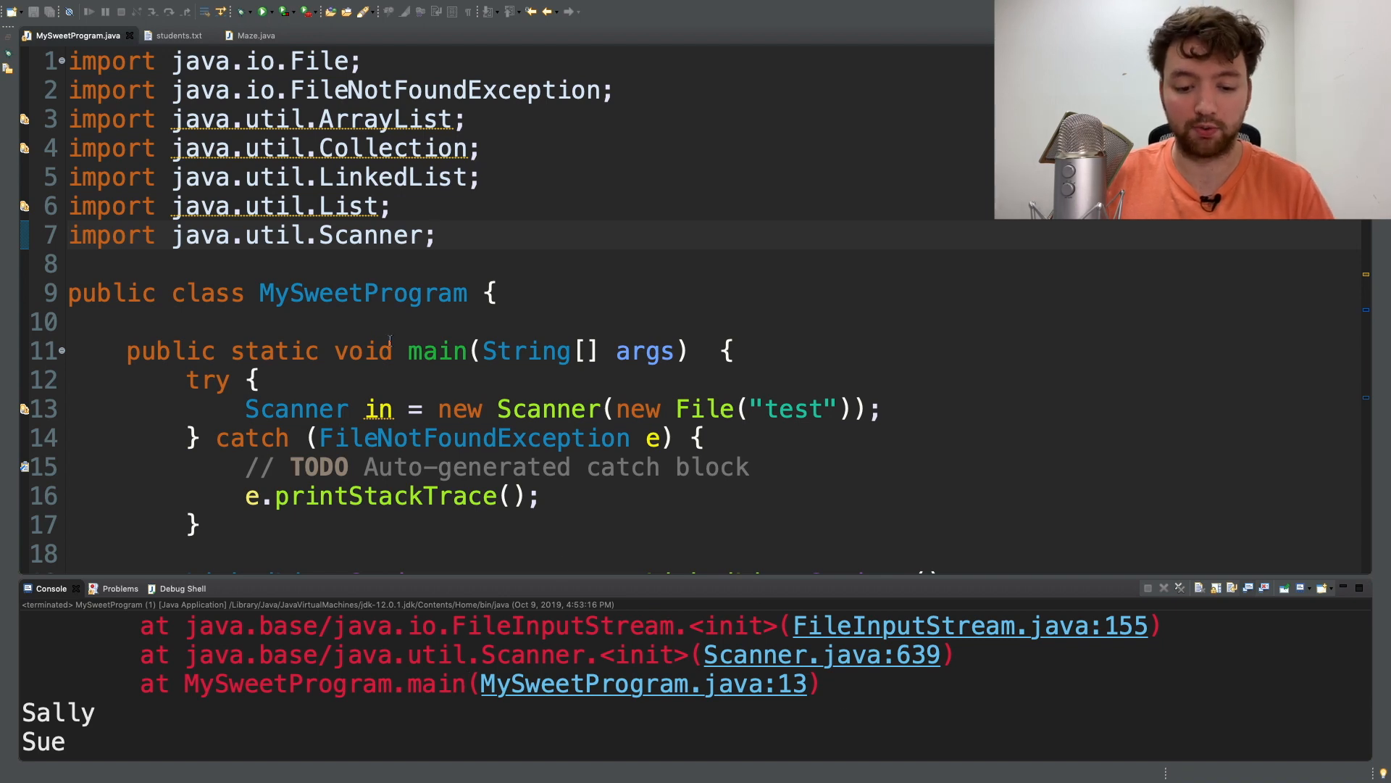
# - Inspect the FileNotFoundException stack trace in the Console, highlighting line number 13
pyautogui.click(491, 351)
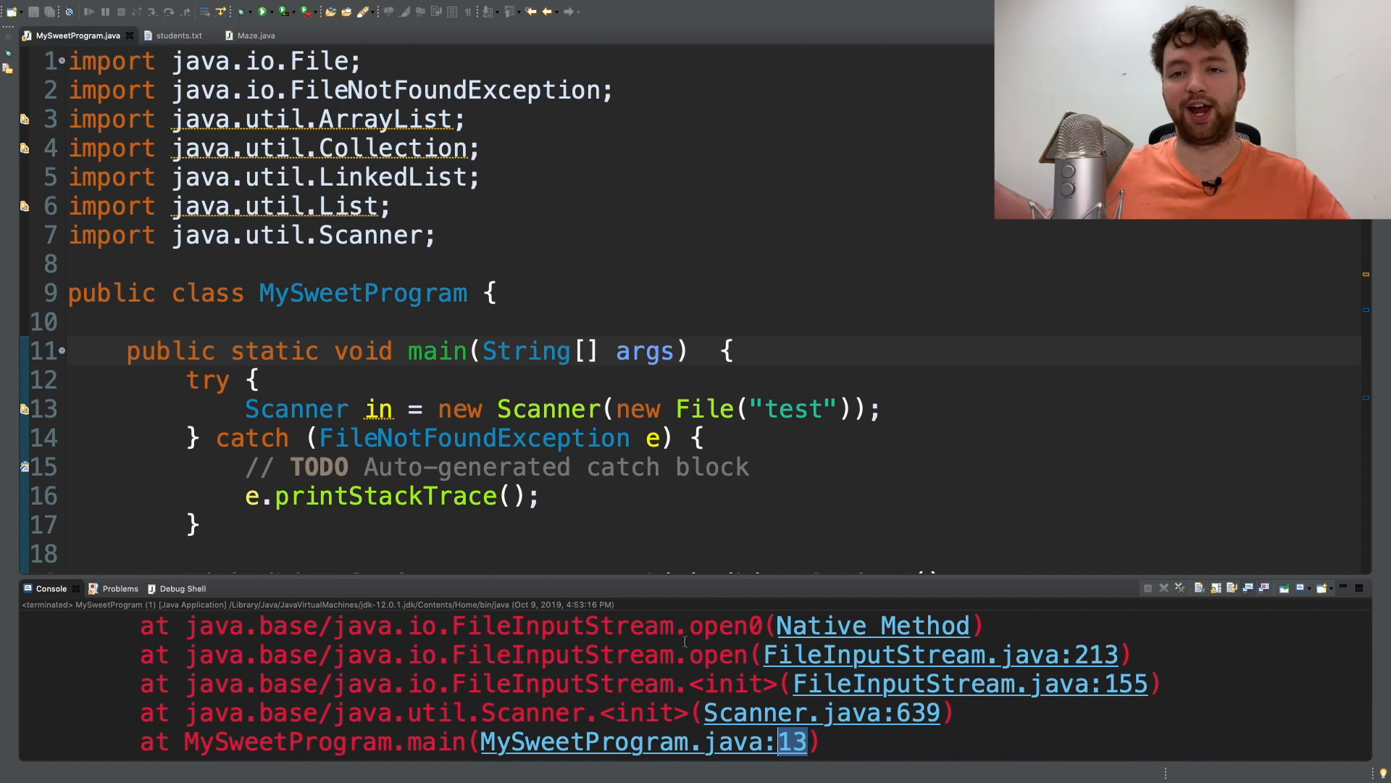
pyautogui.doubleClick(526, 351)
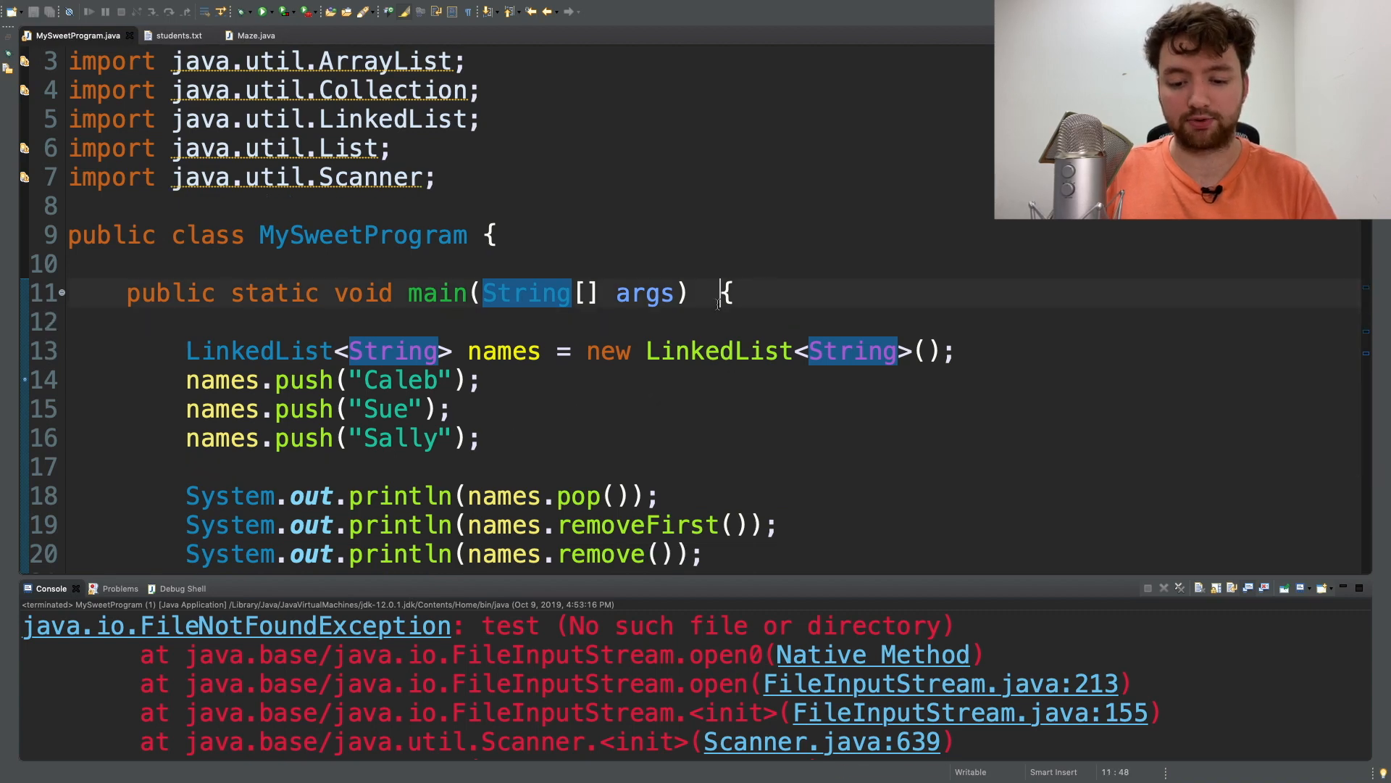
# - Remove the stray space before main's opening brace and switch to the Terminal
pyautogui.click(710, 293)
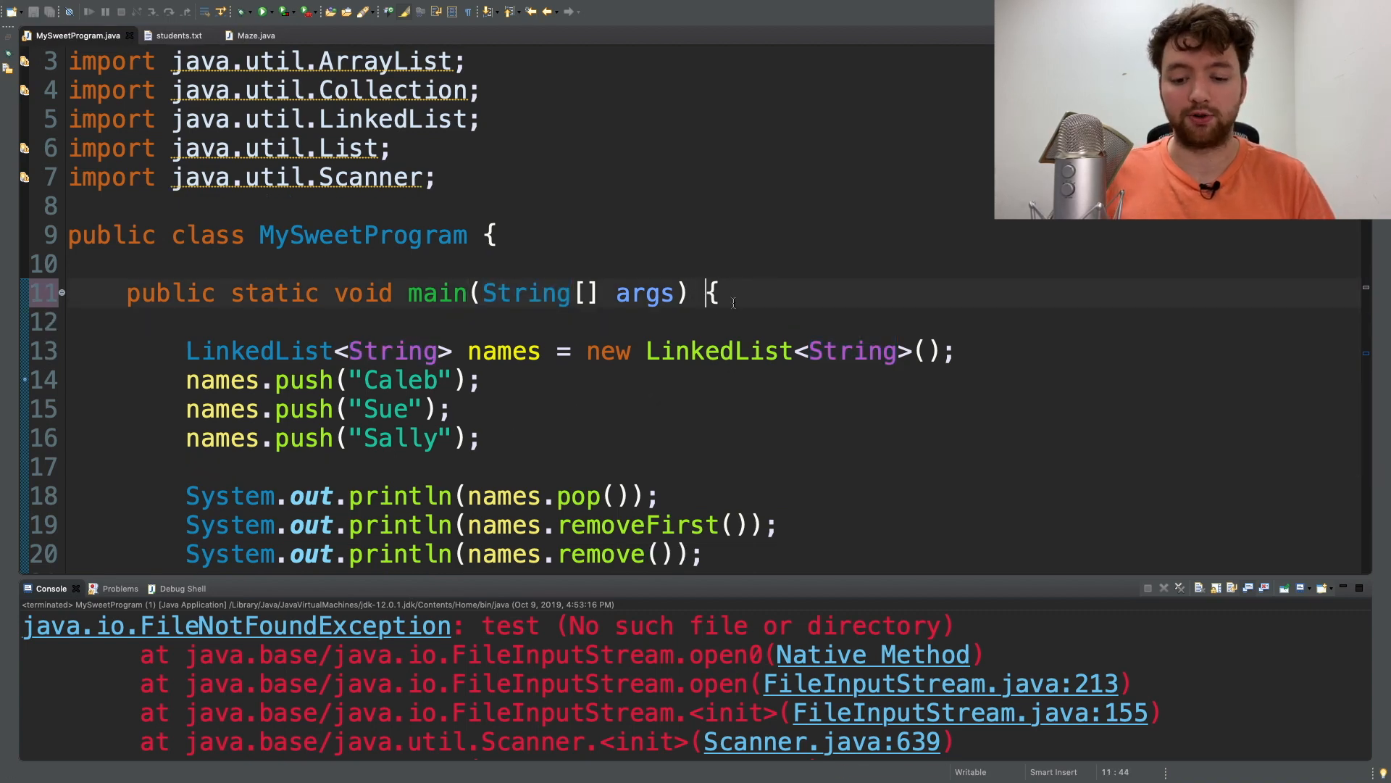
pyautogui.scroll(-3)
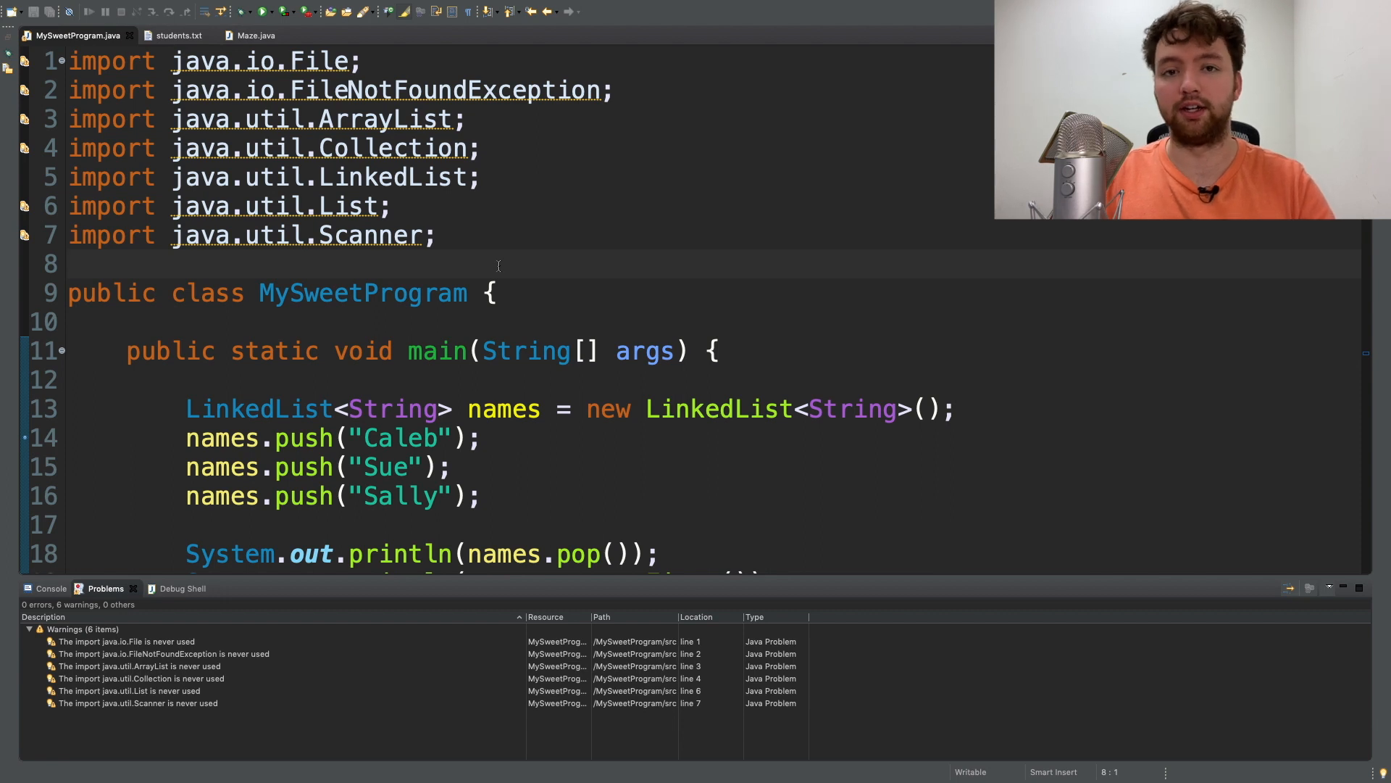
pyautogui.click(71, 264)
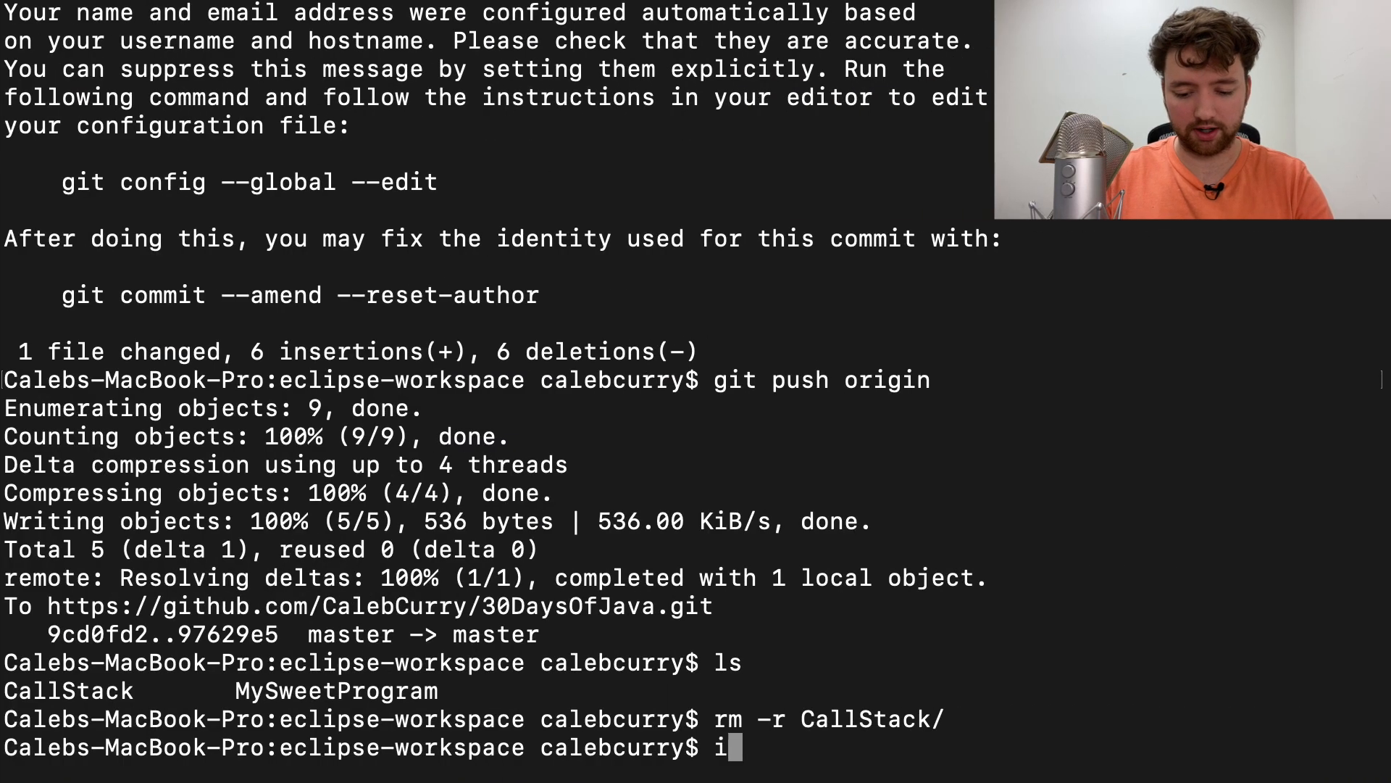
# - Check git status and stage MySweetProgram/src/MySweetProgram.java
pyautogui.write('git status')
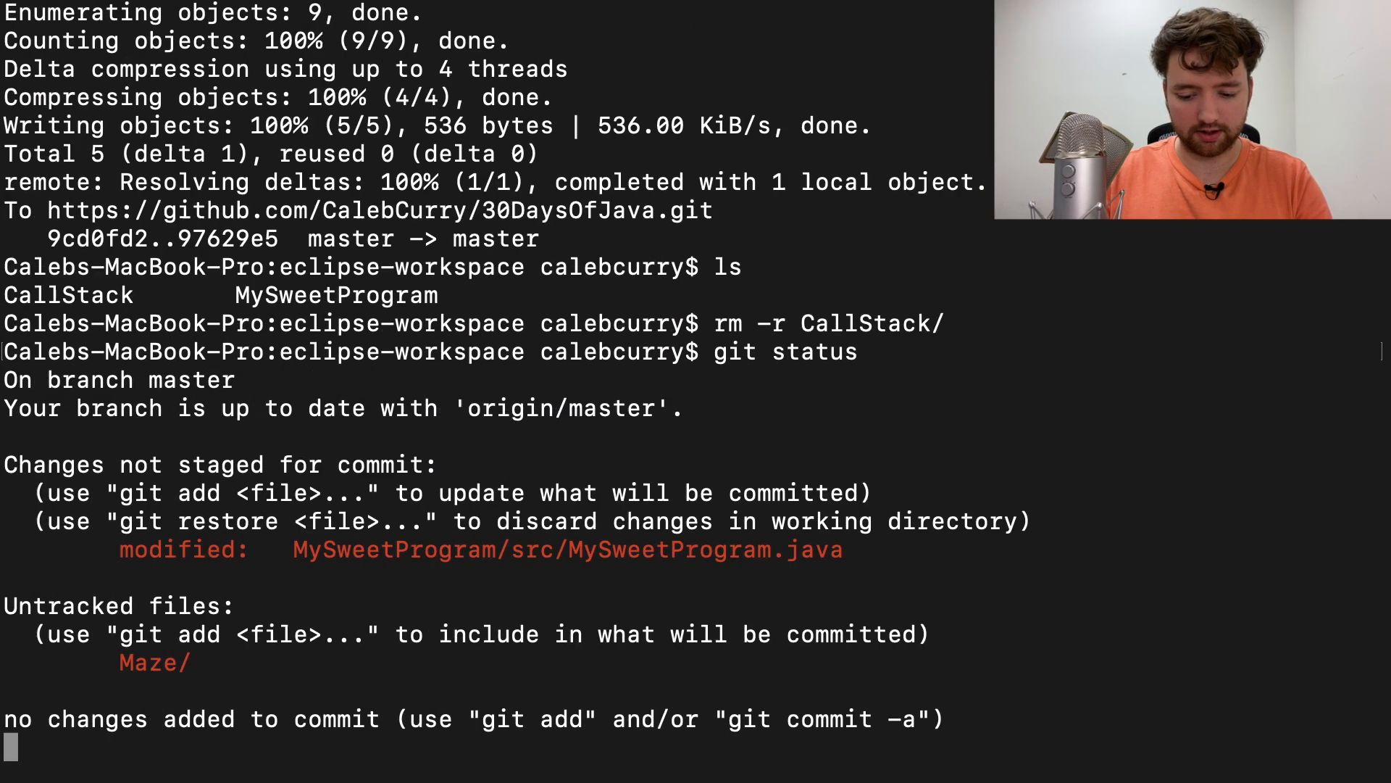
pyautogui.write('git add')
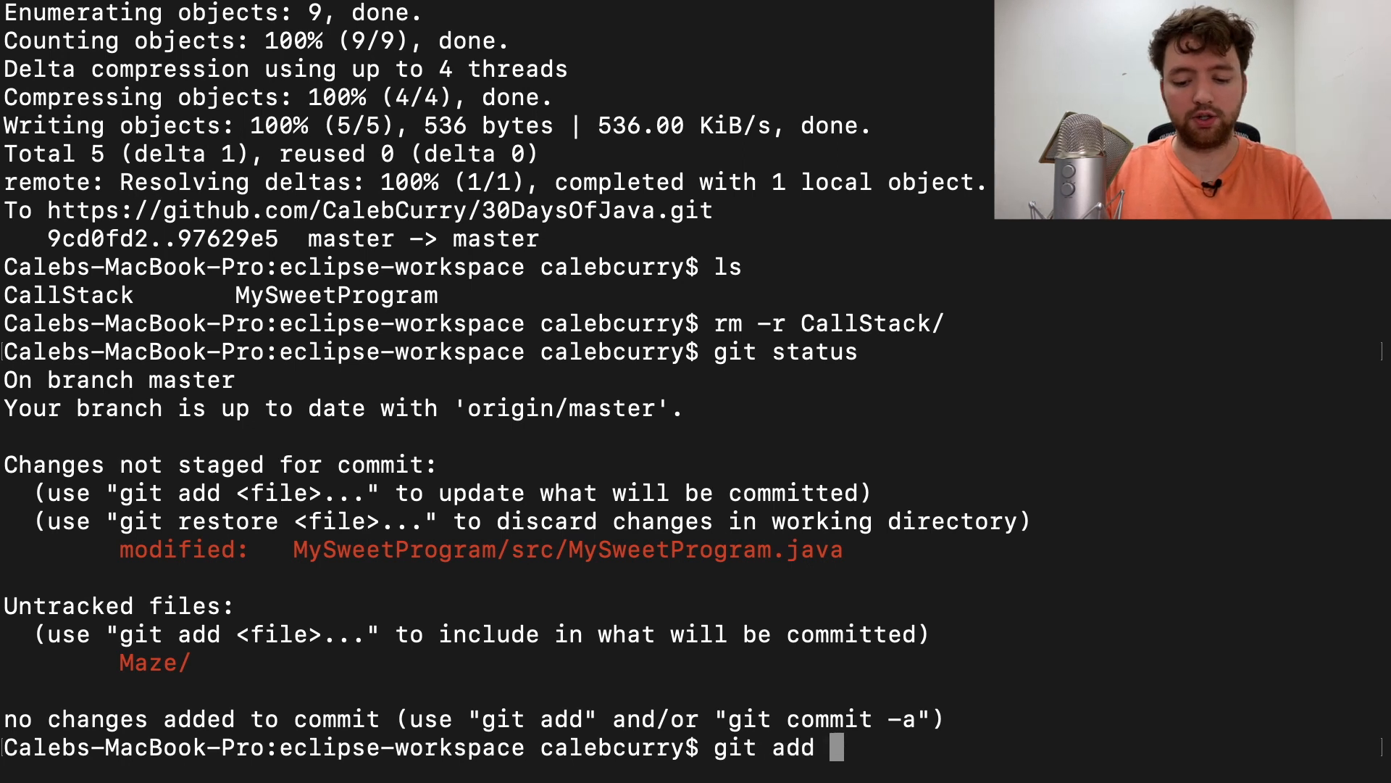
pyautogui.write('.')
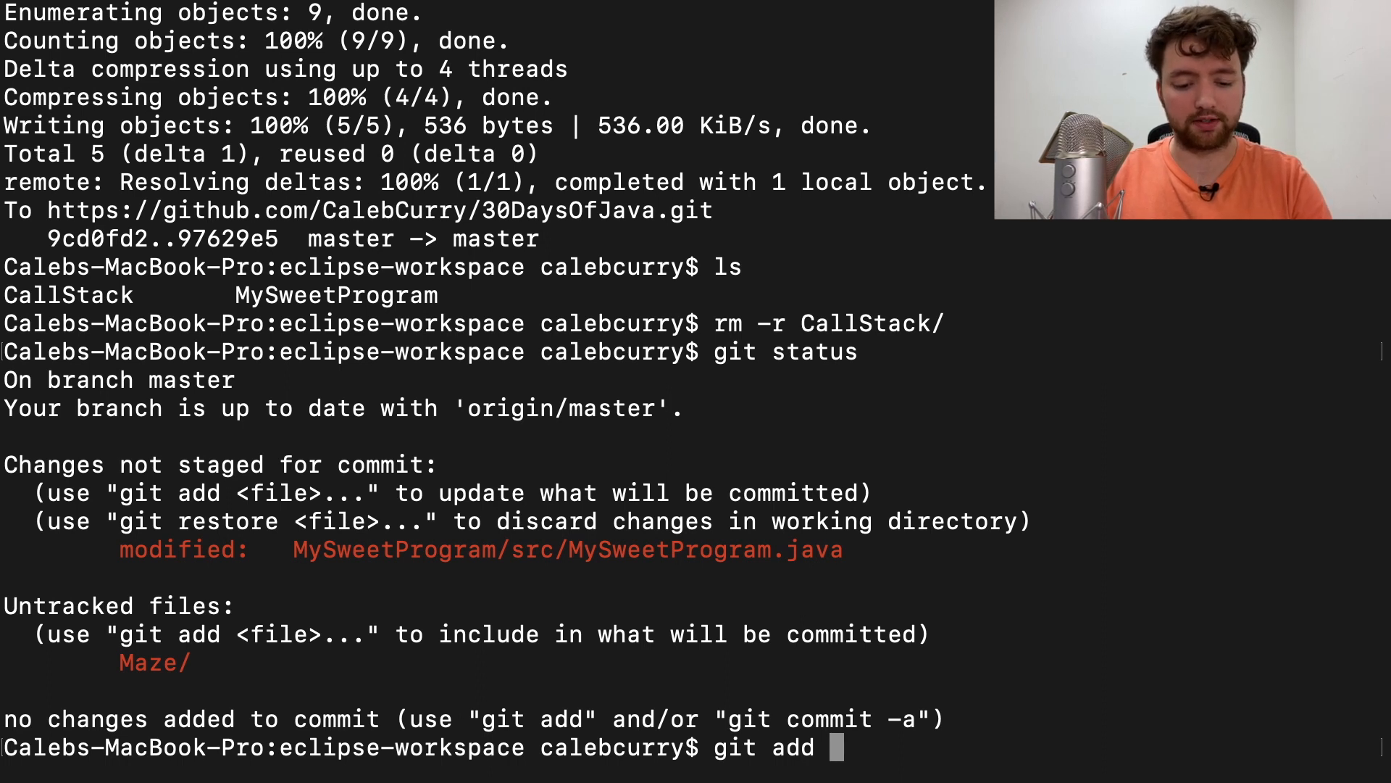
pyautogui.write('MySweetProgram/')
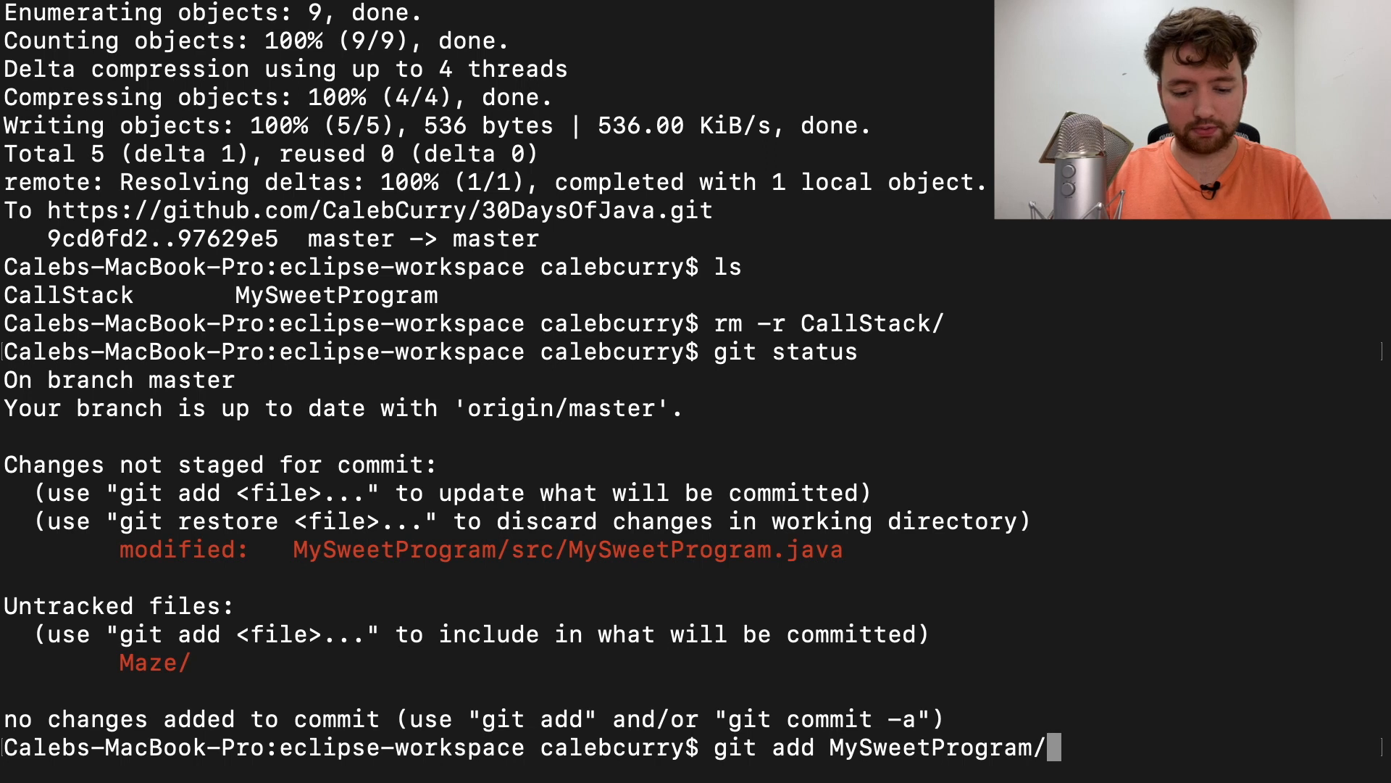
pyautogui.write('src/MySweetProgram.java')
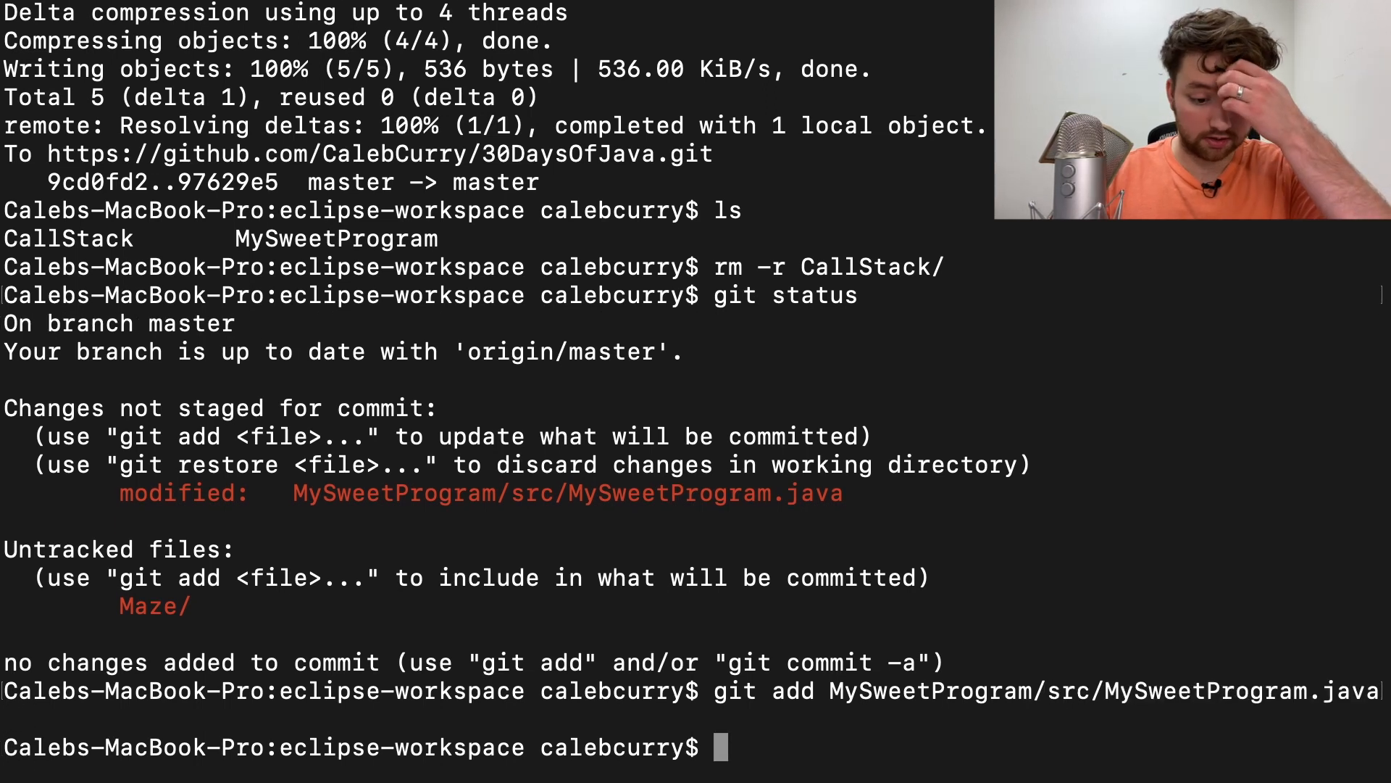
pyautogui.write('git status')
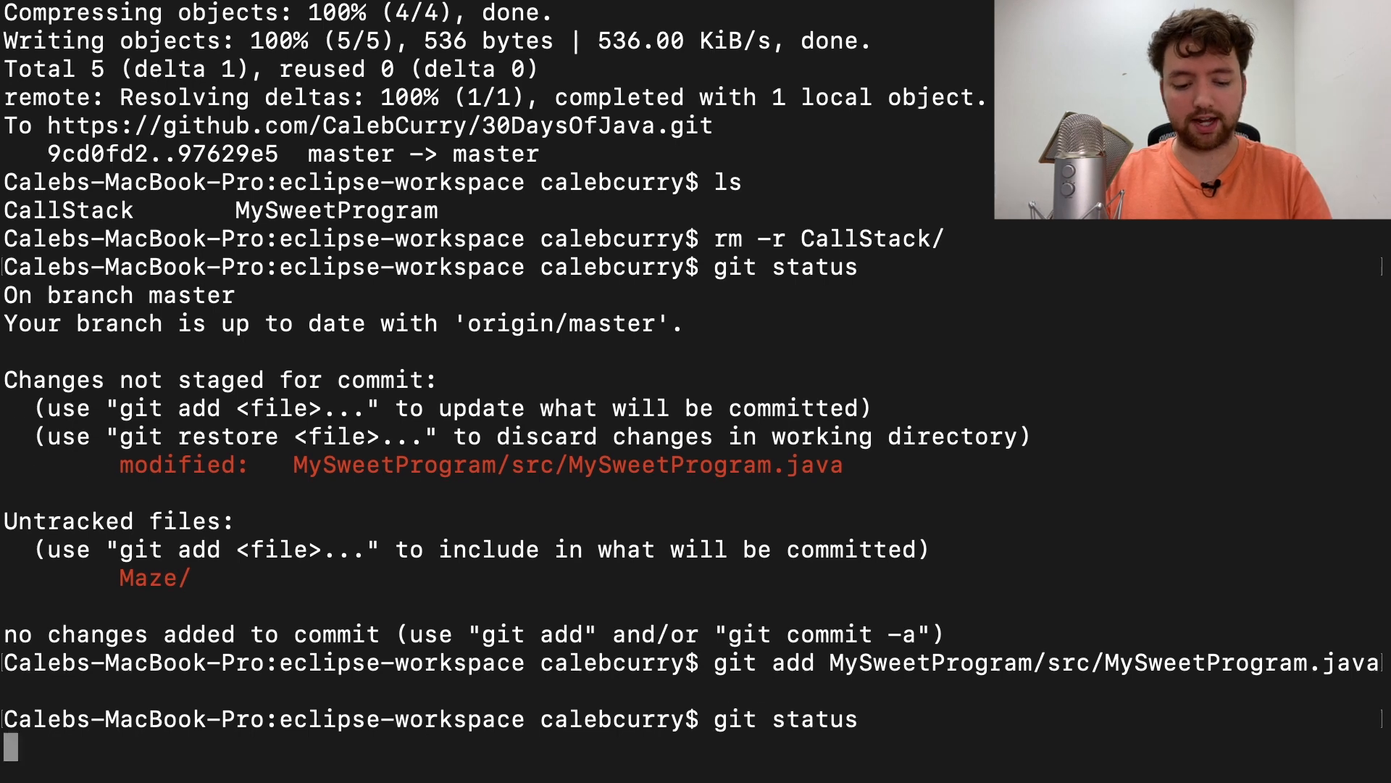
# - Commit as "Convert queue to stack", push to origin master, and allow keychain access
pyautogui.write('g')
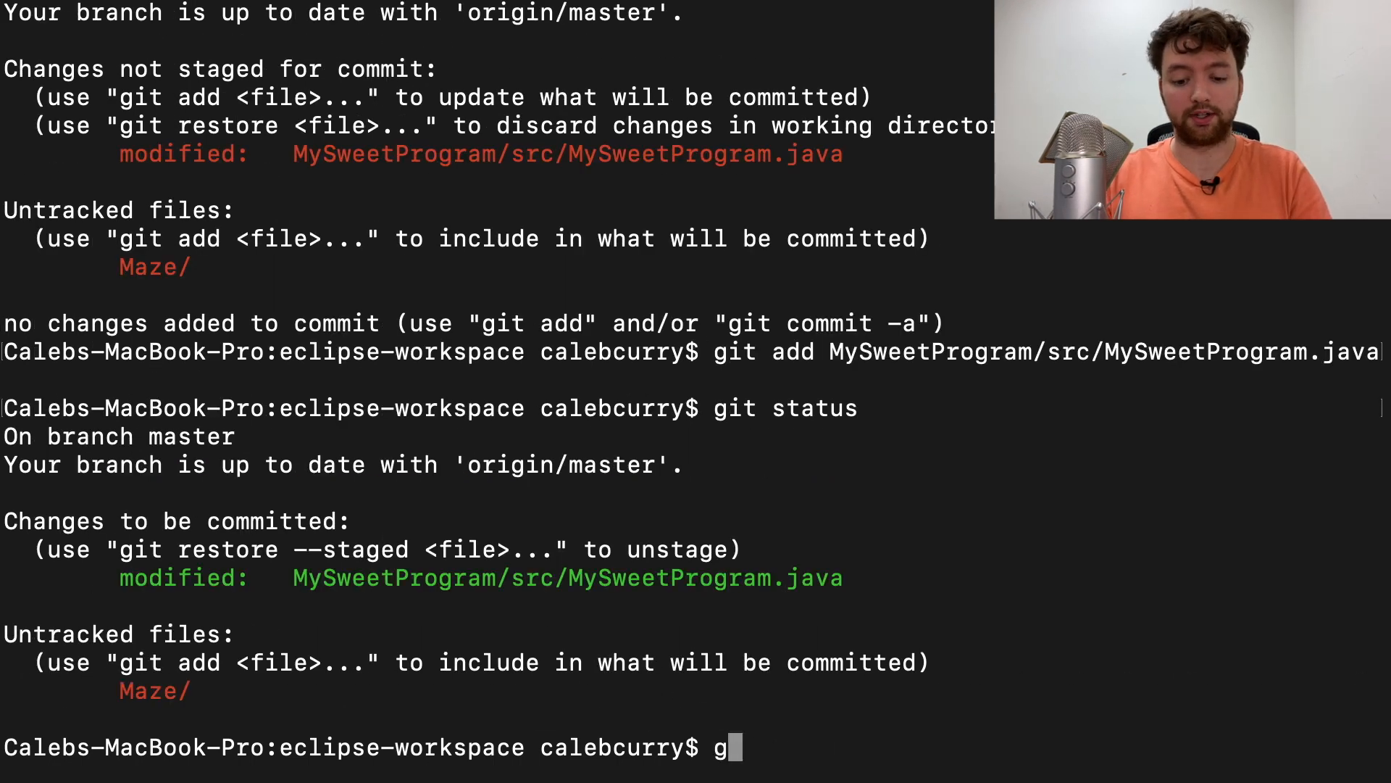
pyautogui.write('it commit -m ""')
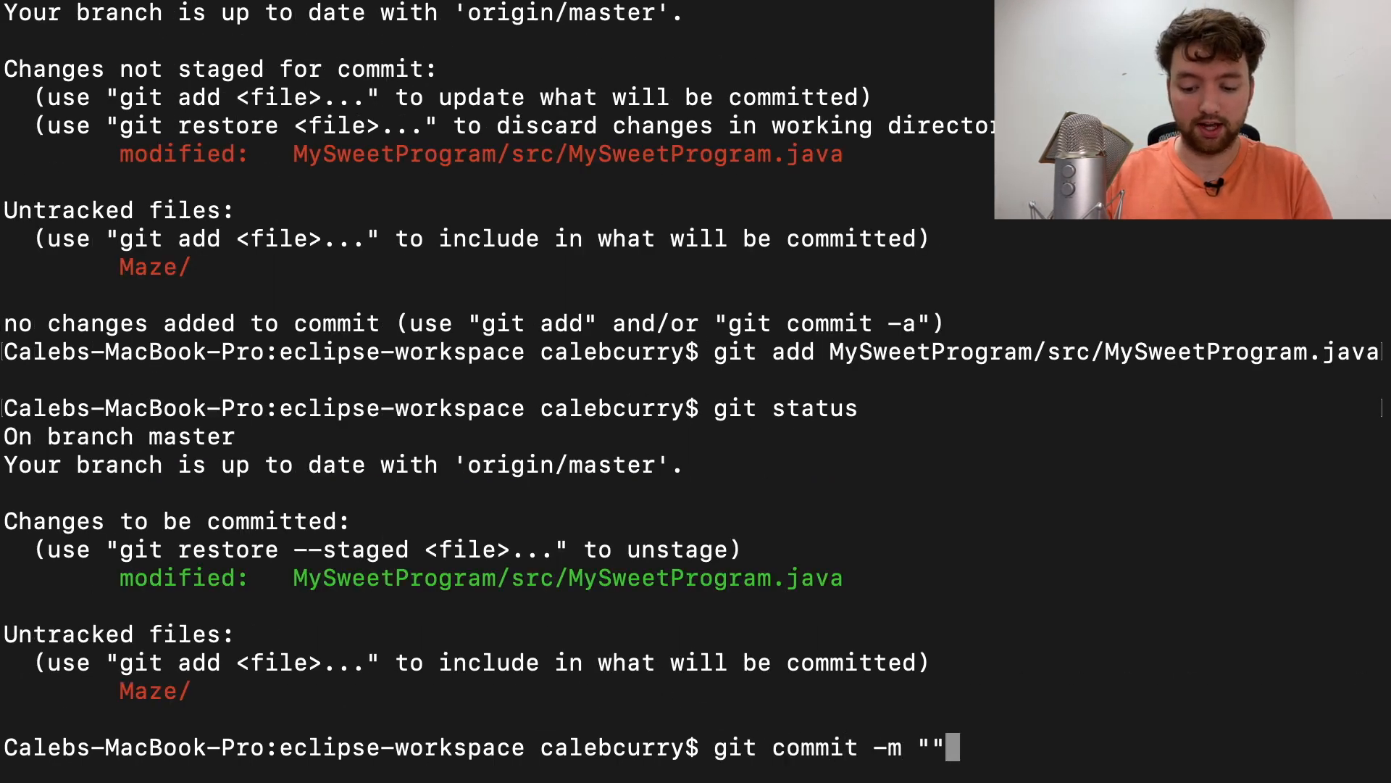
pyautogui.write('Convert queue to stack')
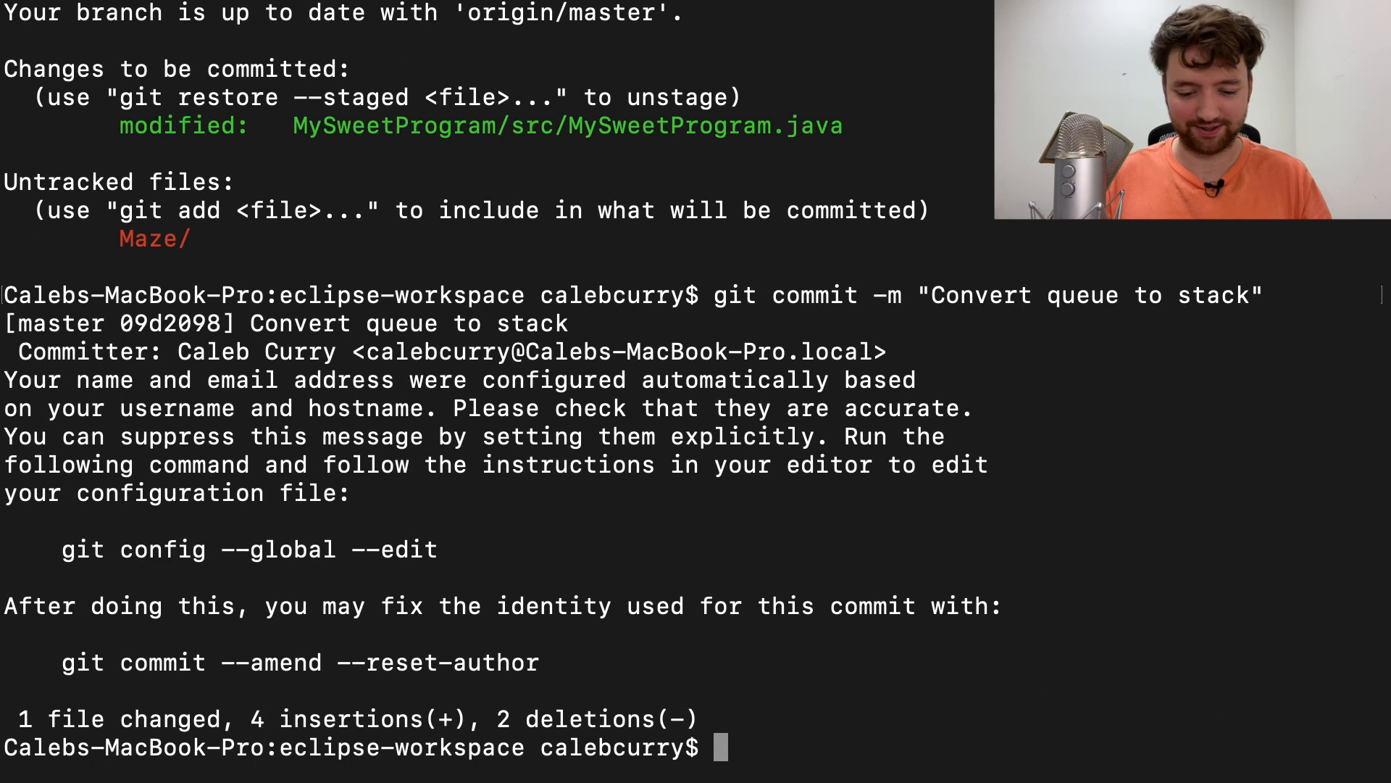
pyautogui.write('git u')
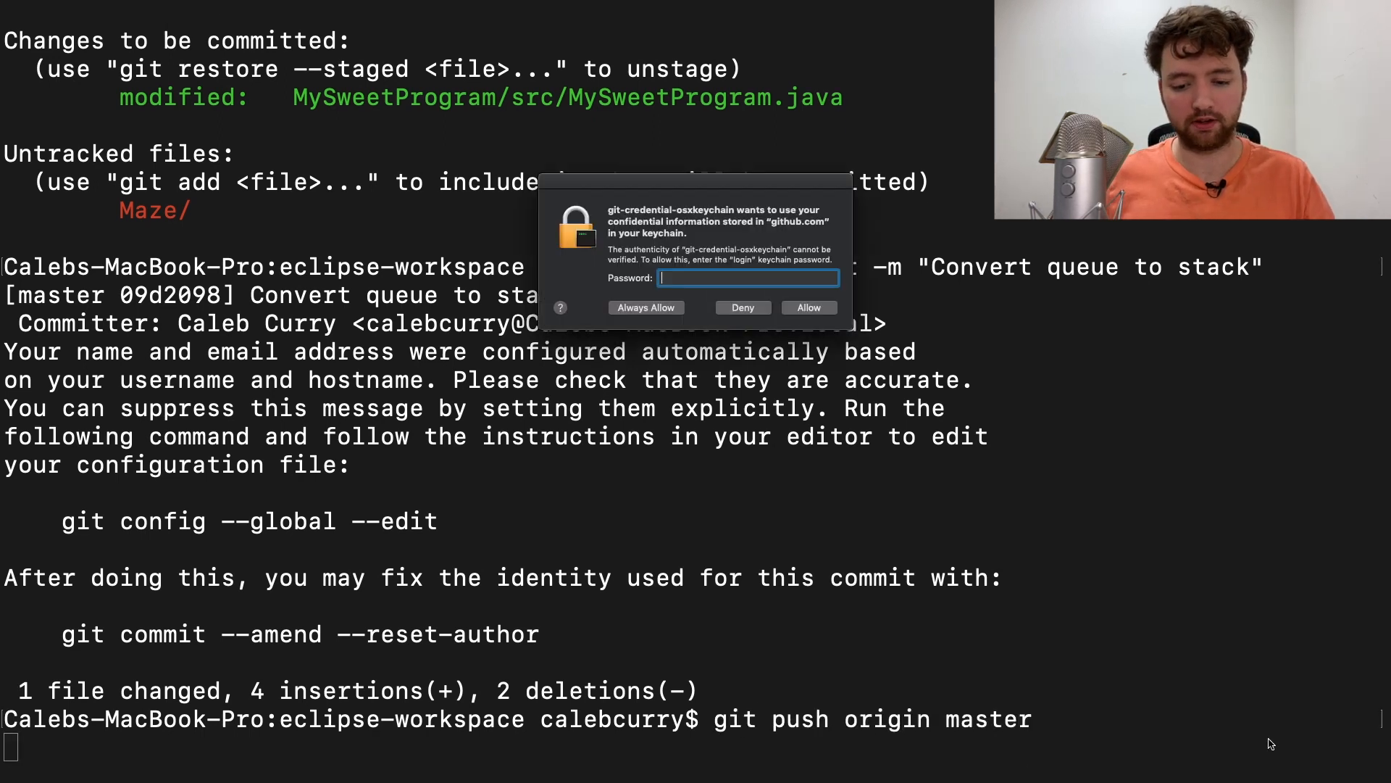
pyautogui.click(807, 307)
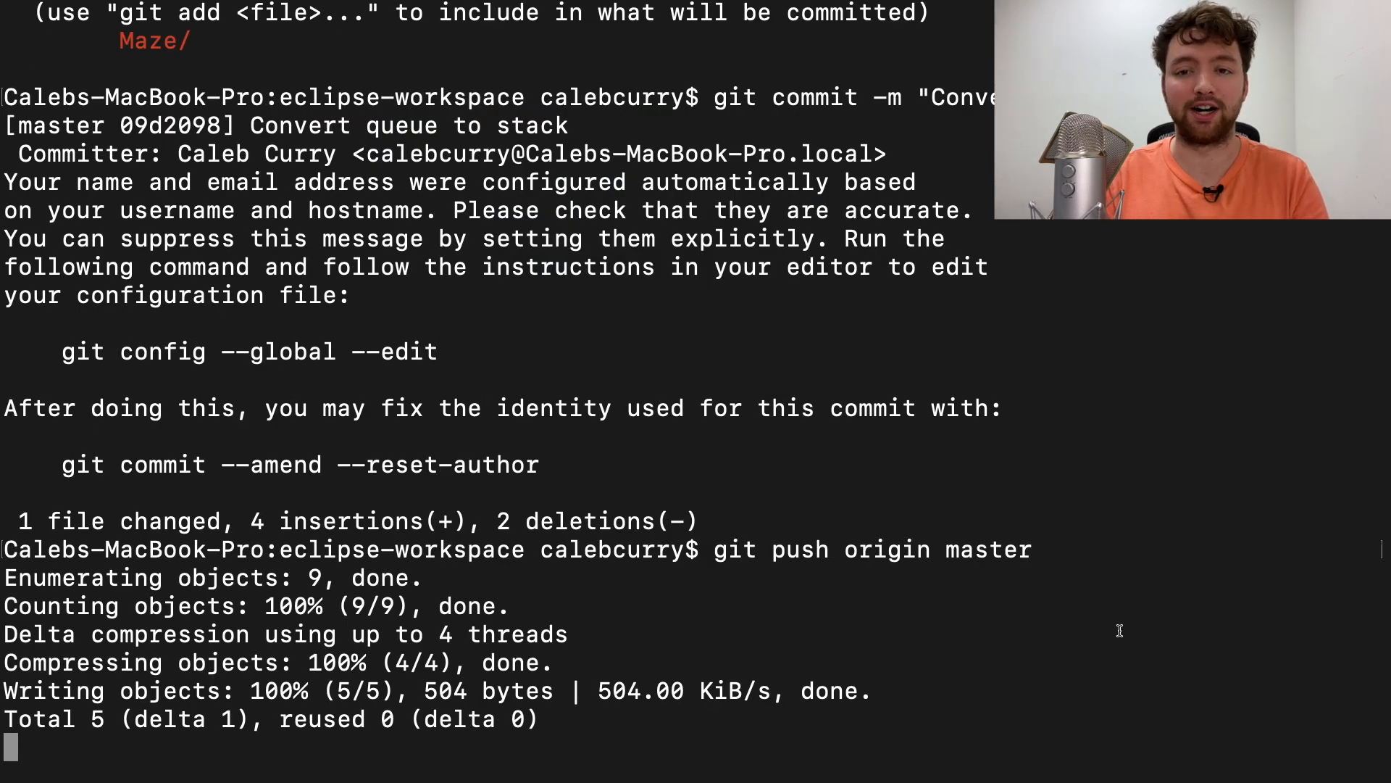